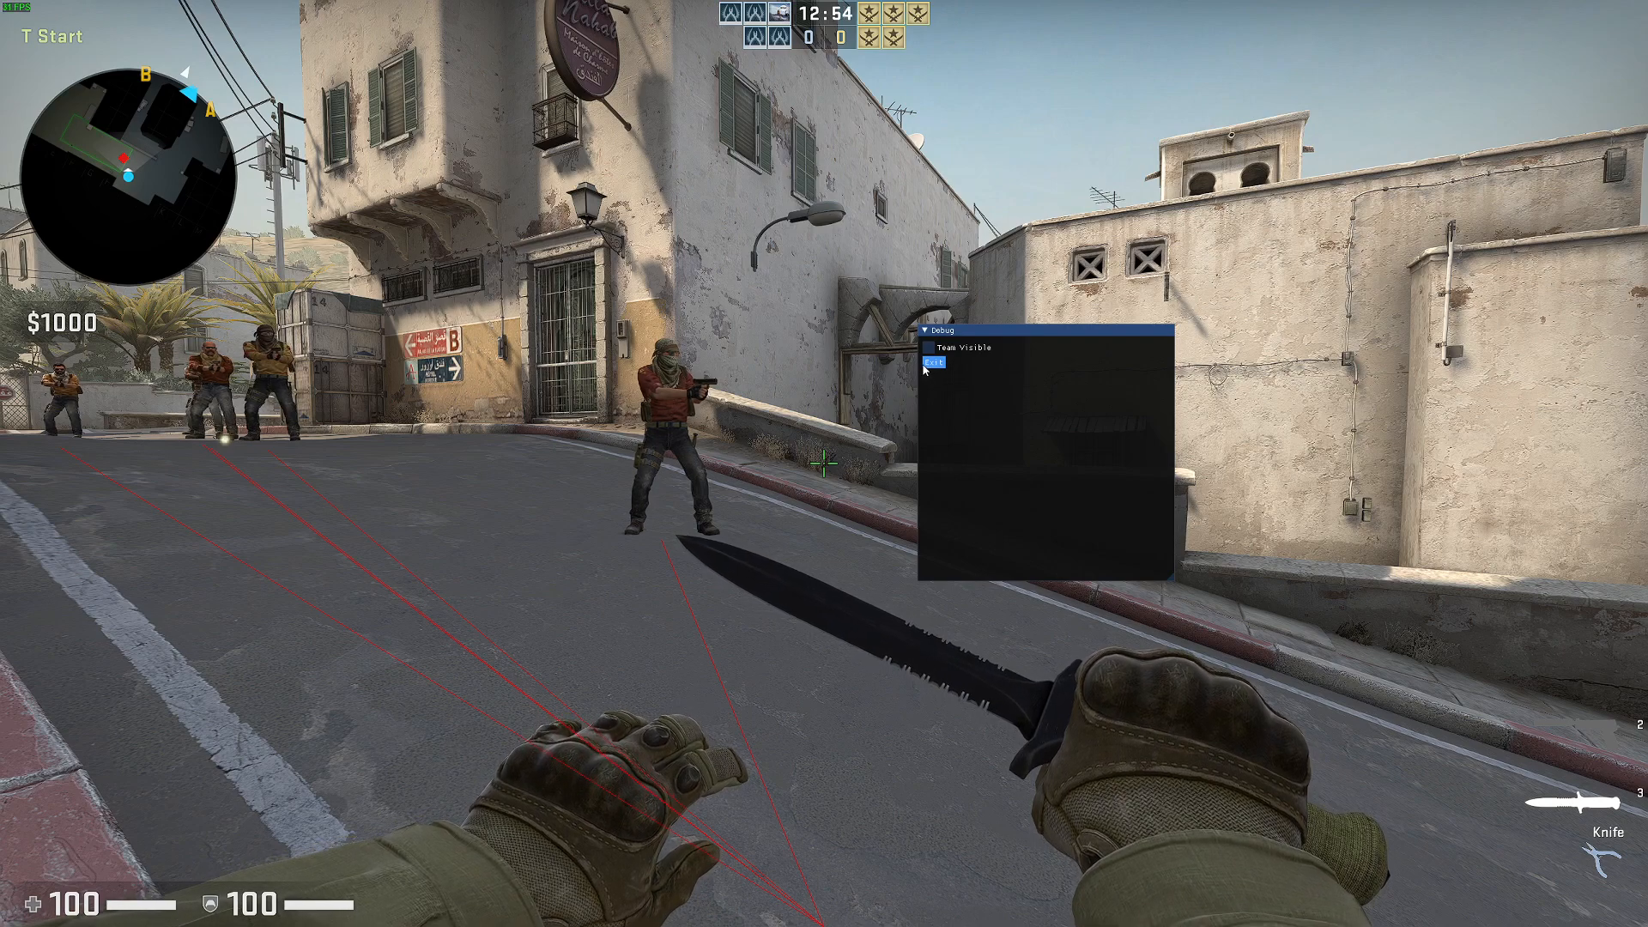
mouse_move(980, 376)
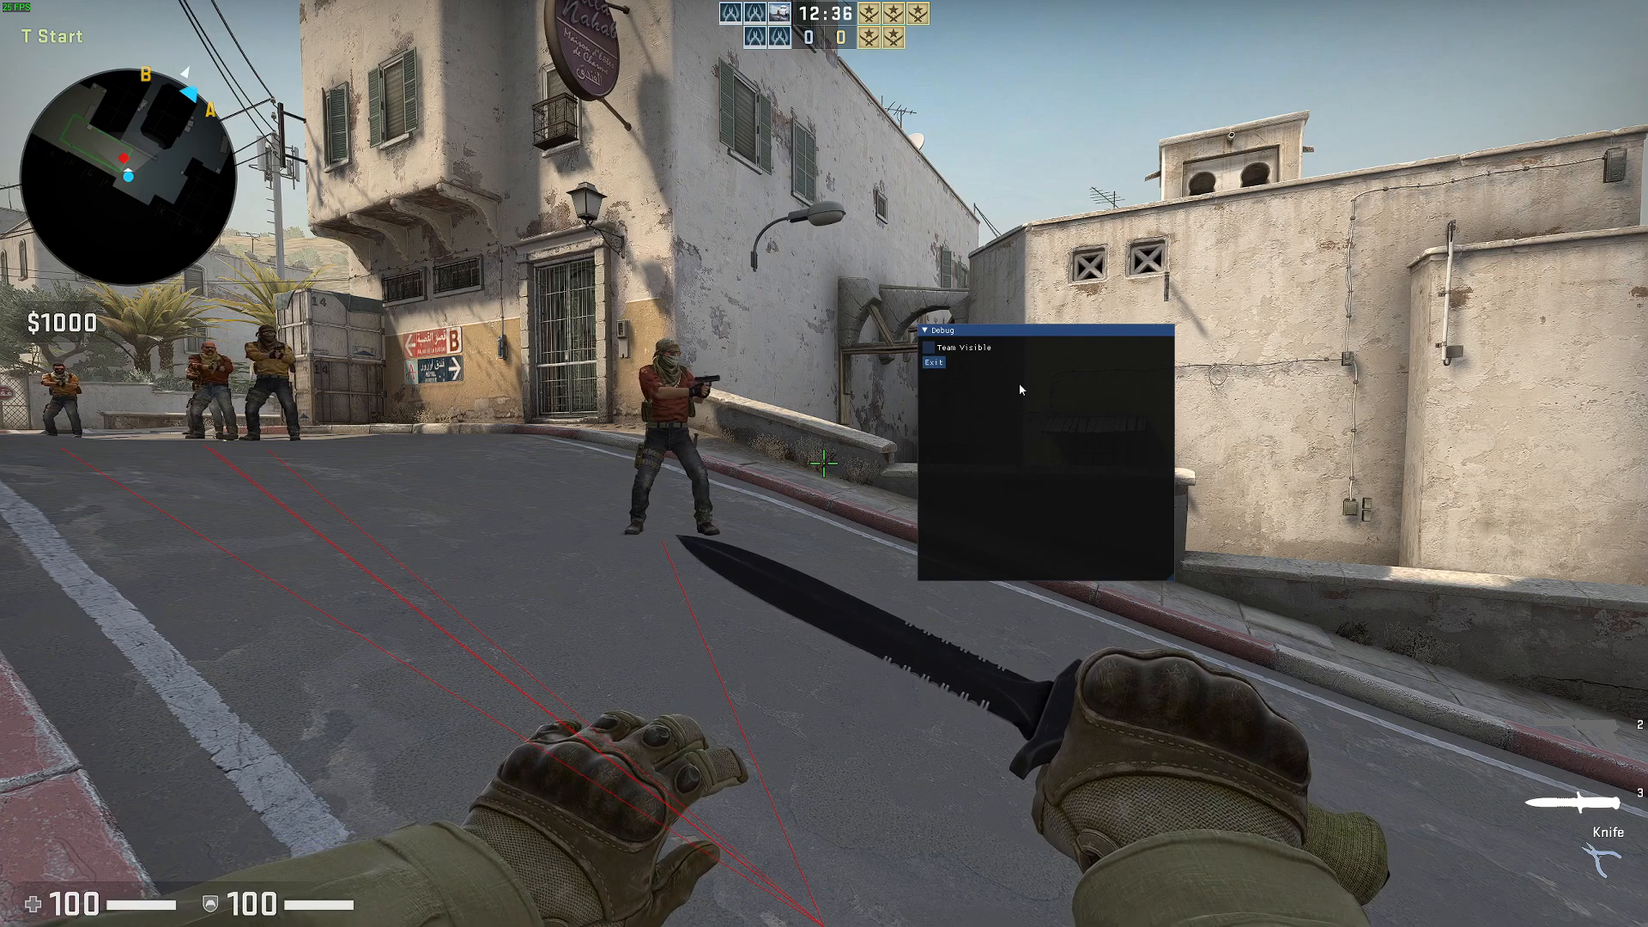
mouse_move(933, 364)
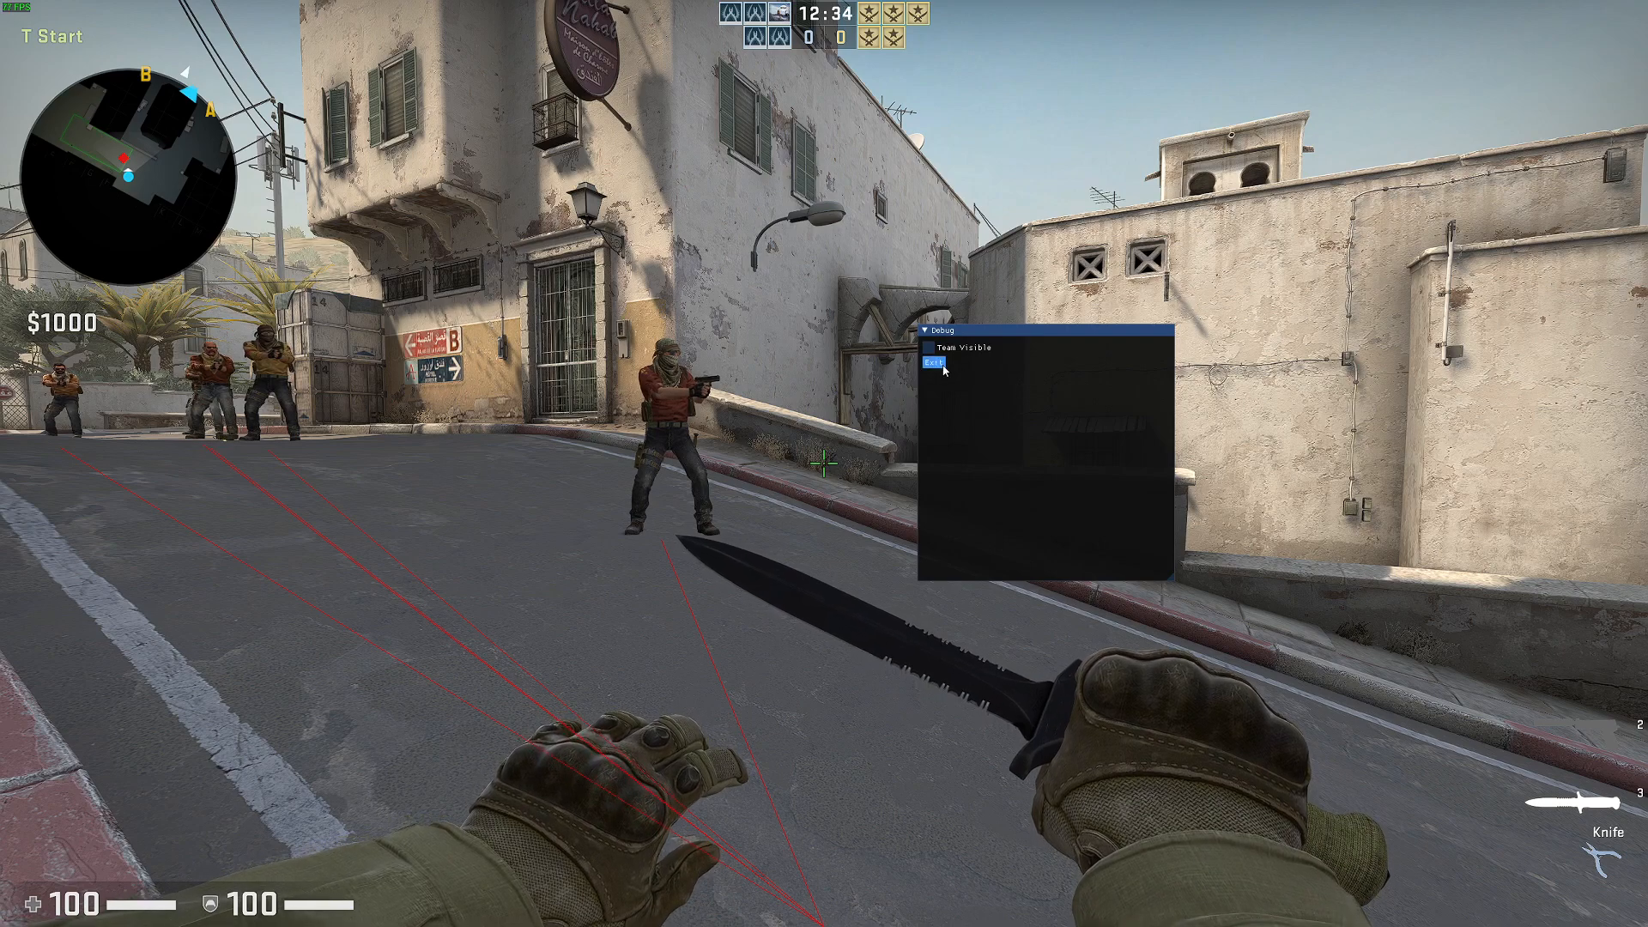
Switch from CS:GO back to Visual Studio after exiting the overlay.
key("alt+tab")
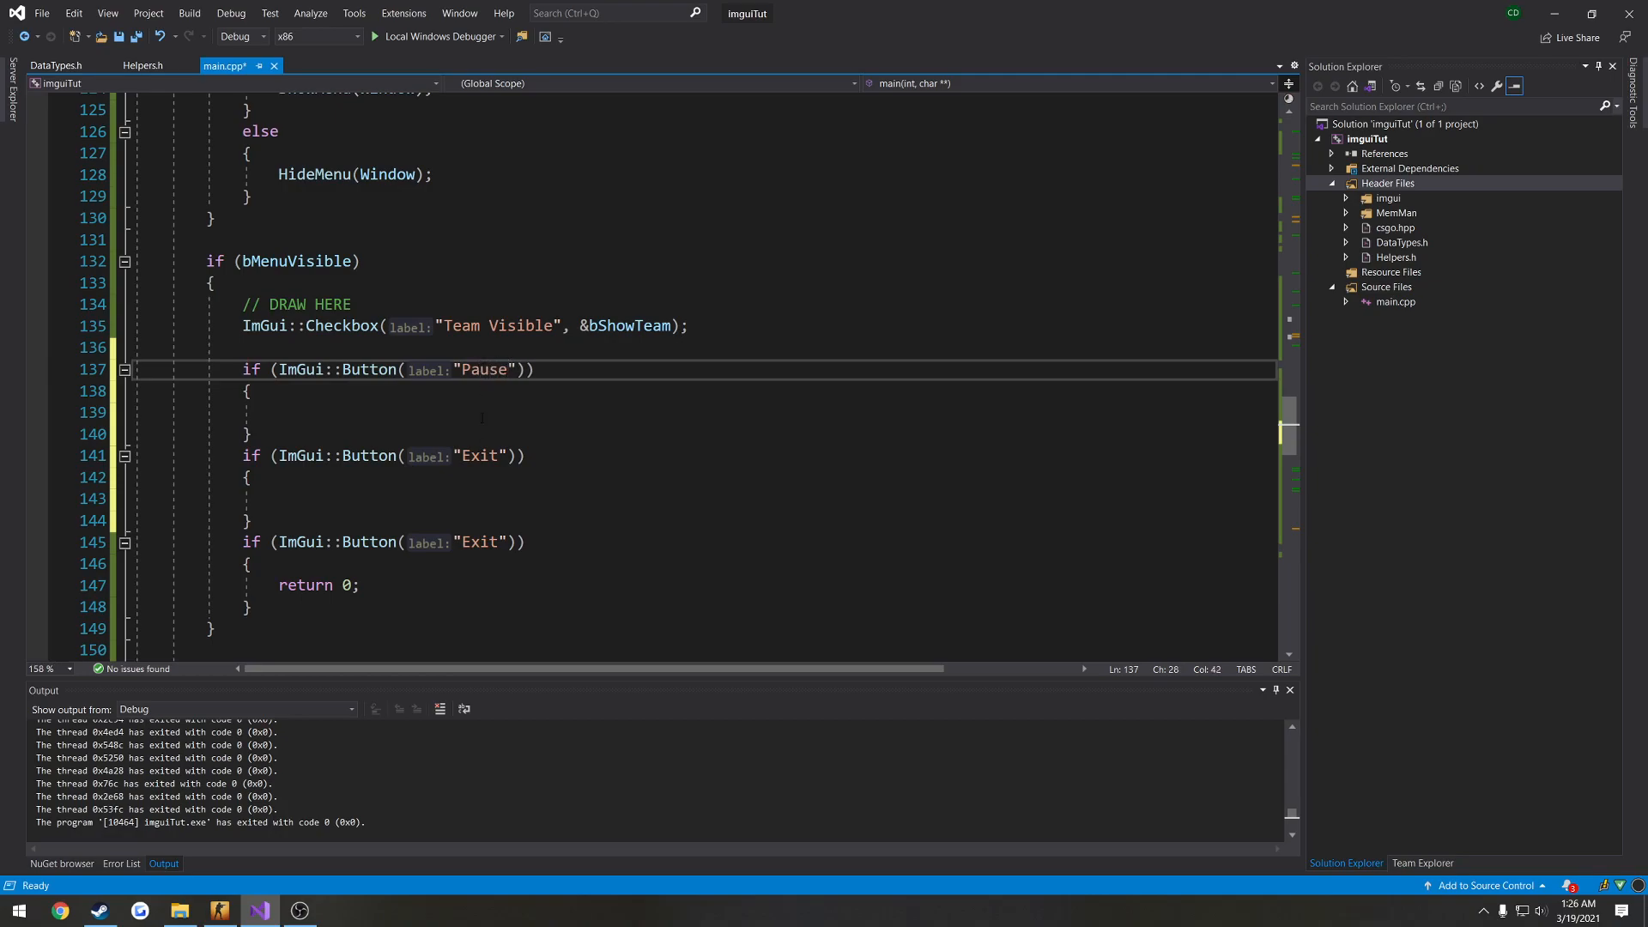
Relabel the second ImGui::Button from "Exit" to "Resume" and save main.cpp.
type("Resume")
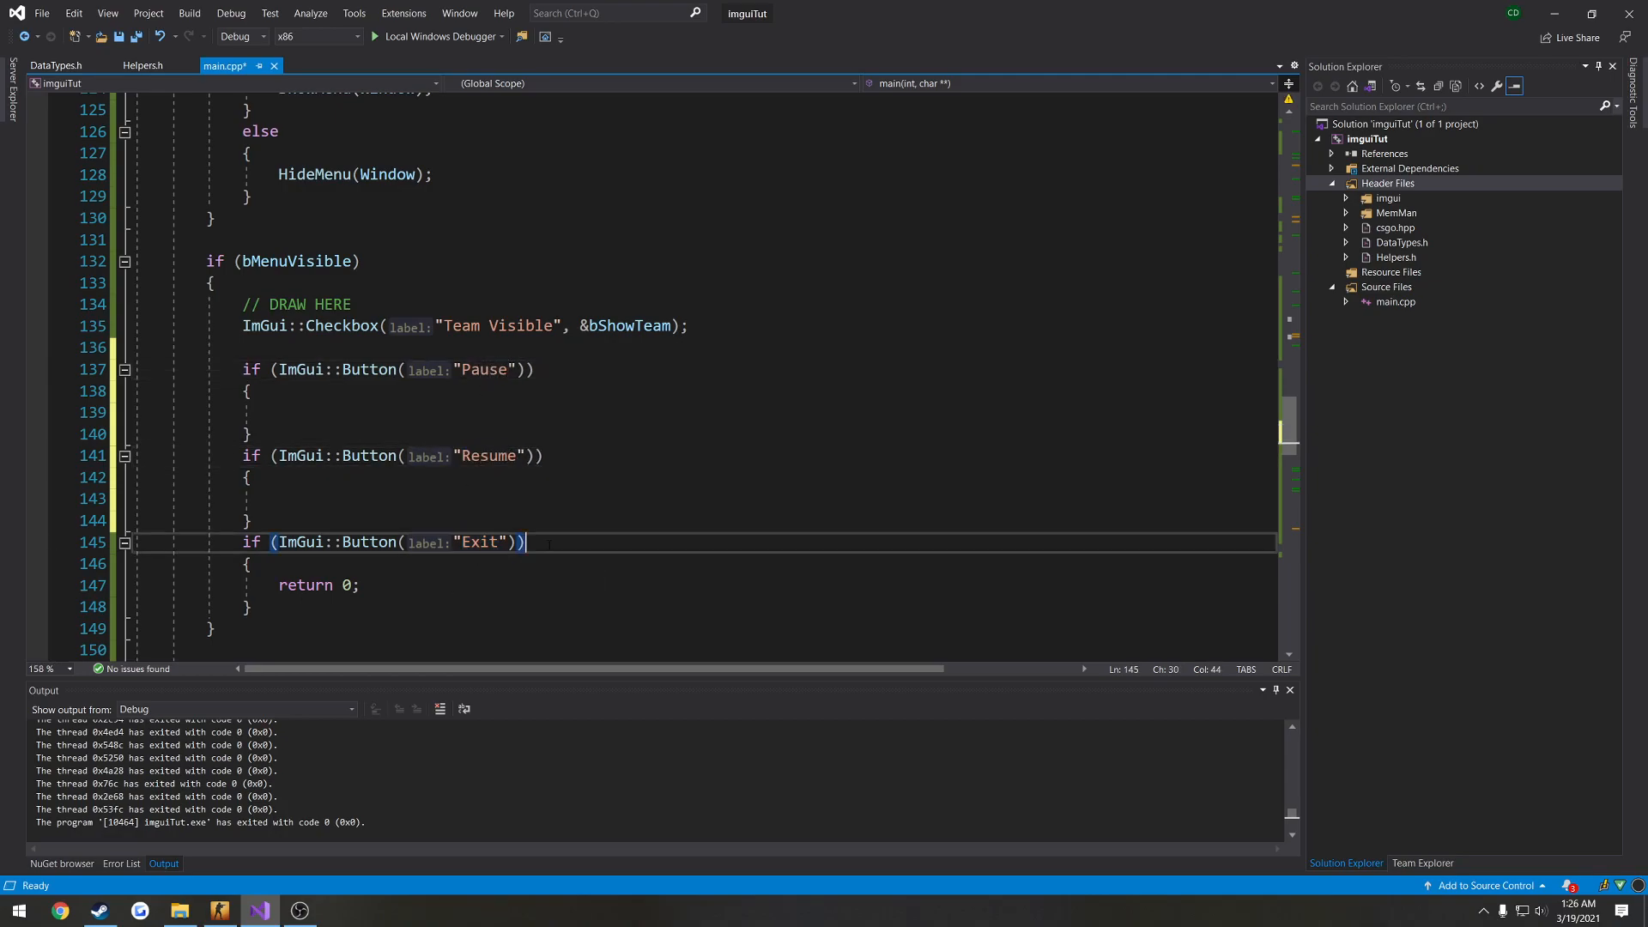
key("ctrl+s")
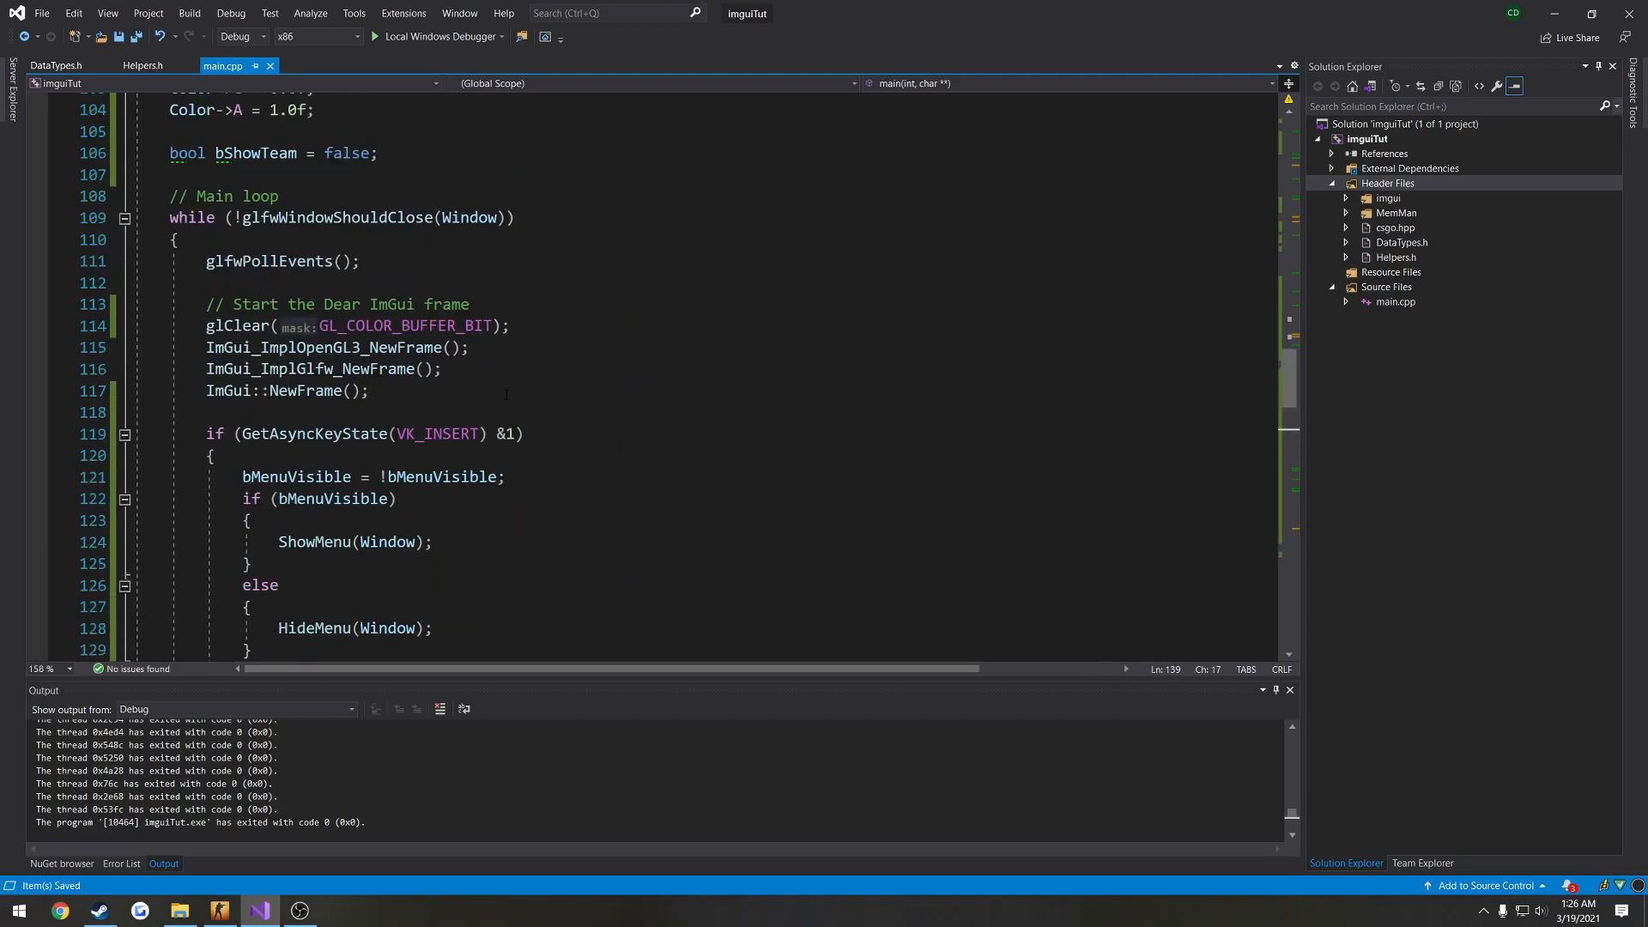
Declare bool bCheatActive = true, set it false in the Pause block and true in Resume.
type("bool bC")
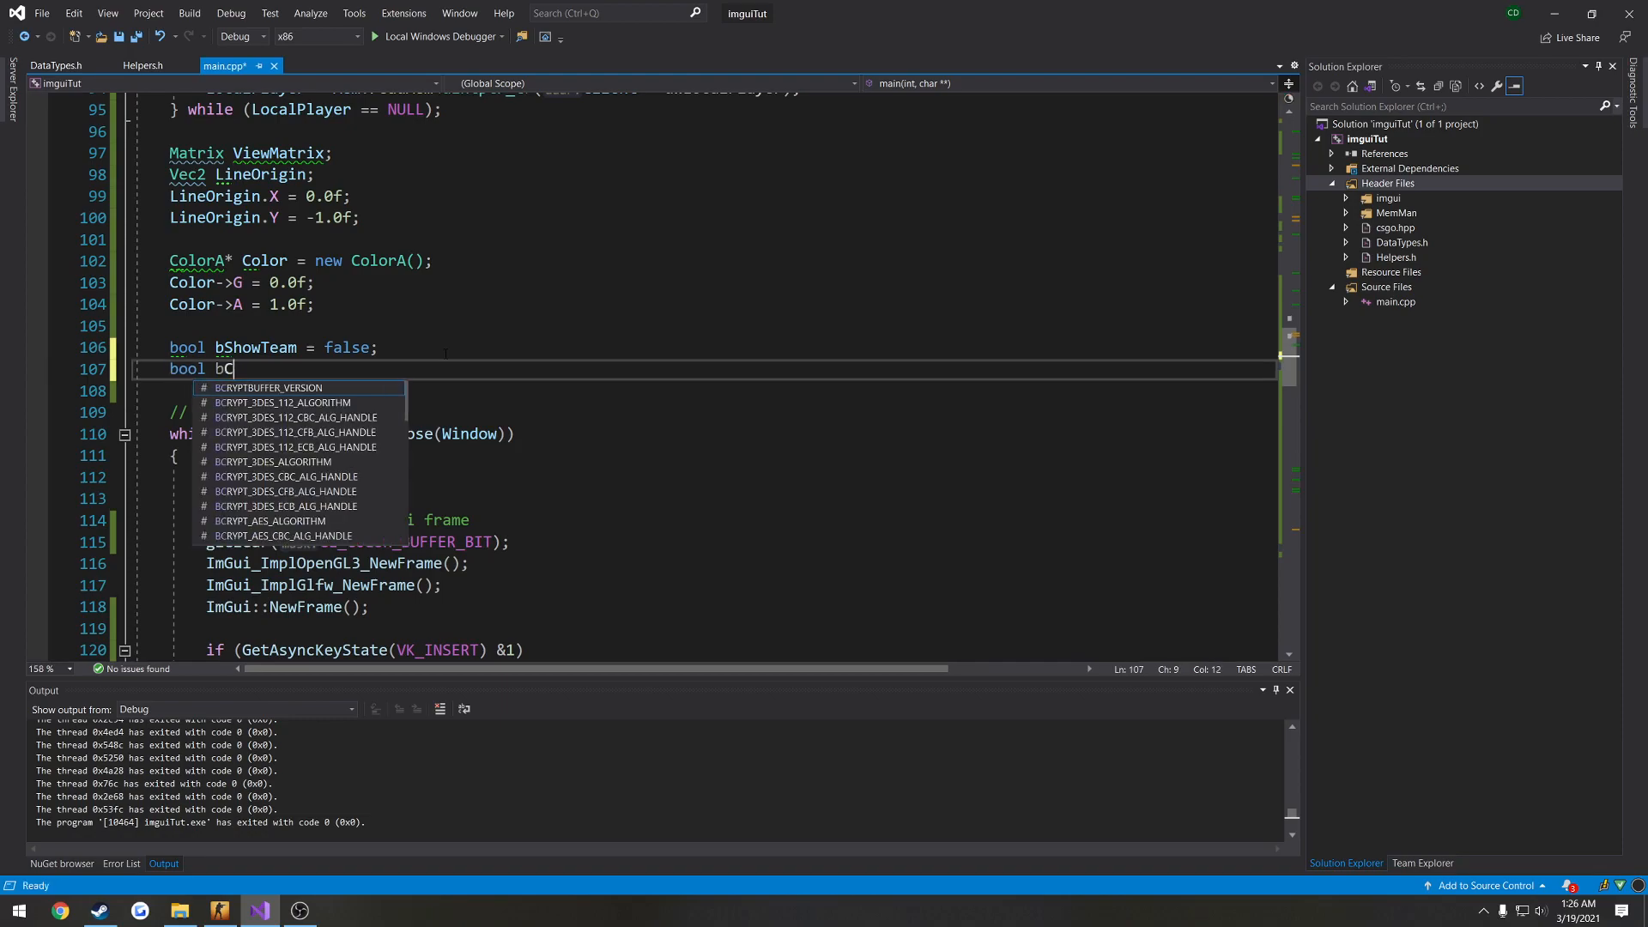
type("heatActive = t")
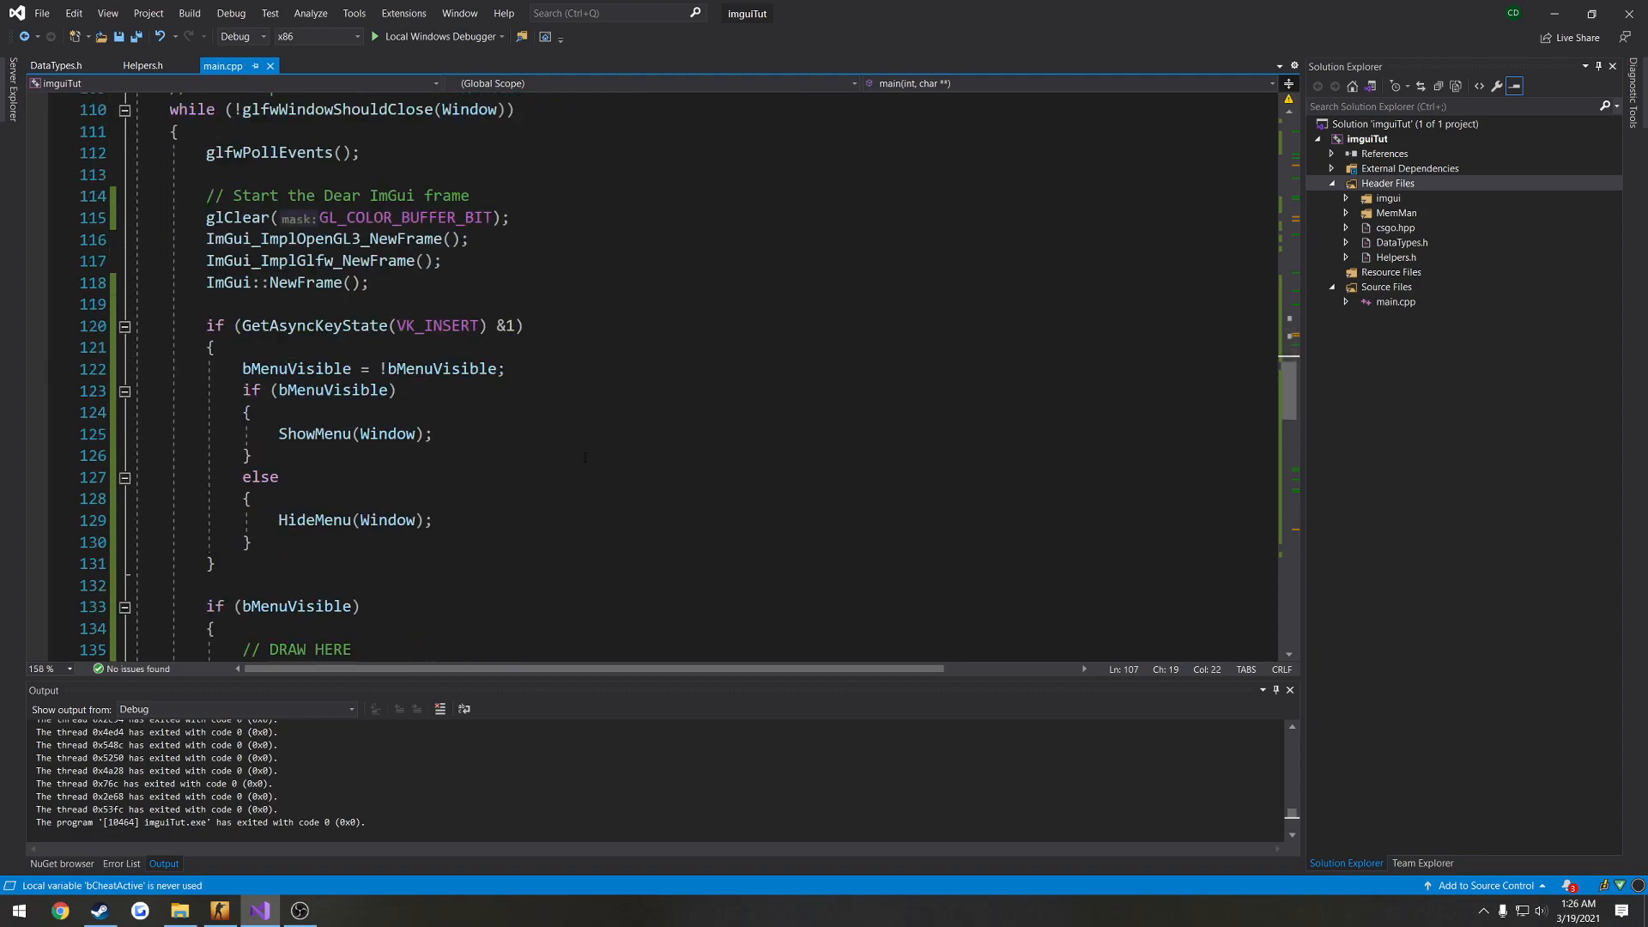
scroll("down", 3)
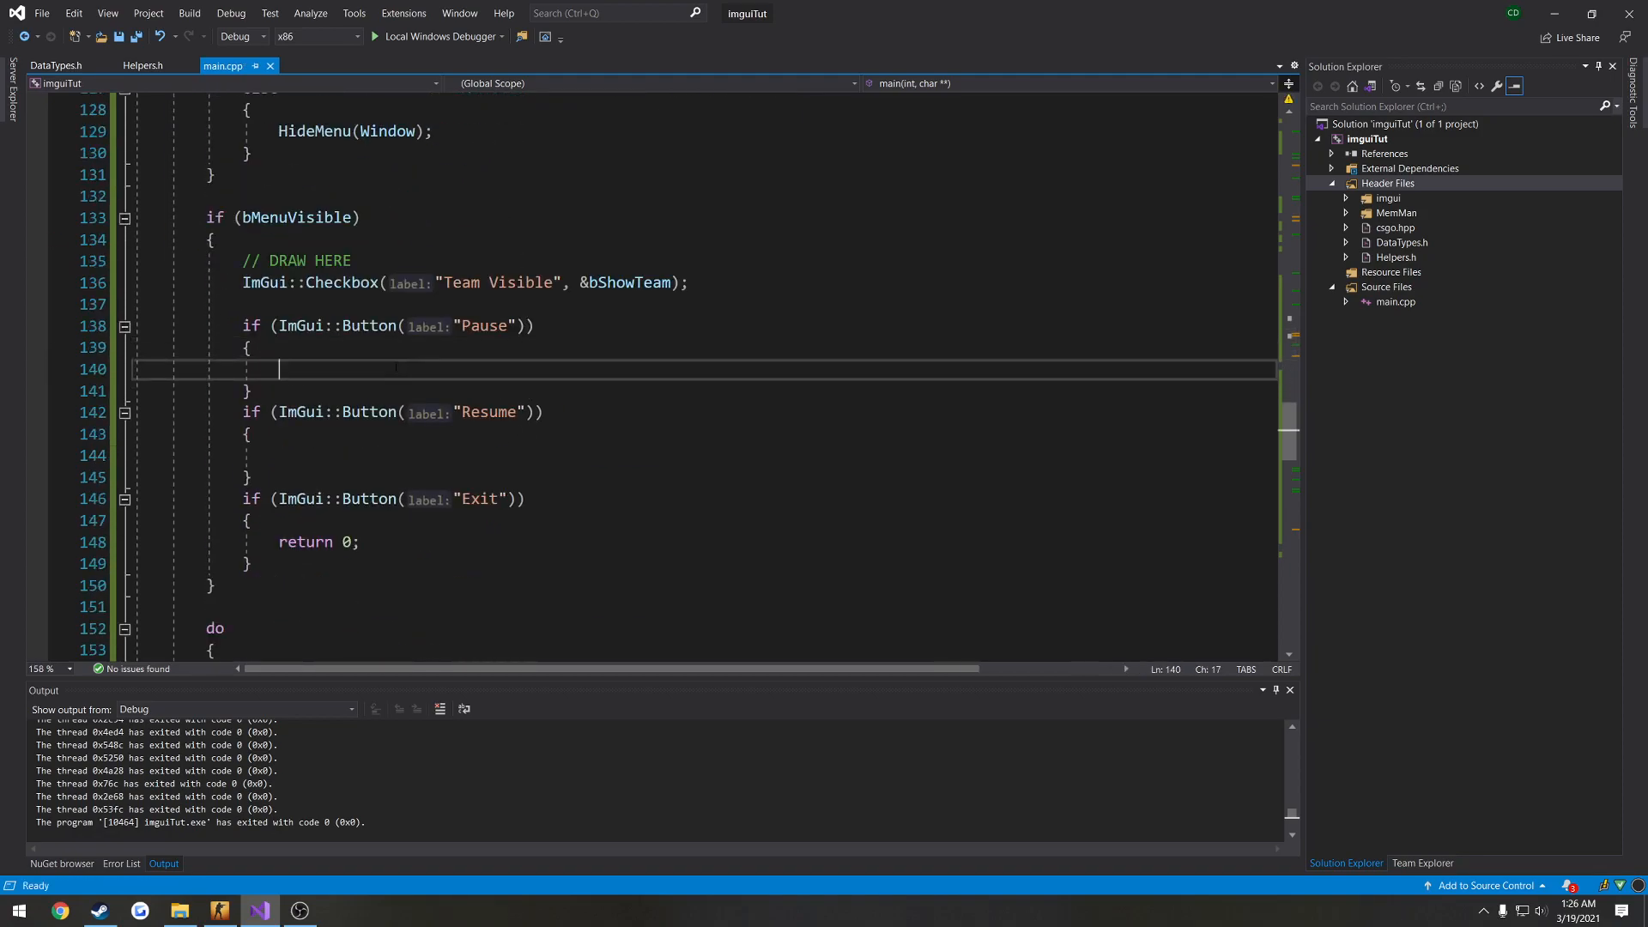
type("bCheatActive = false;")
left_click(700, 455)
type("bCheatActive = true;")
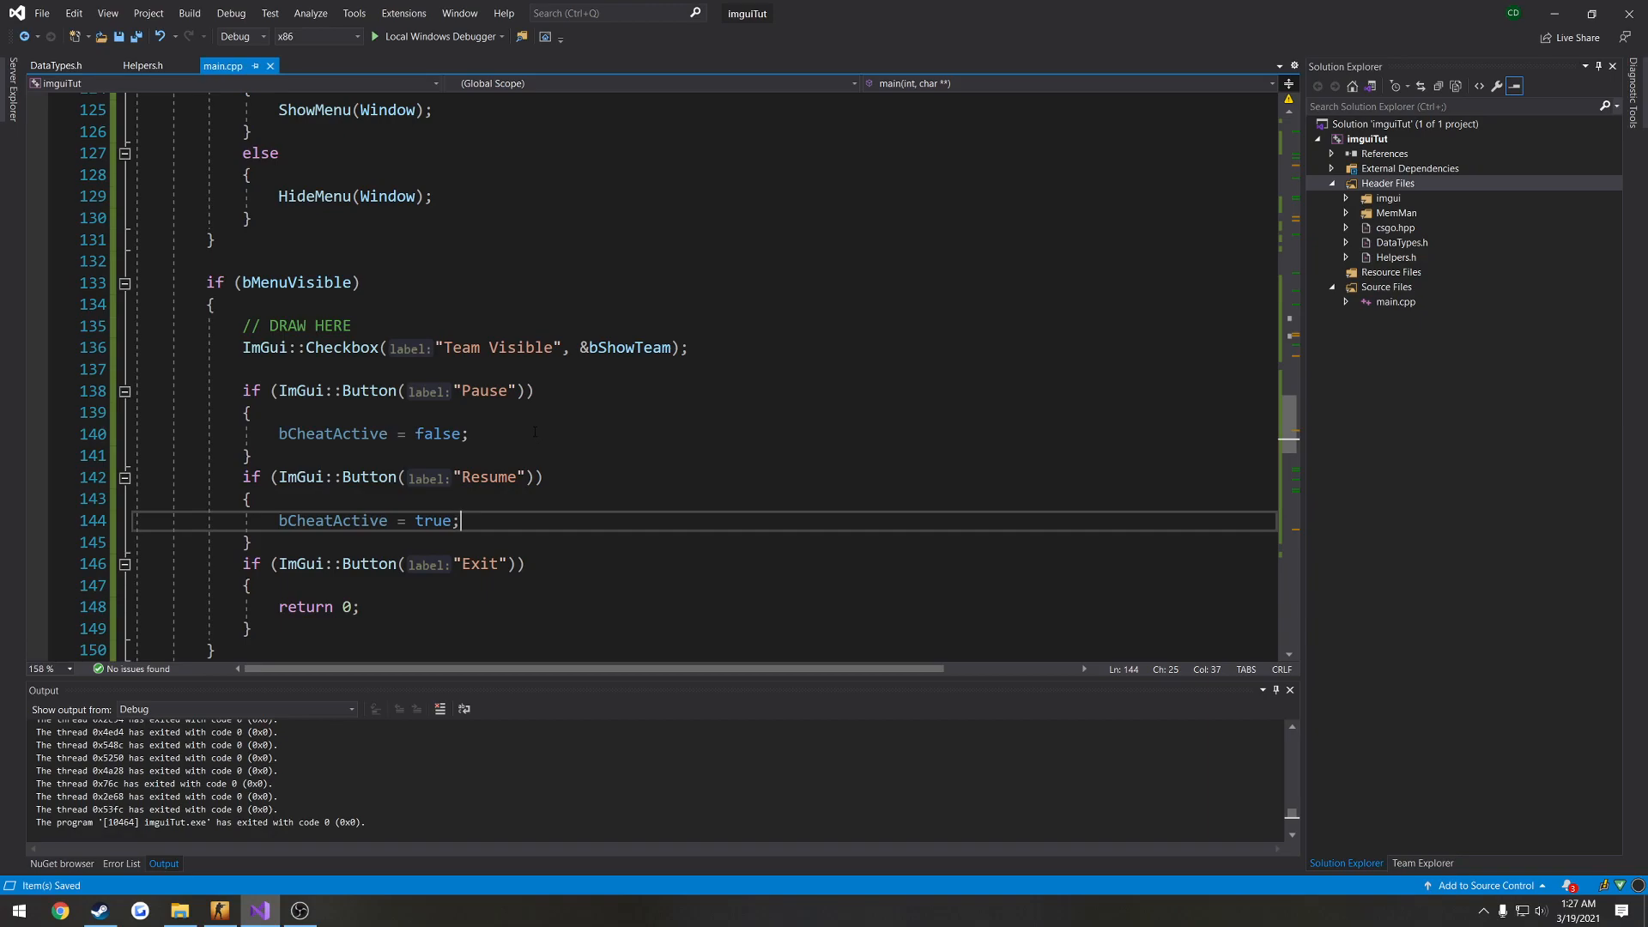
scroll("down", 3)
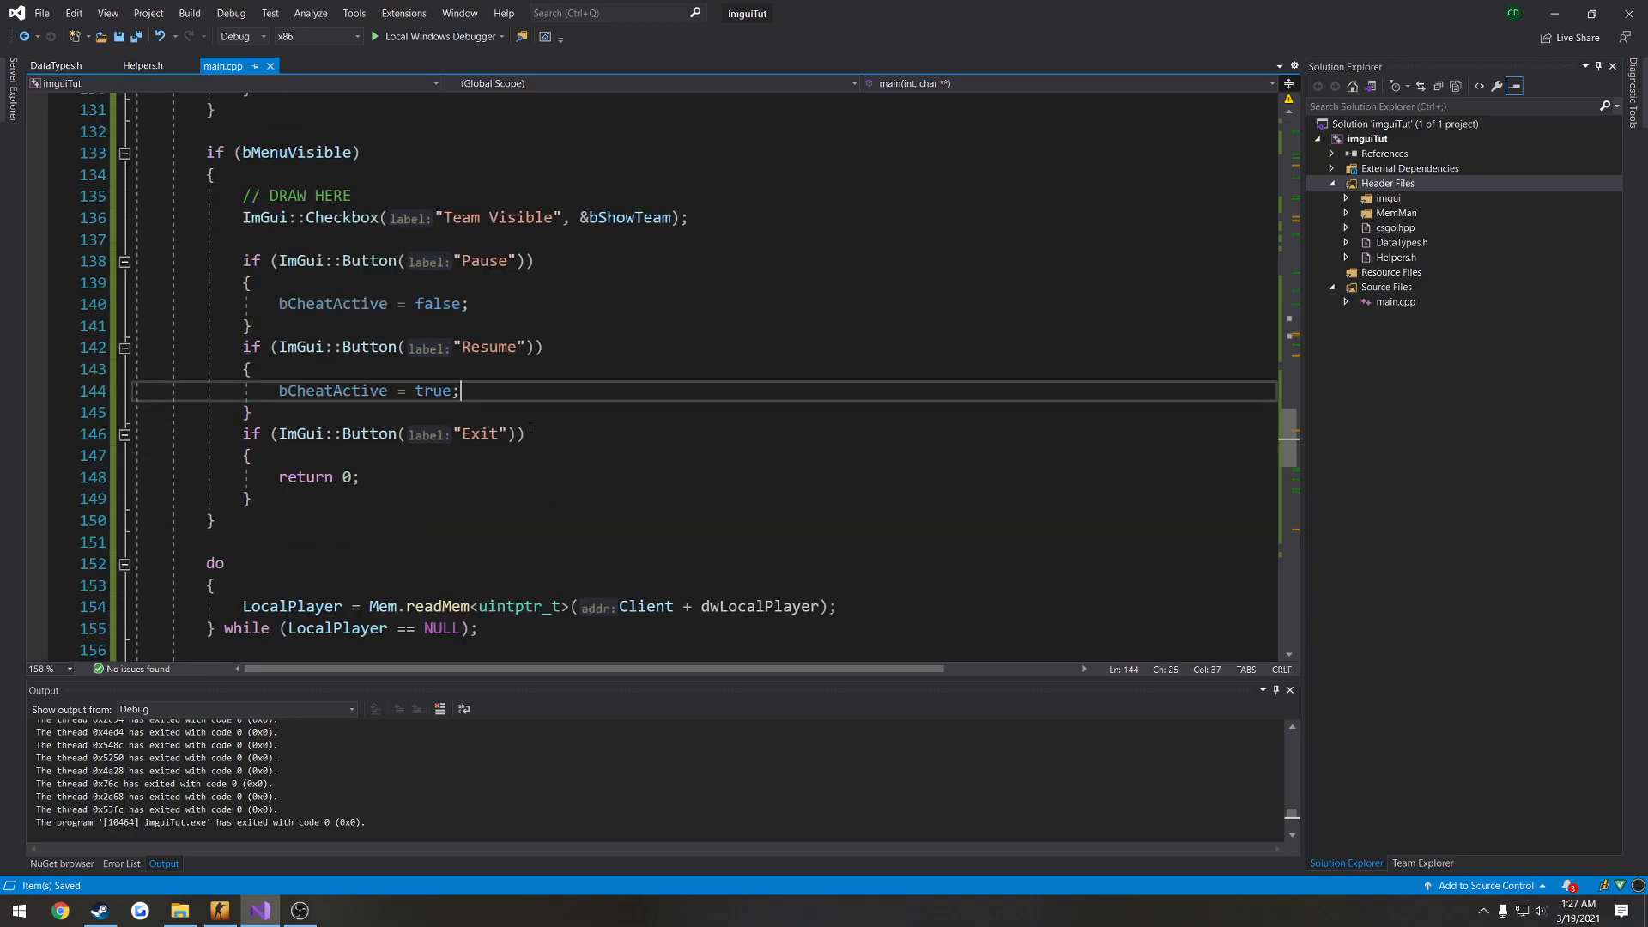
scroll("down", 3)
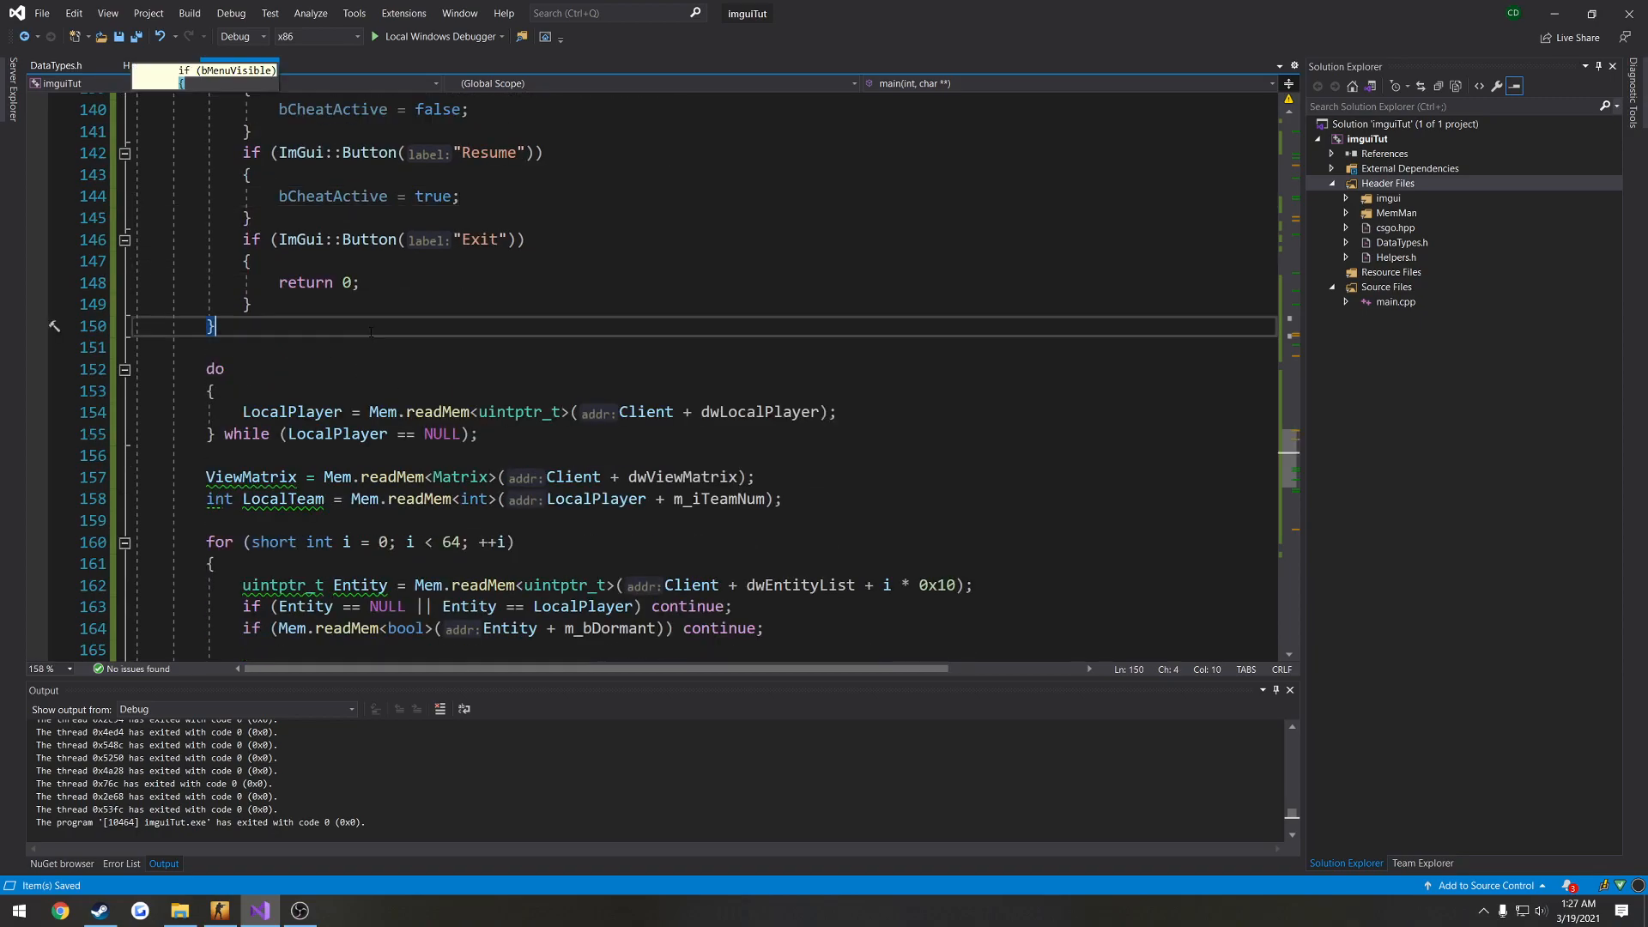
Wrap the memory-reading and entity loop in an if (bCheatActive) block and save.
type("if")
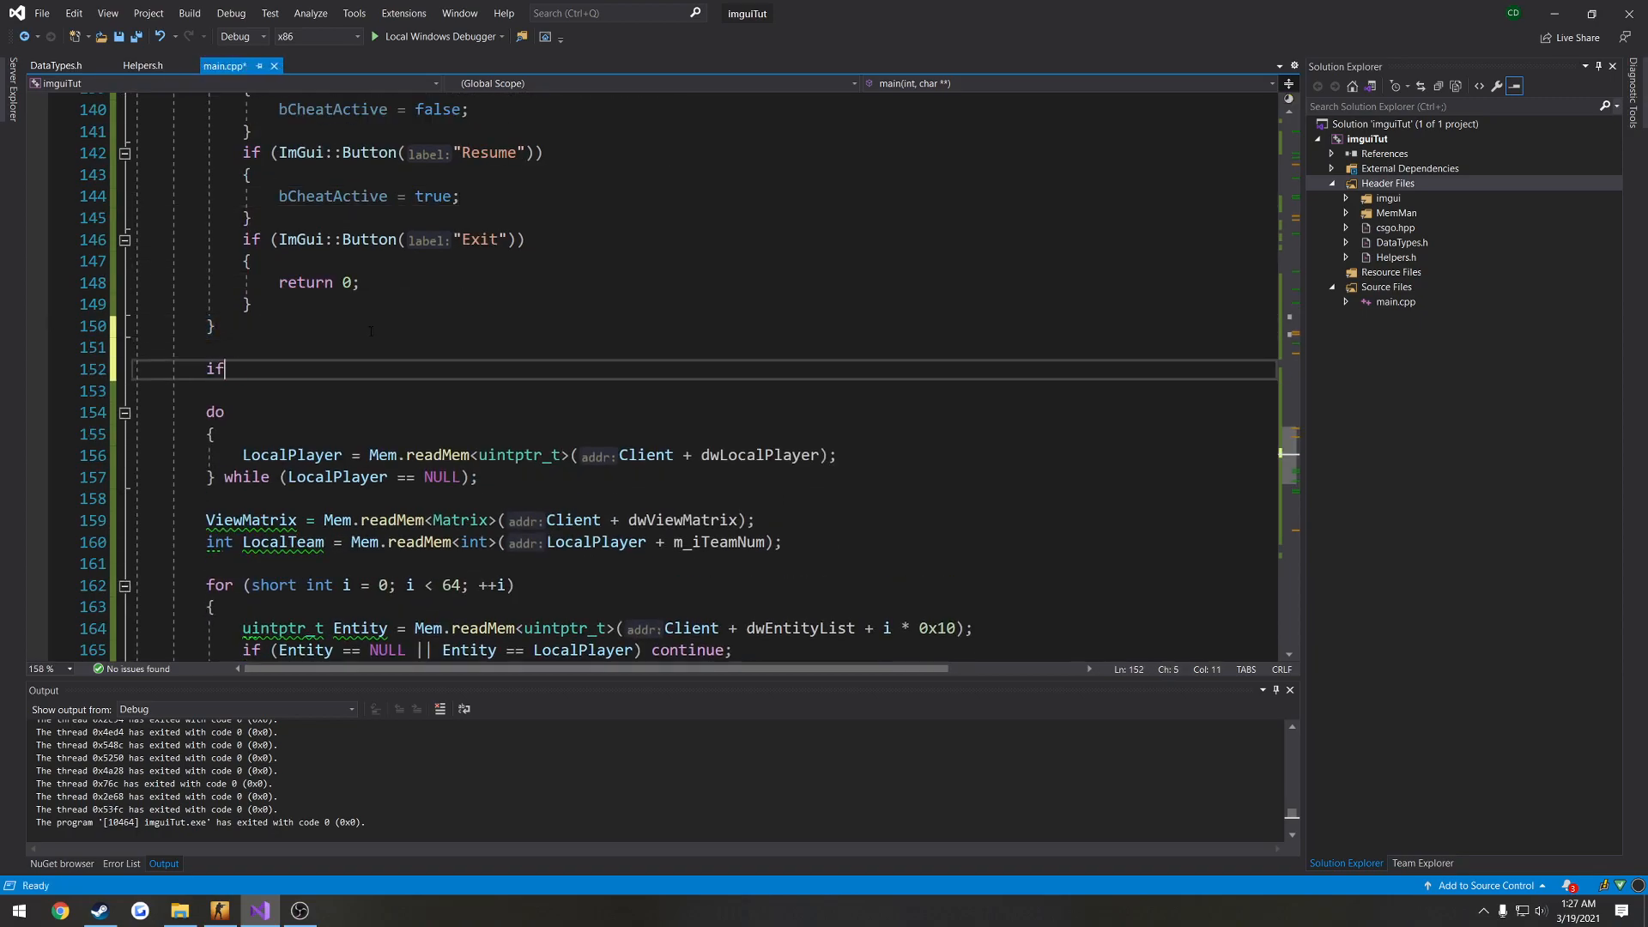
type("(bCheatActive)")
left_click(701, 390)
type("{")
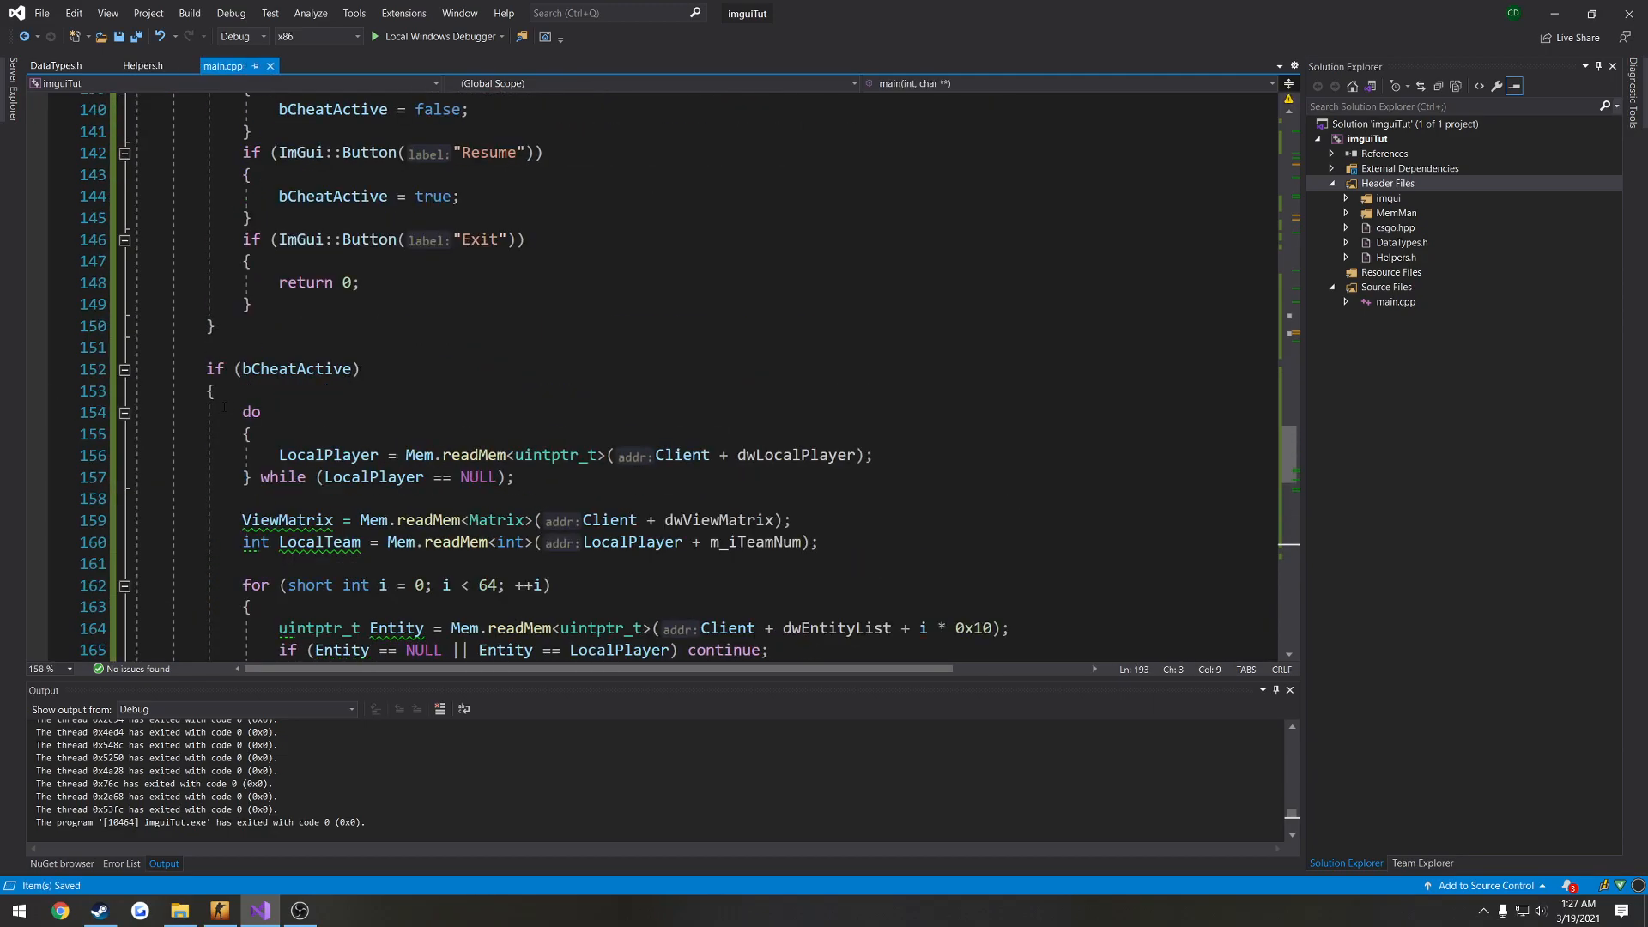
scroll("down", 3)
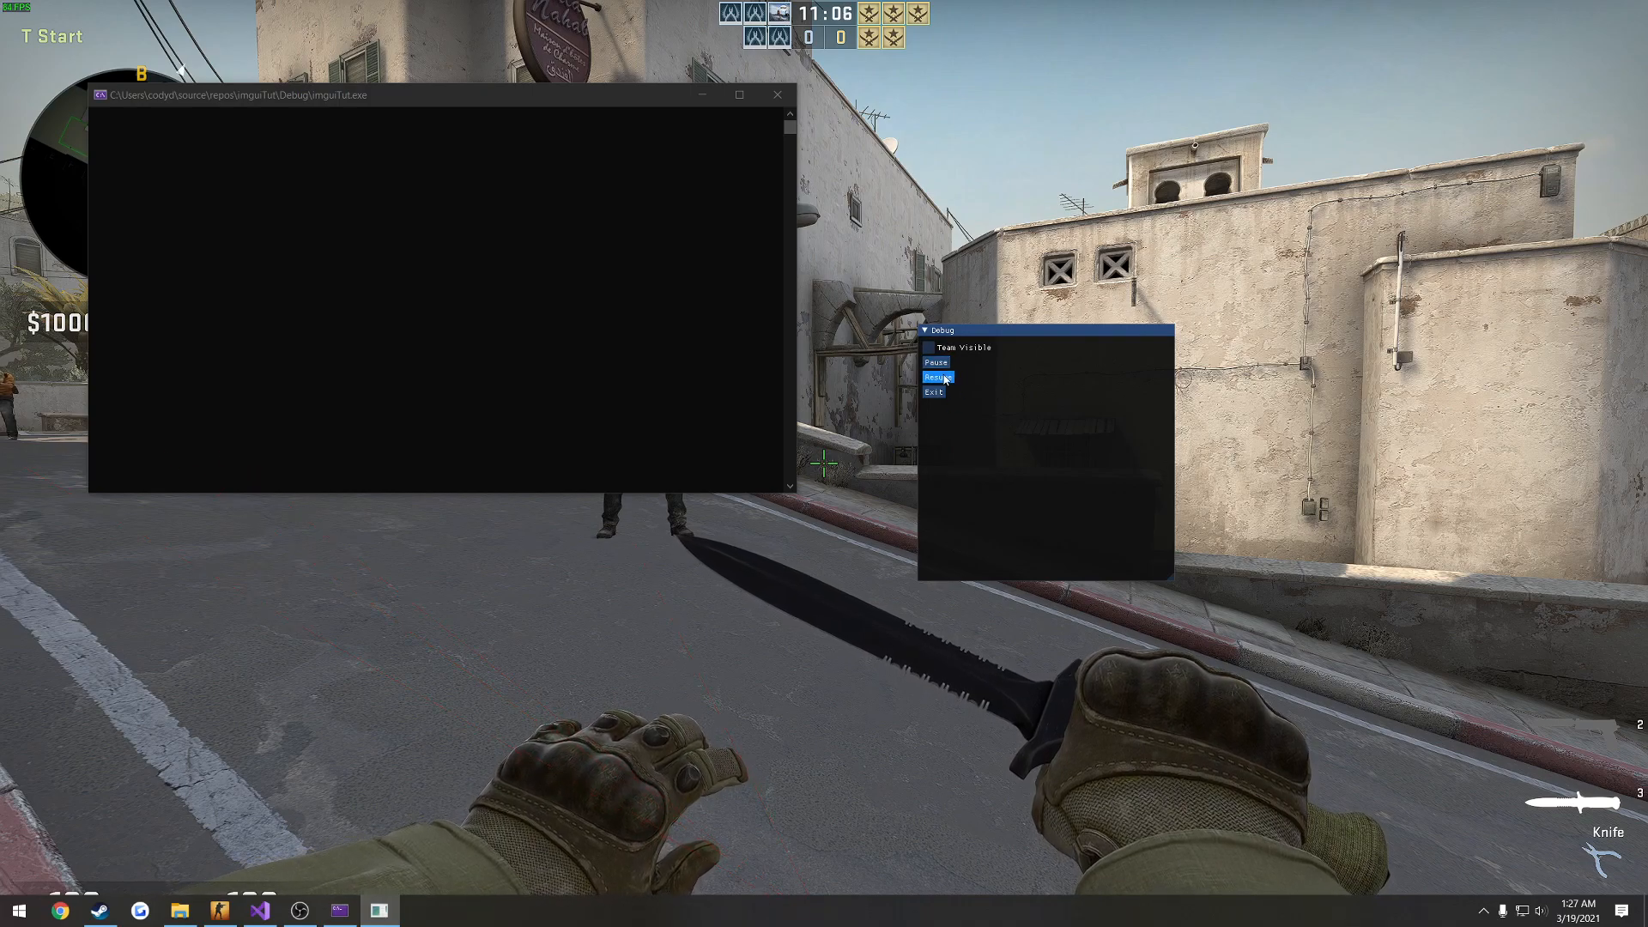
Use the overlay's Resume button to turn drawing back on in CS:GO.
left_click(934, 389)
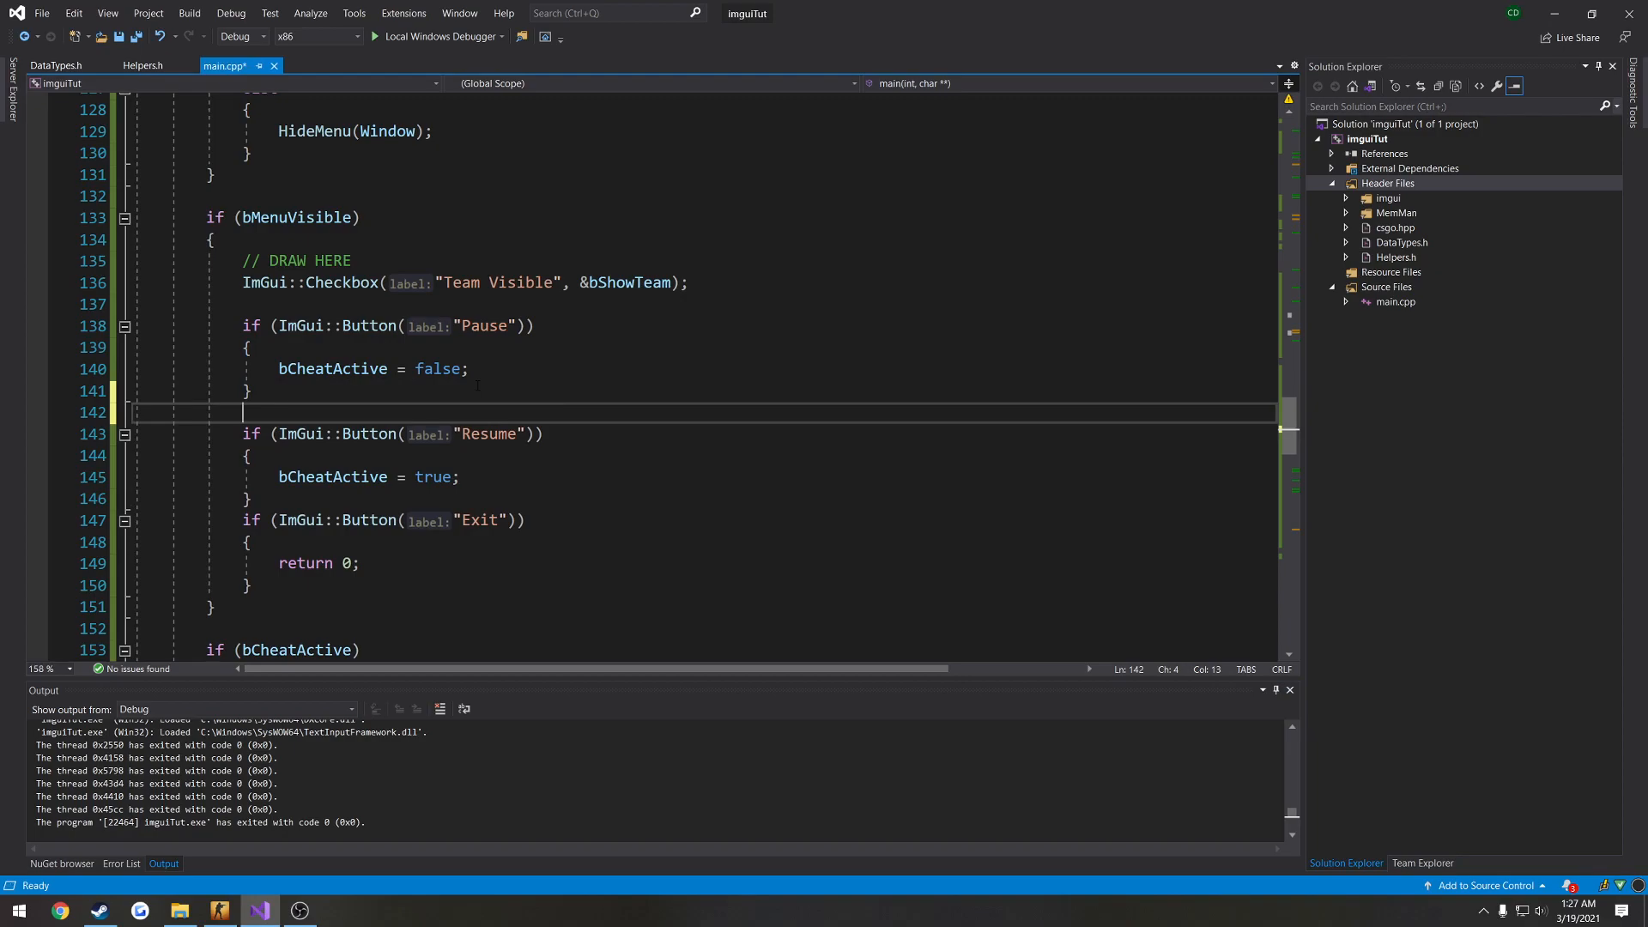
Insert ImGui::SameLine(); between the Pause and Resume button blocks.
type("ImGui::")
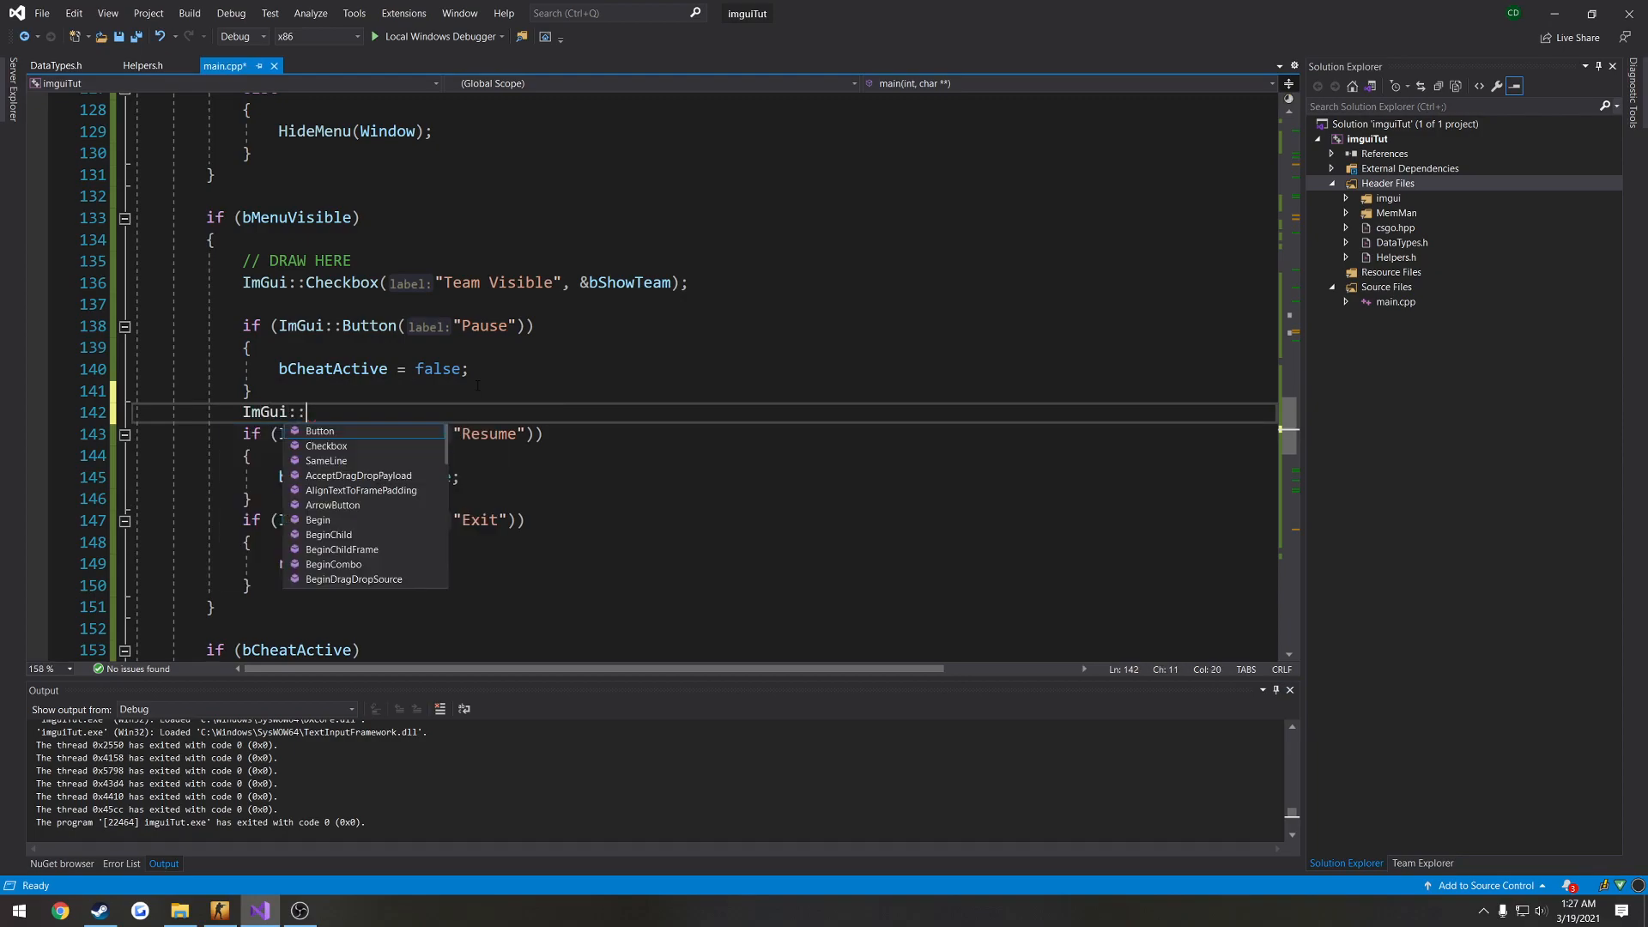
type("SameLine();")
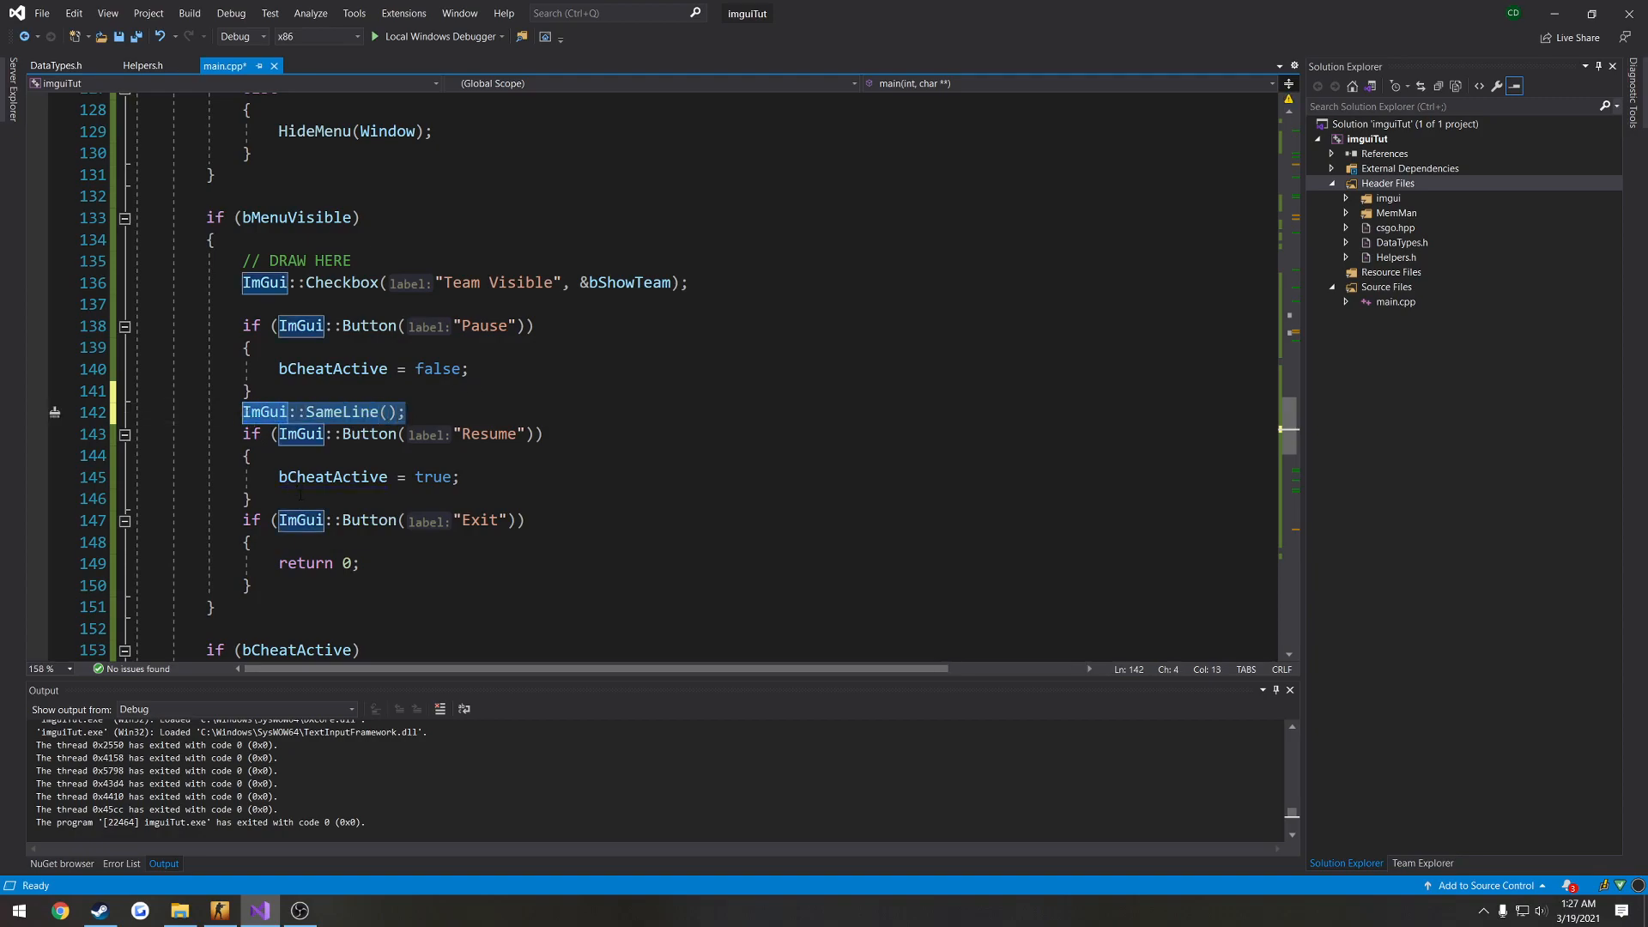
type("ImGui::SameLine();")
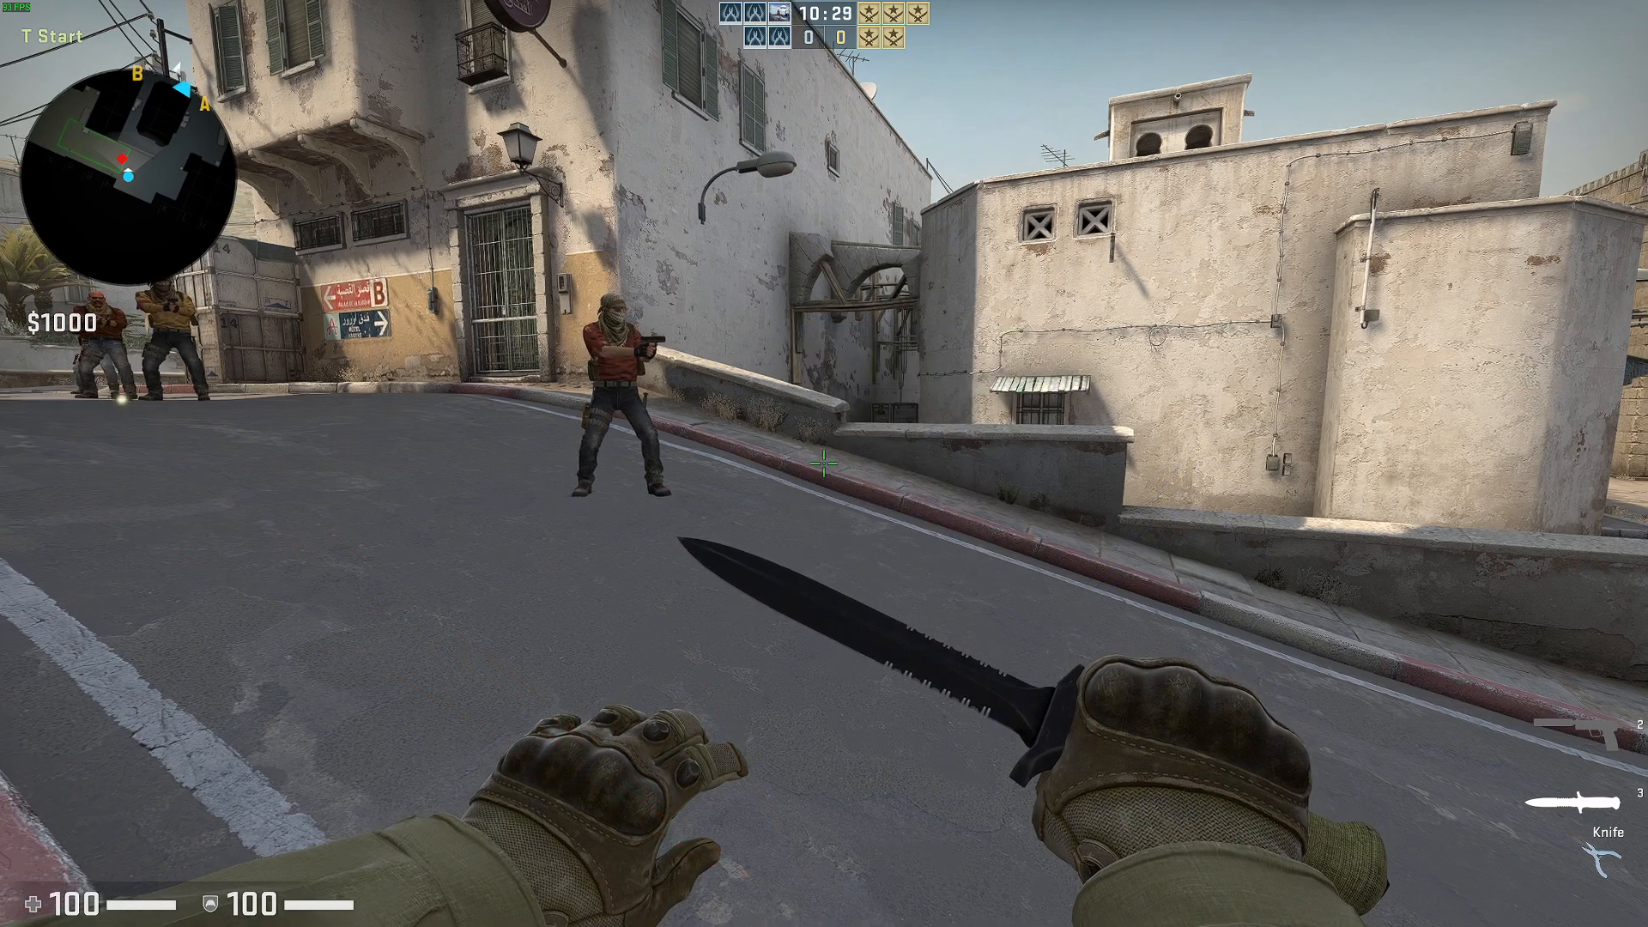
key("alt+tab")
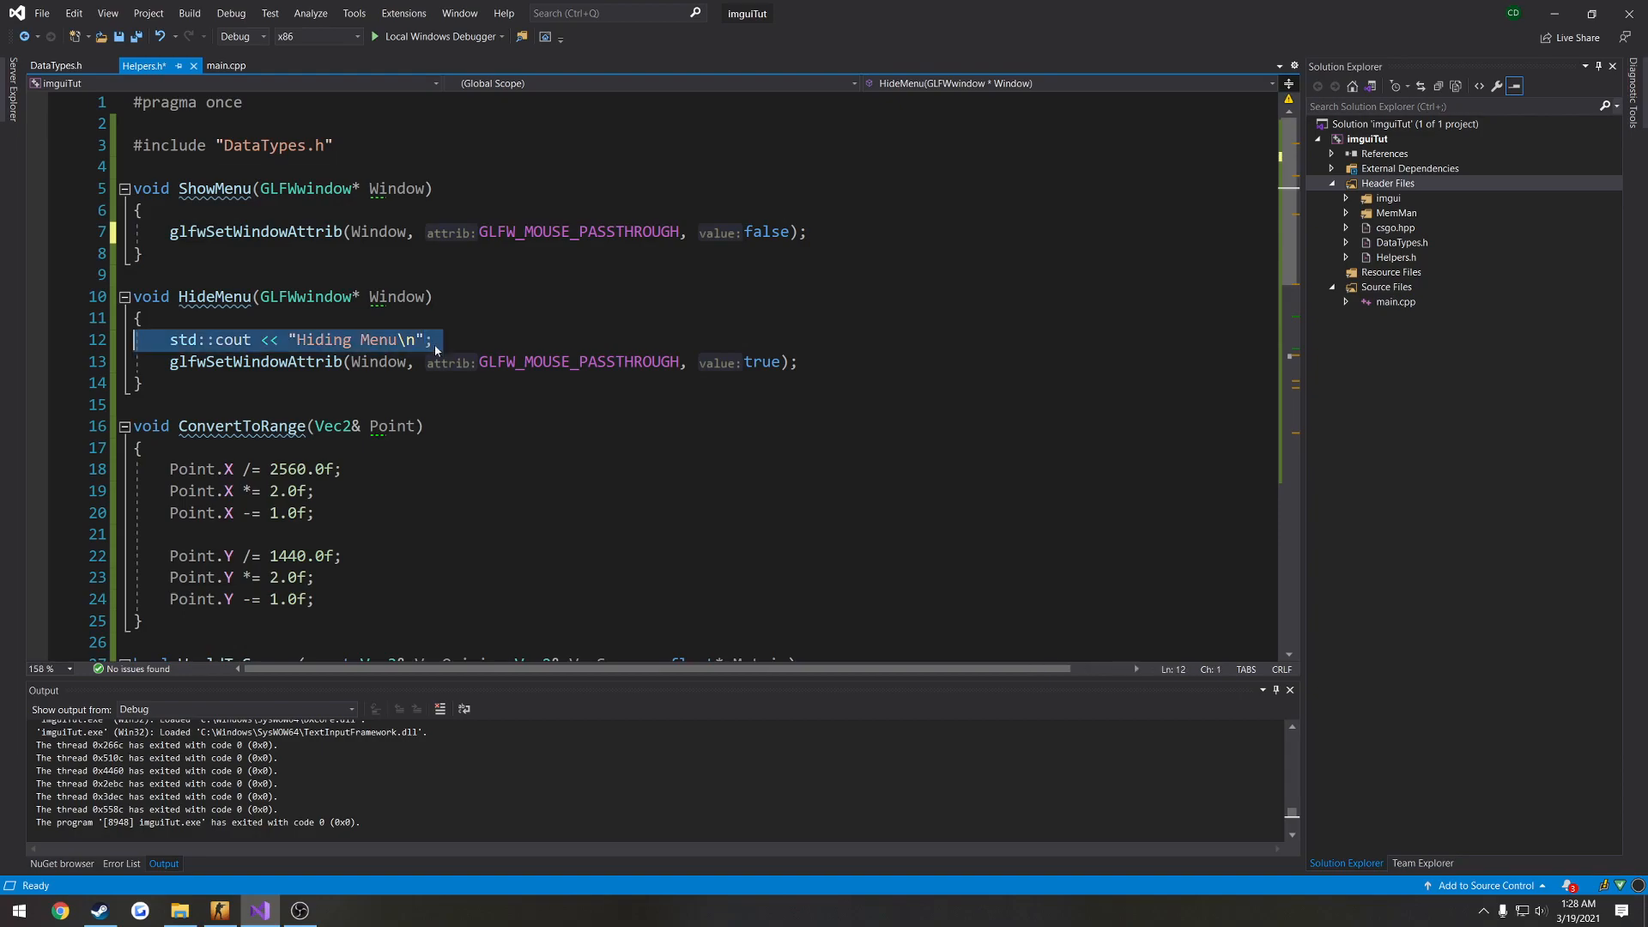
Run the overlay via Local Windows Debugger, check the one-row buttons, then Exit it.
left_click(224, 66)
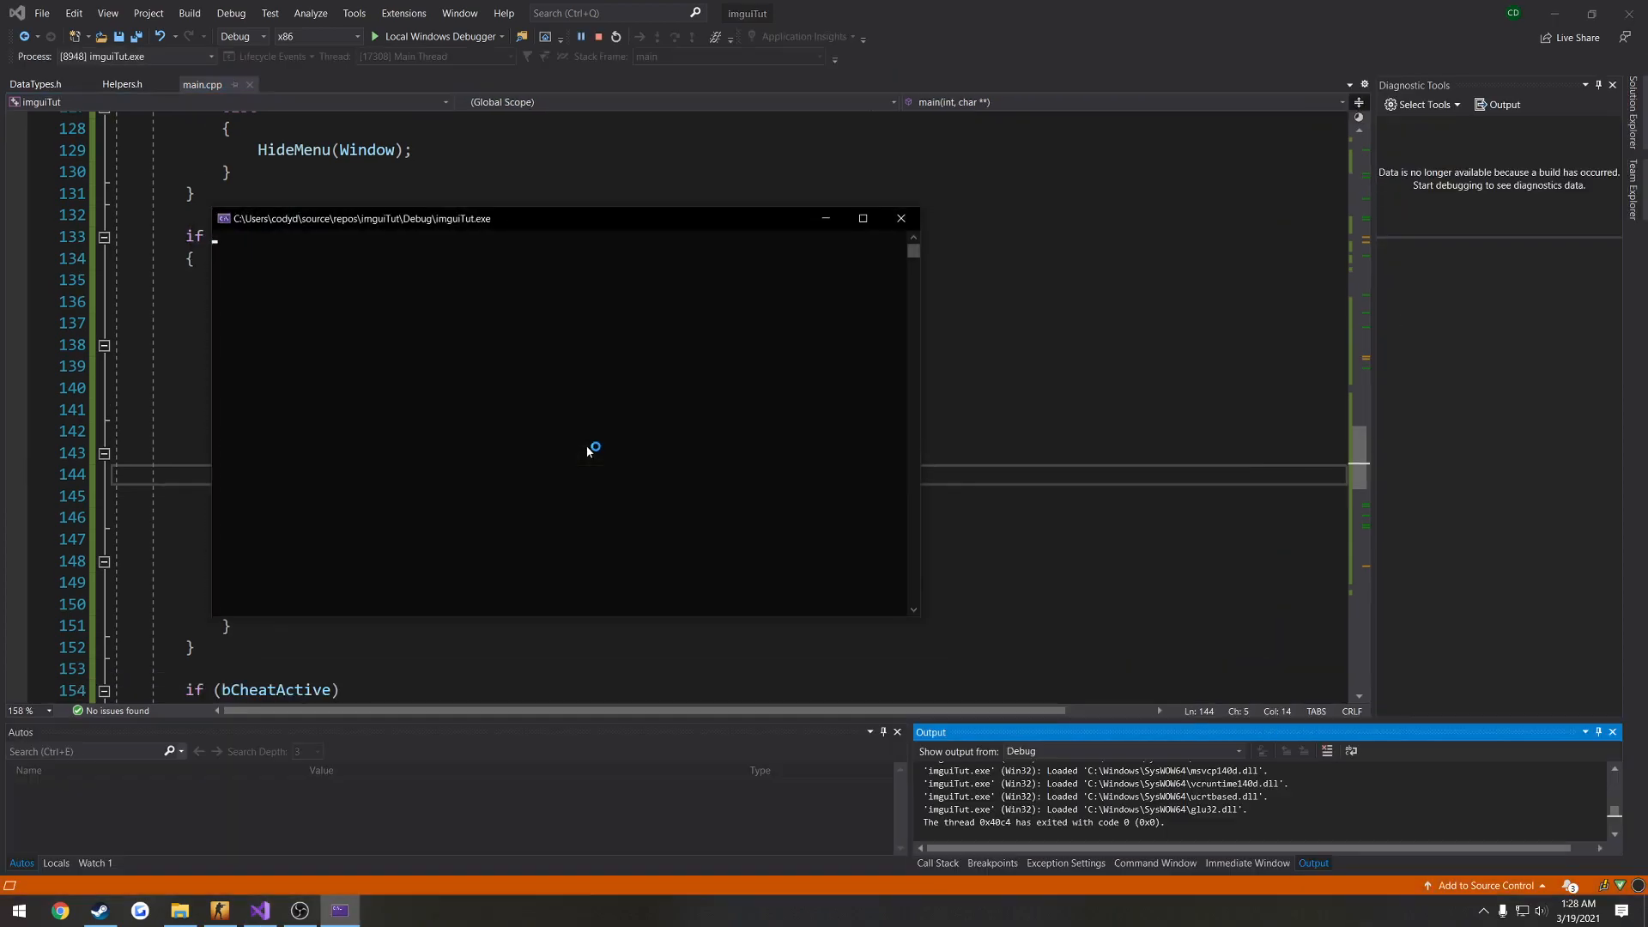
left_click(373, 36)
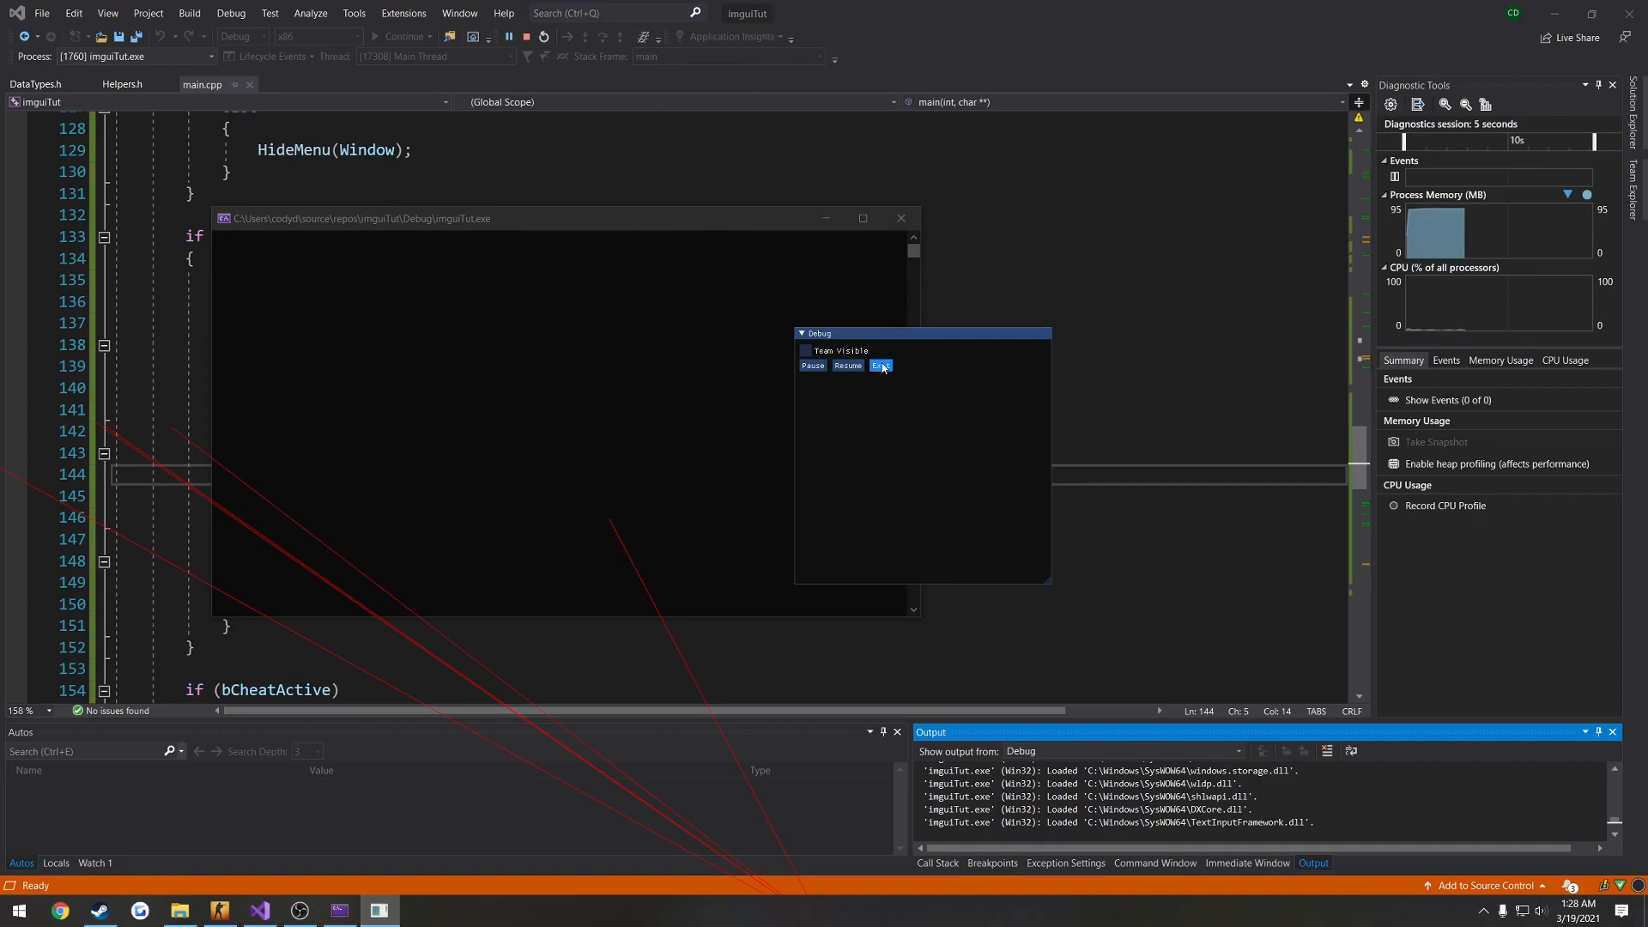
left_click(880, 364)
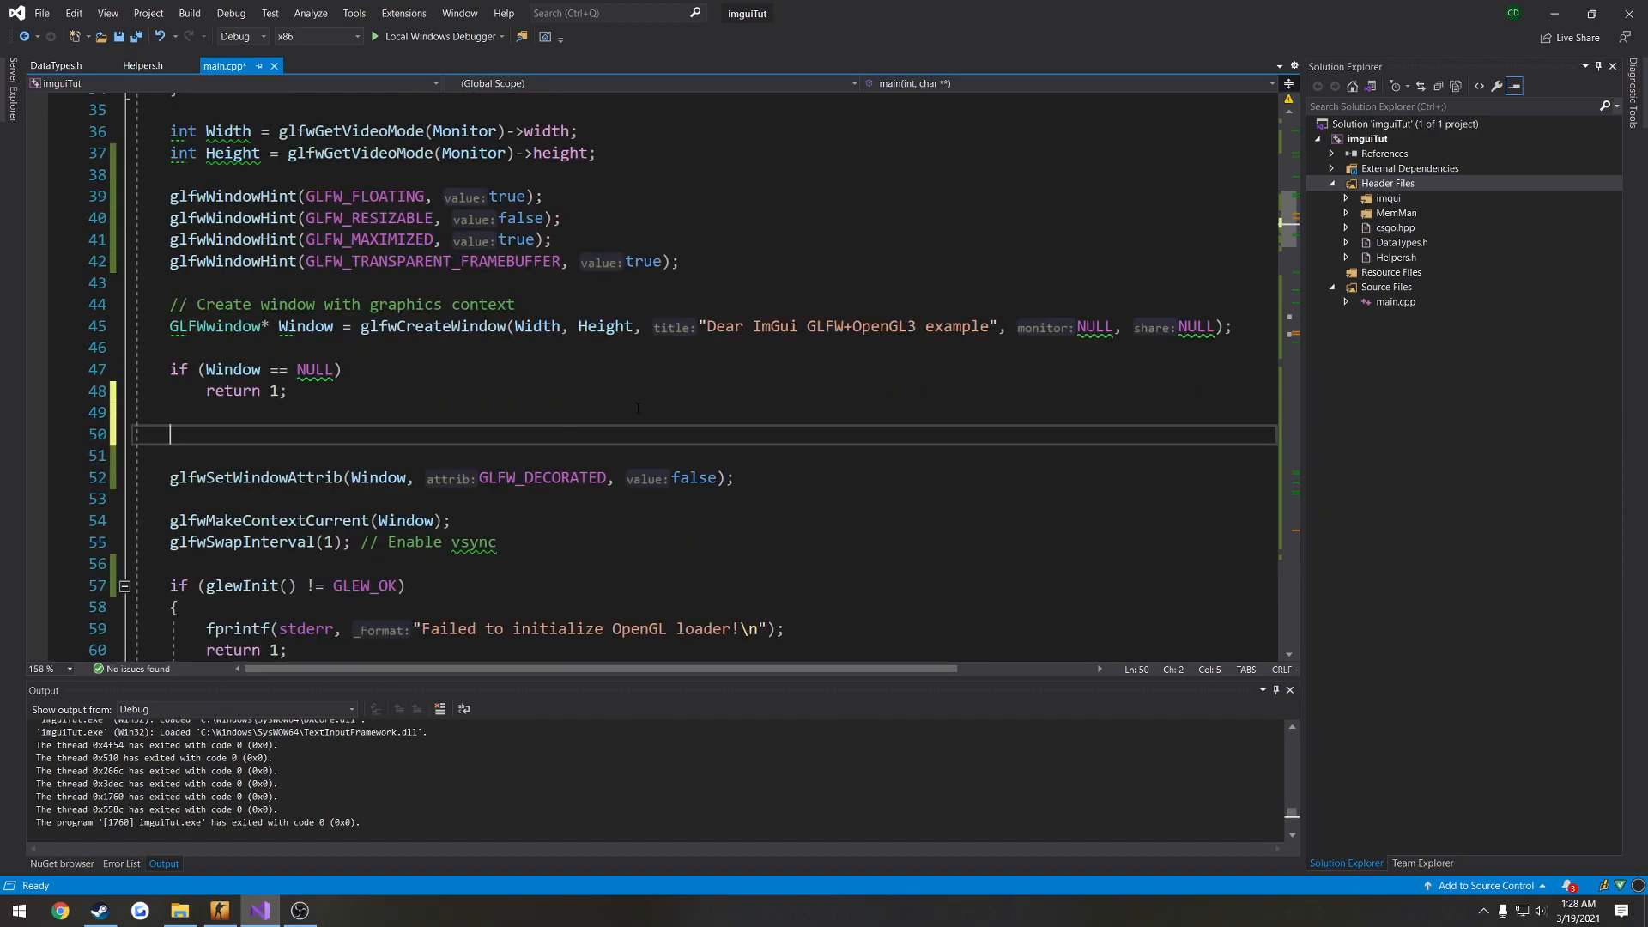
Add ShowWindow(GetConsoleWindow(), SW_HIDE); after the Window == NULL check.
type("ShowWindow(")
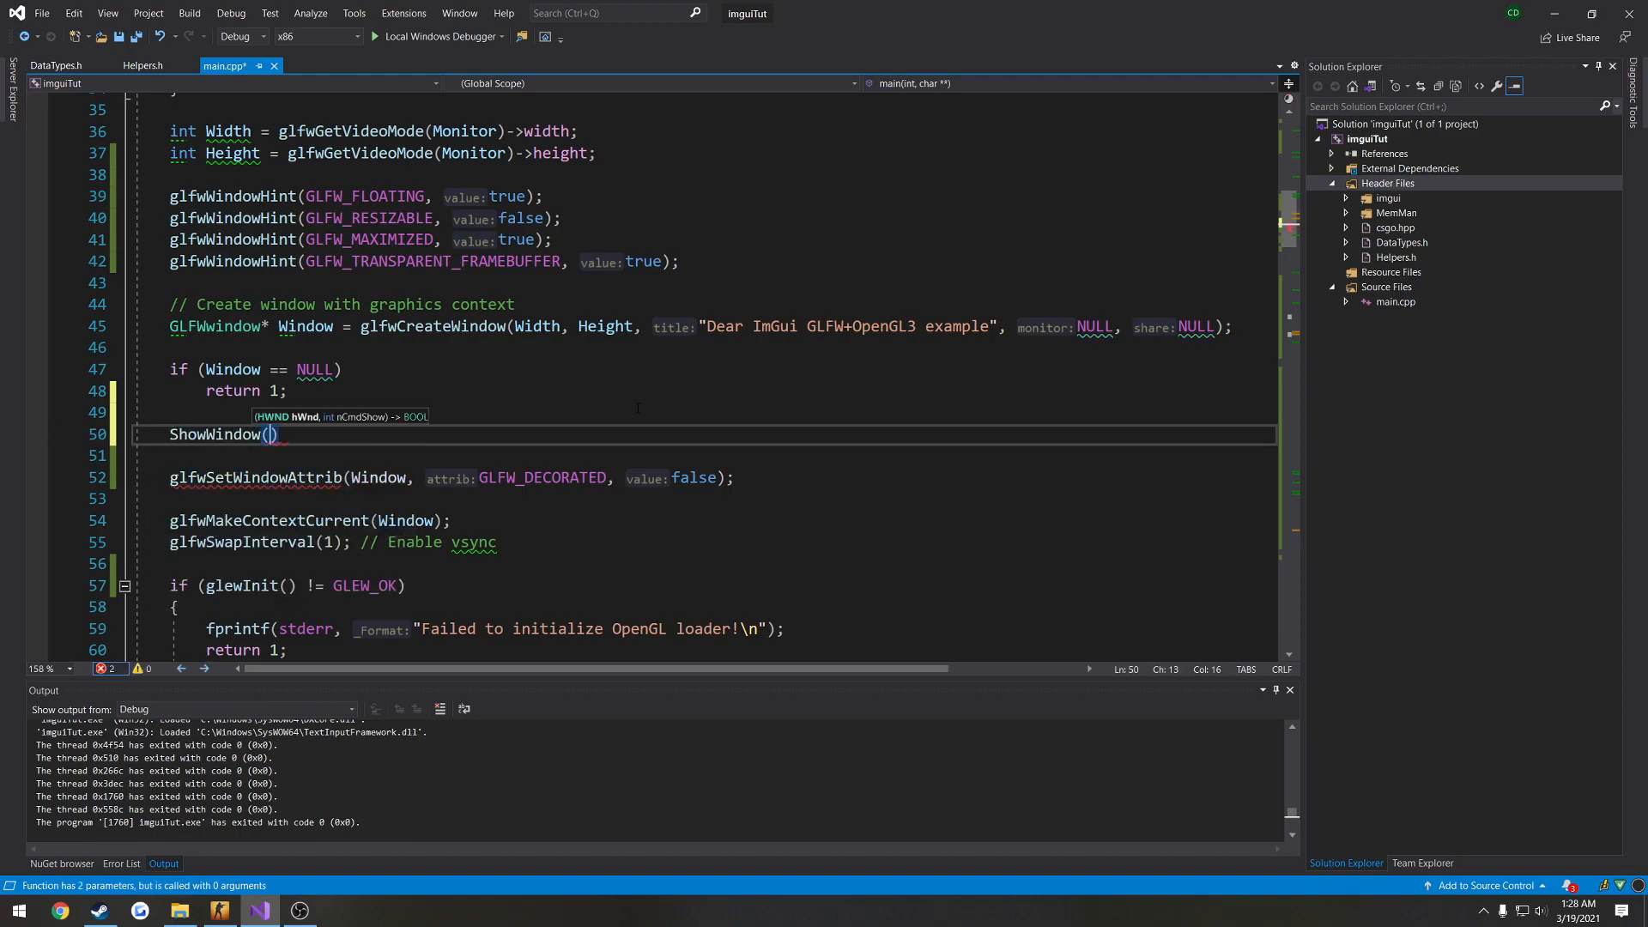
type("GetConsoleWindow()")
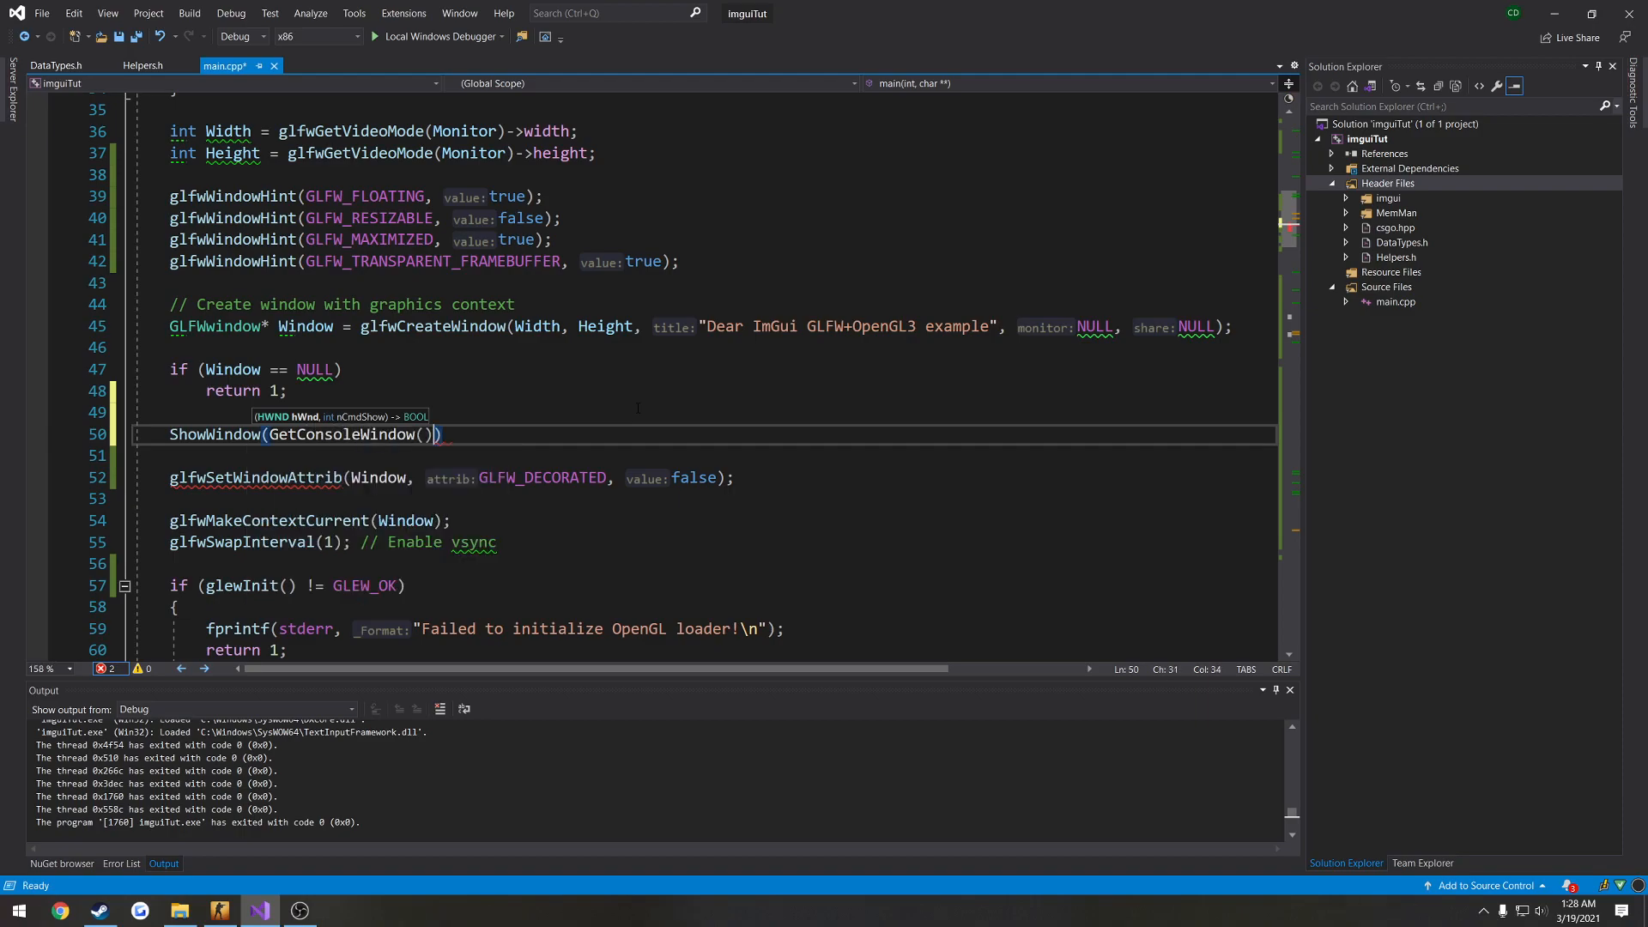
type(",")
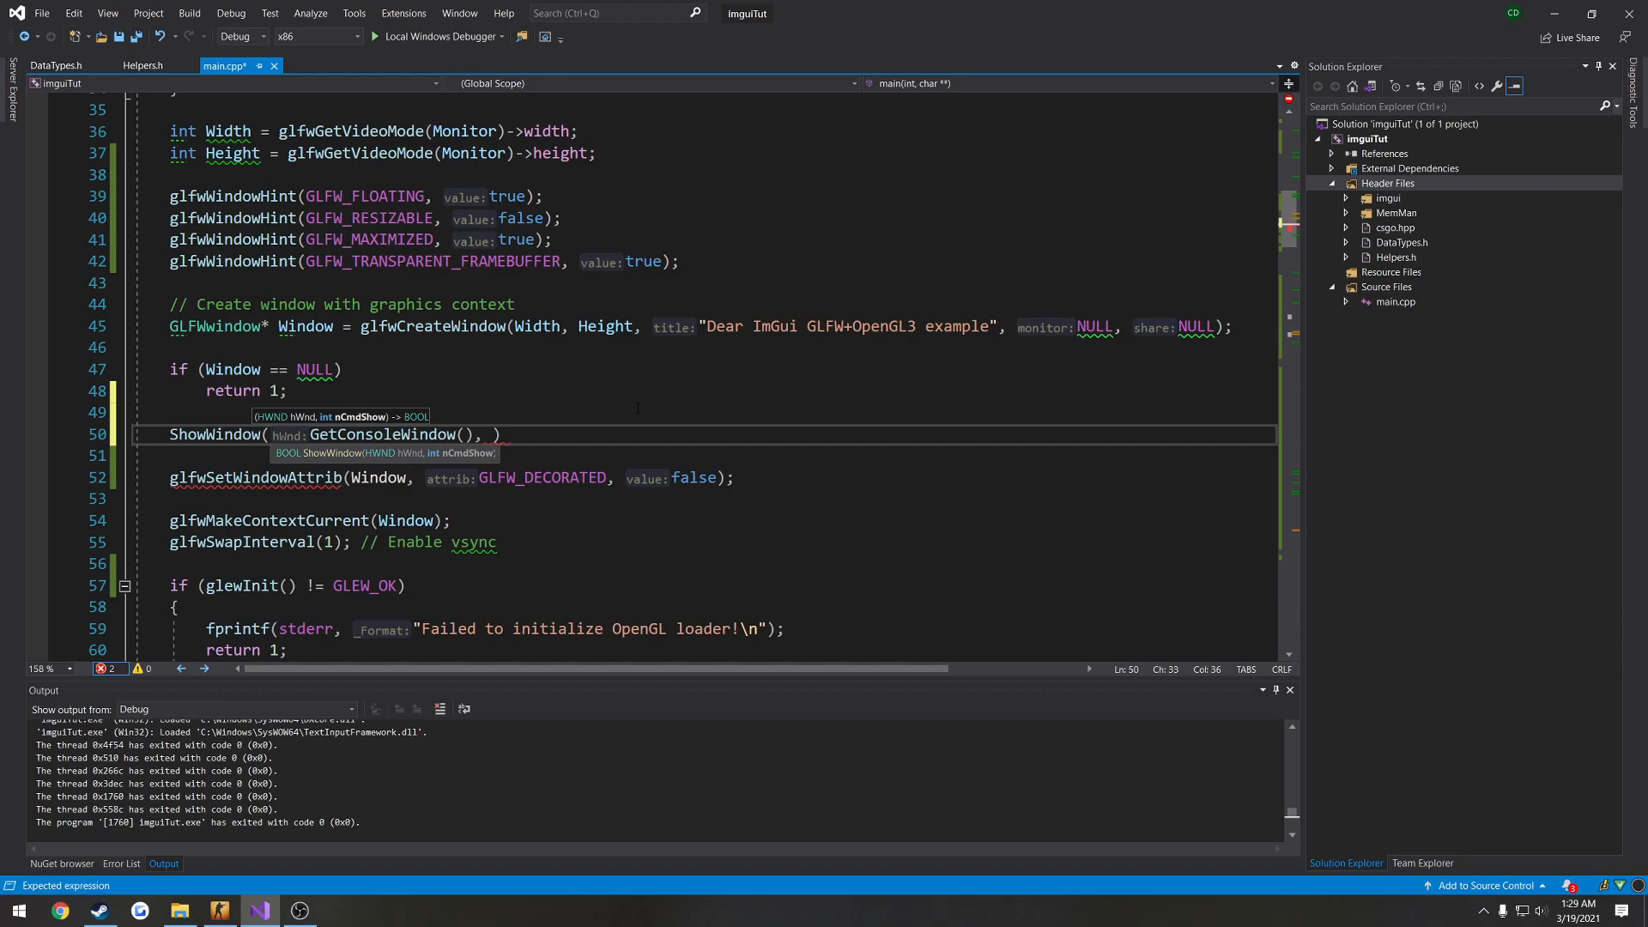
type("CMD_")
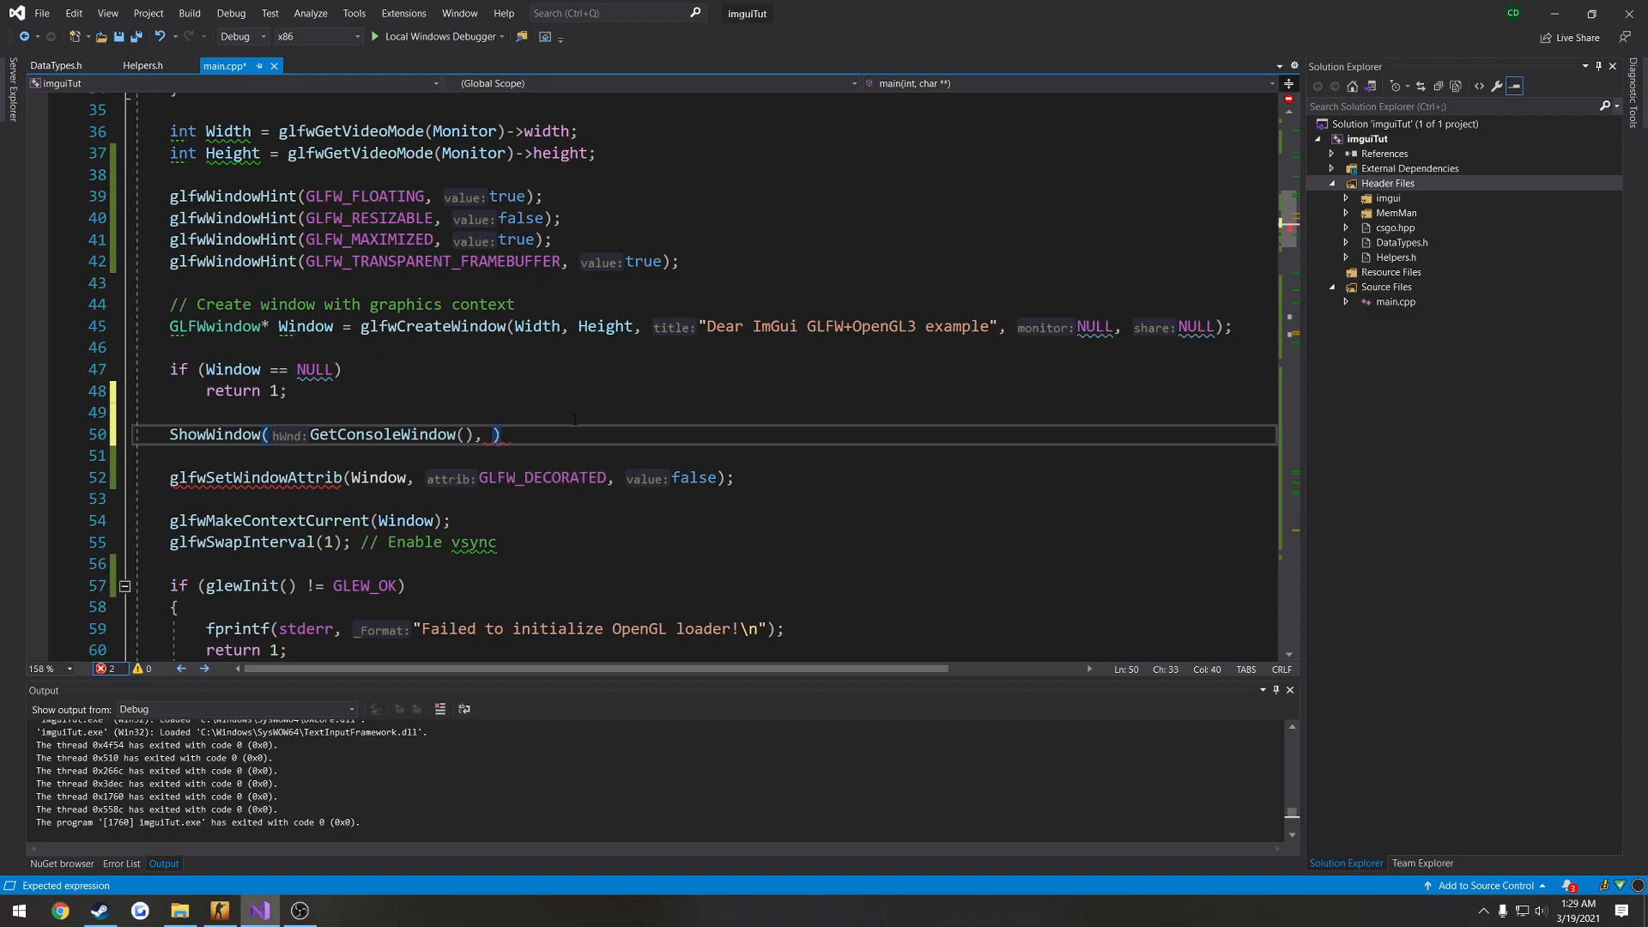
type("SW_HIDE")
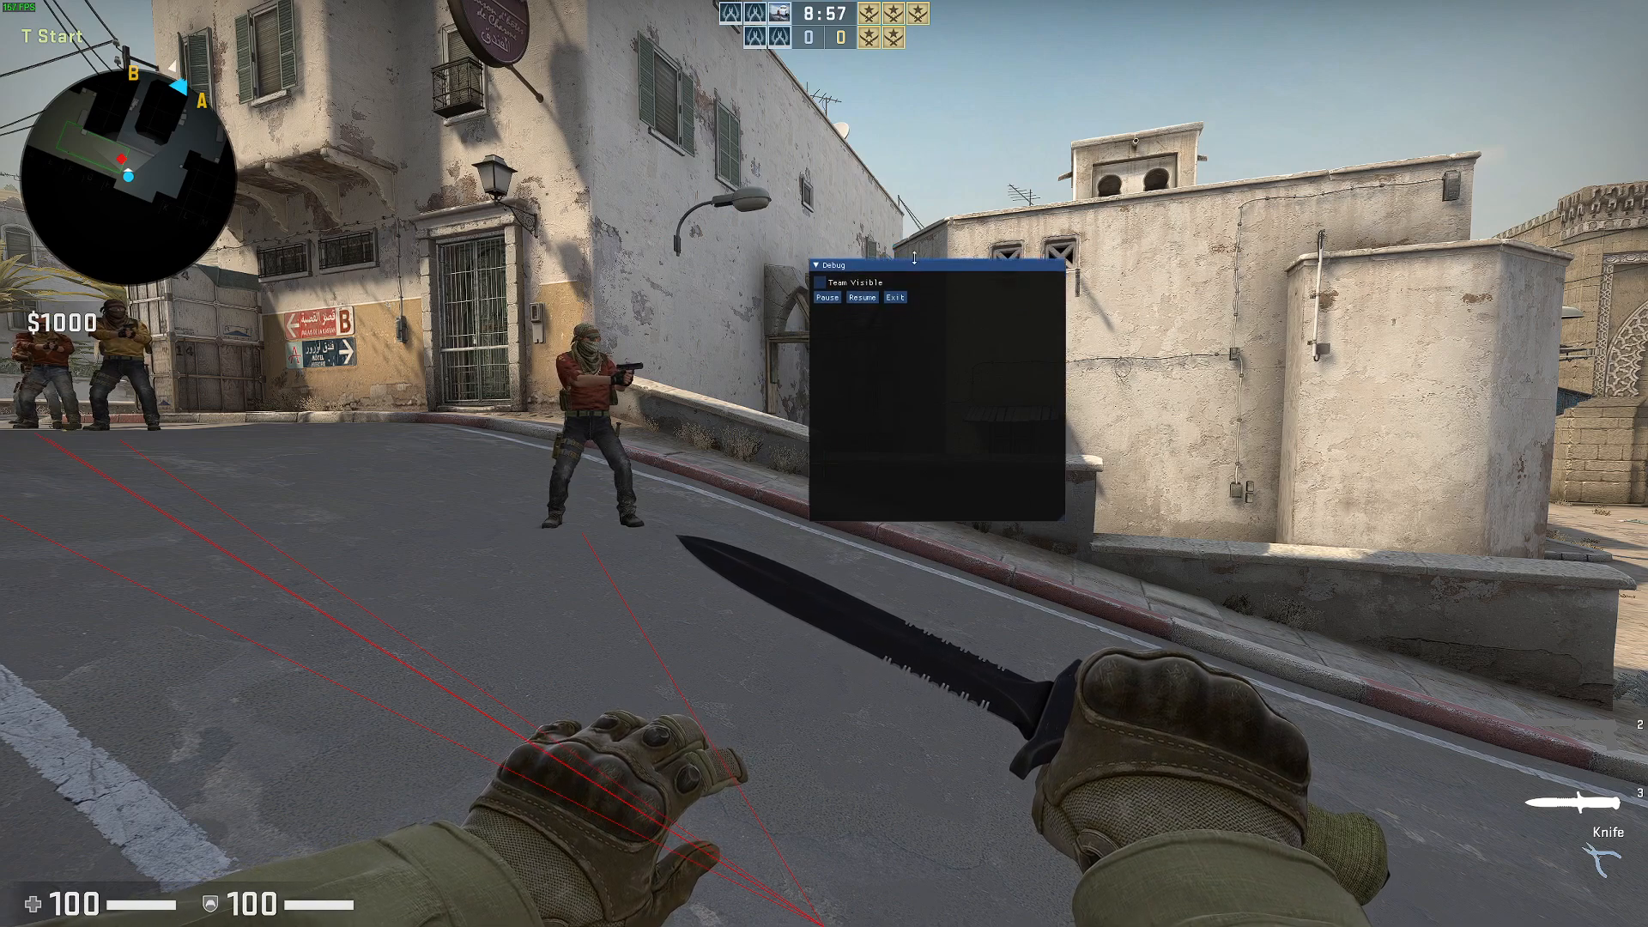
Switch to CS:GO to verify the overlay runs without a console window.
key("alt+tab")
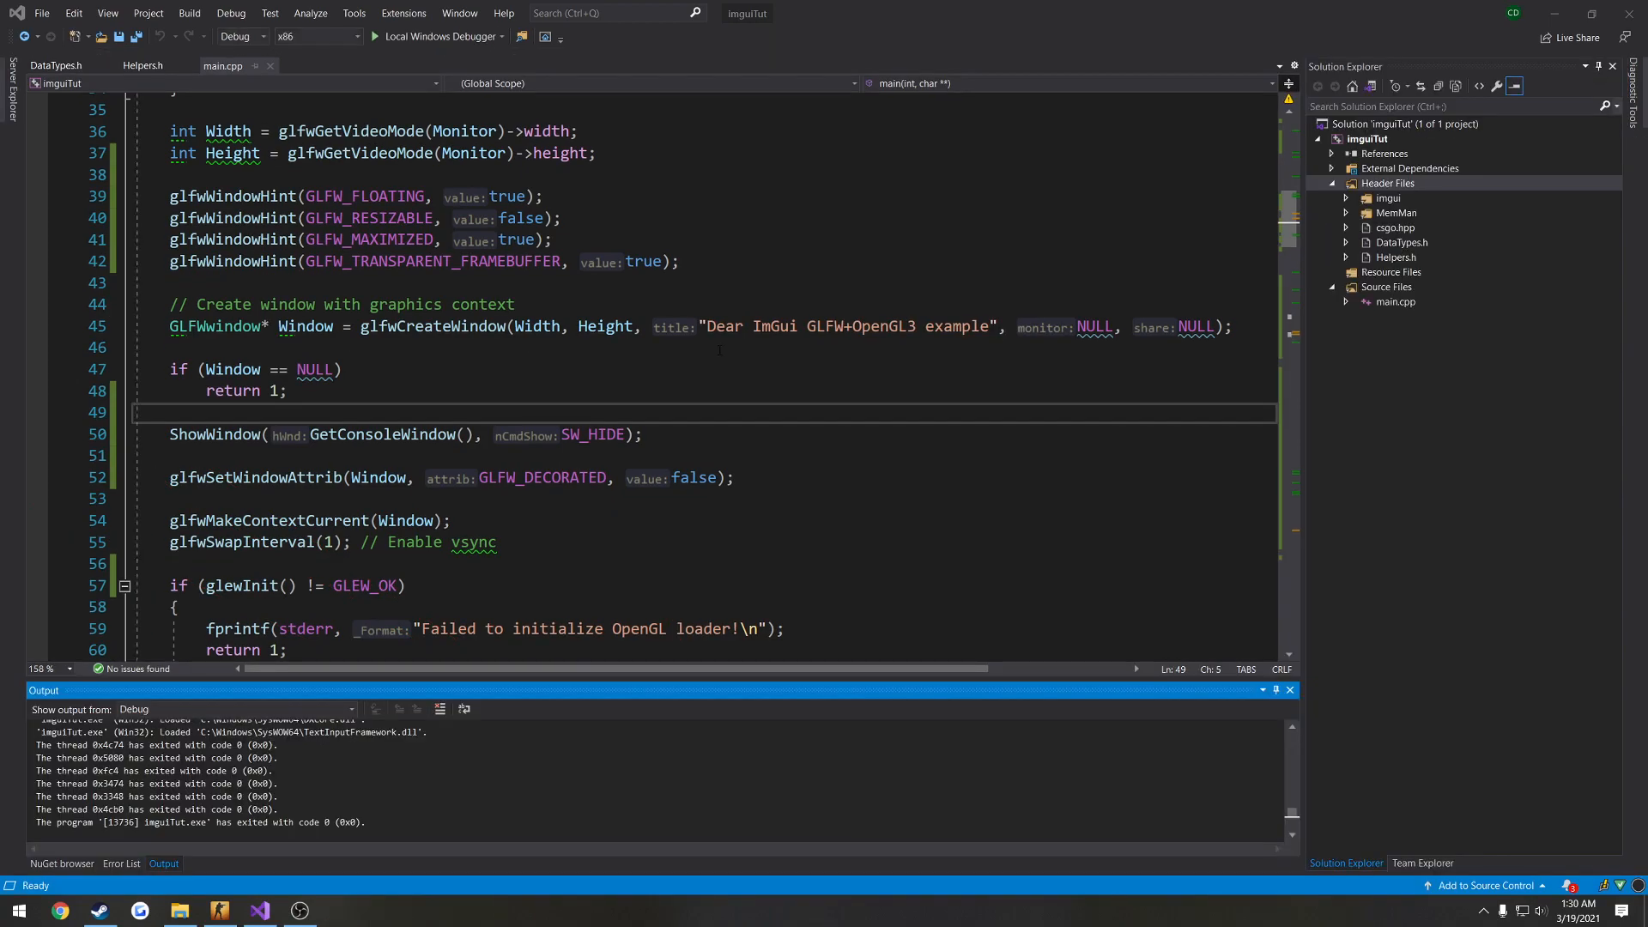
Copy the ShowWindow line into the Resume block and change SW_HIDE to SW_SHOW.
triple_click(367, 434)
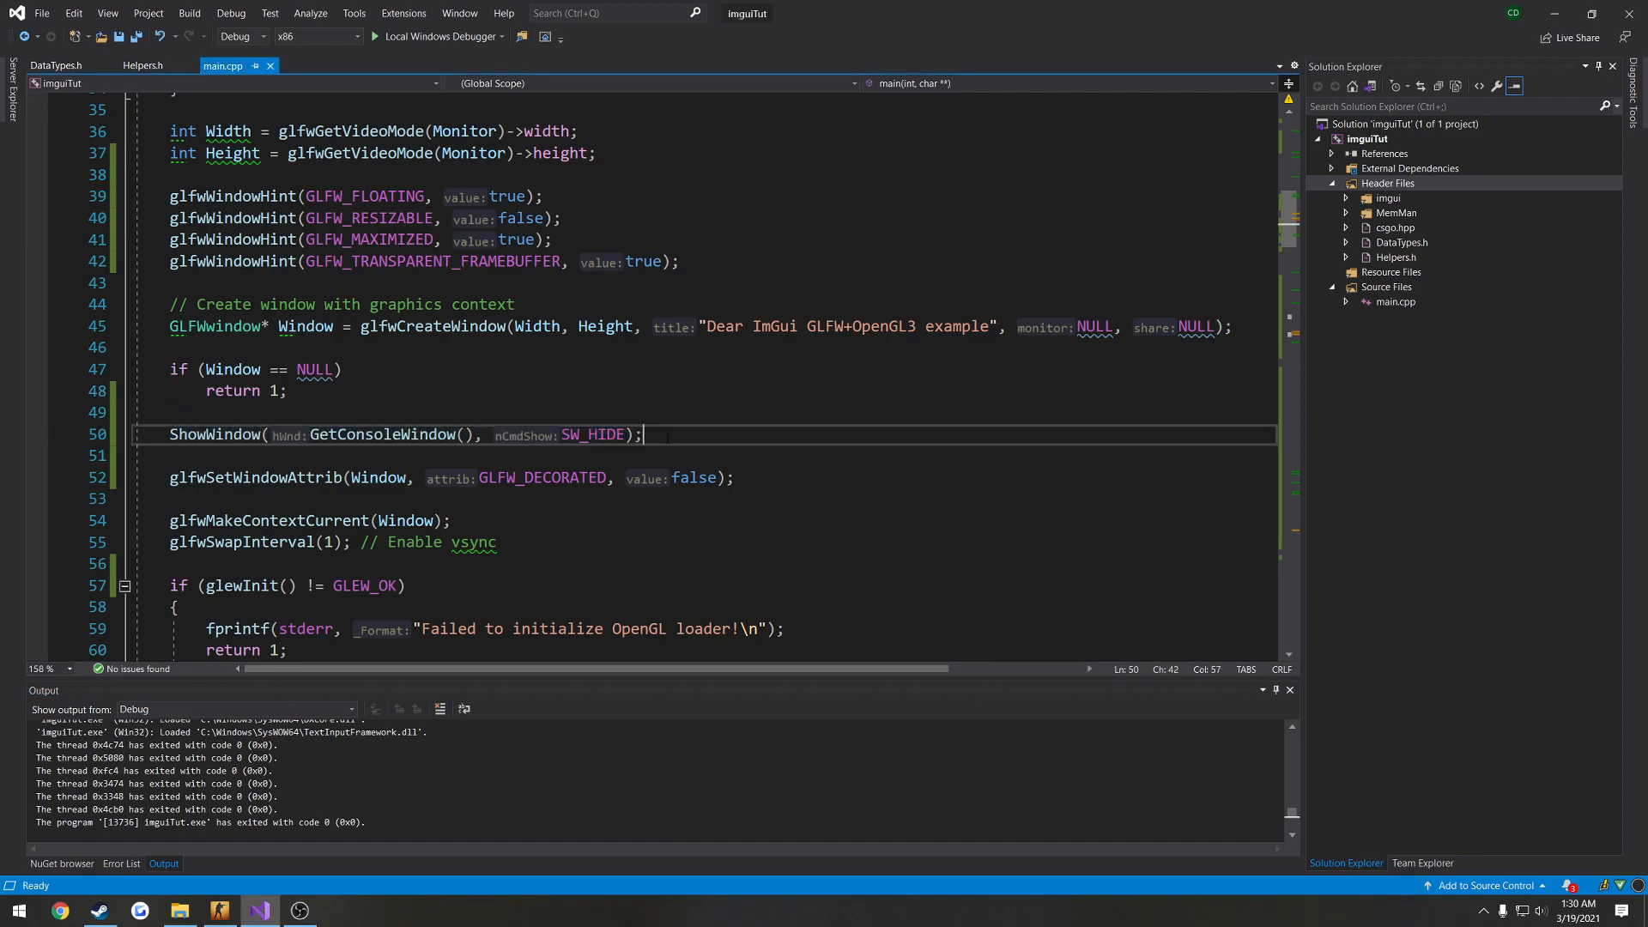
double_click(214, 435)
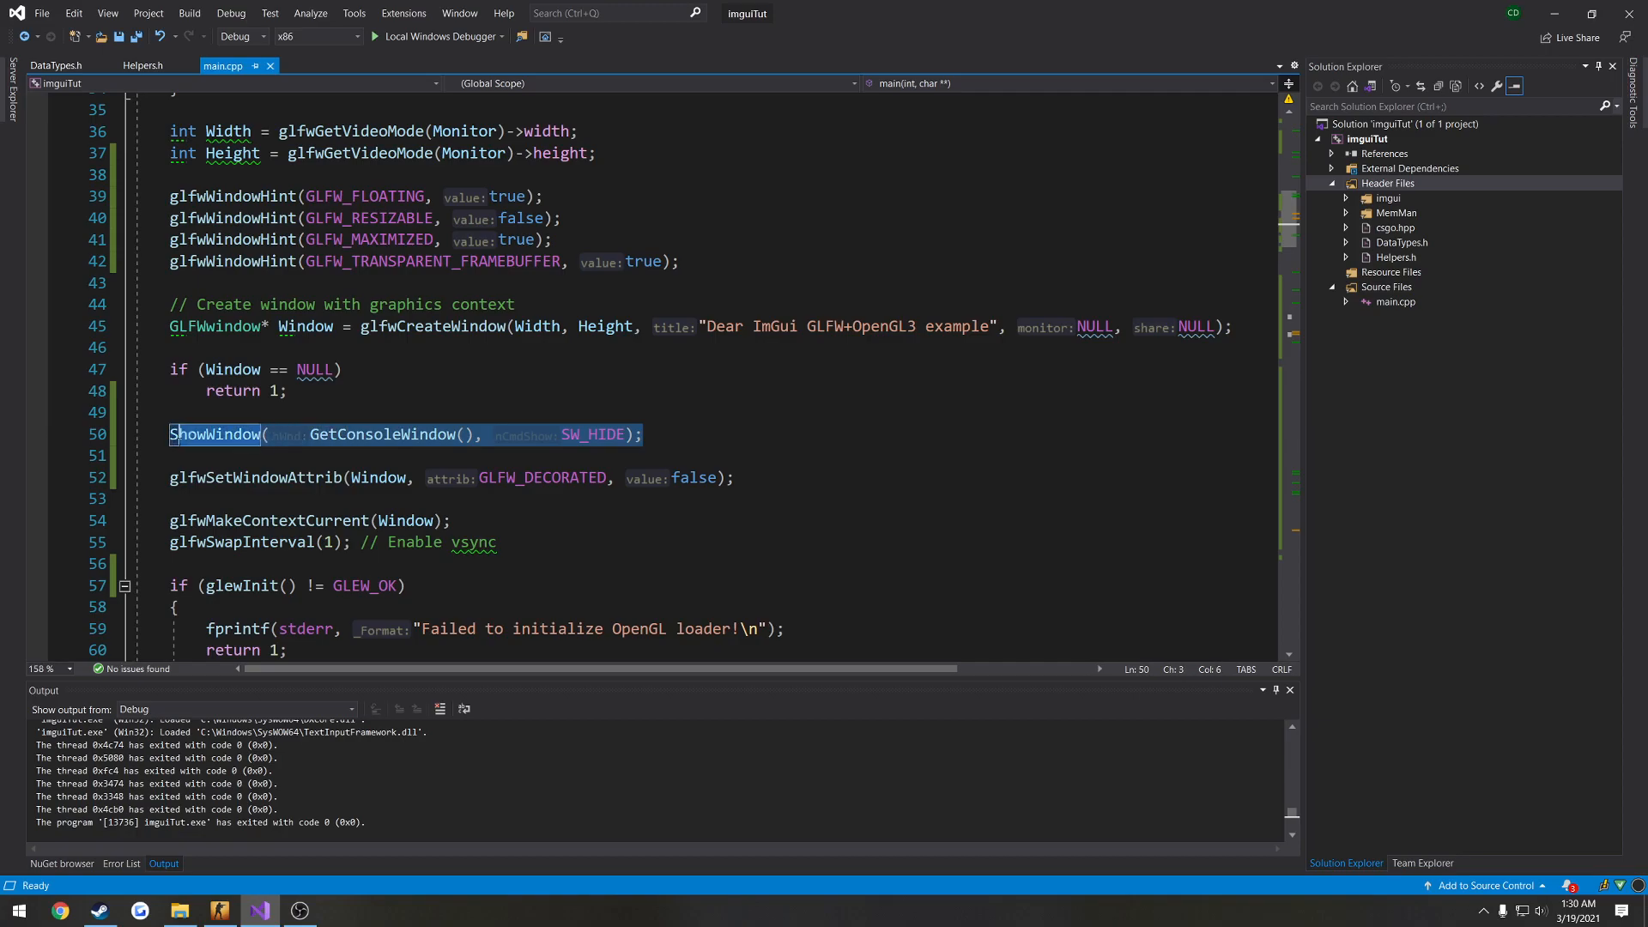
scroll("down", 3)
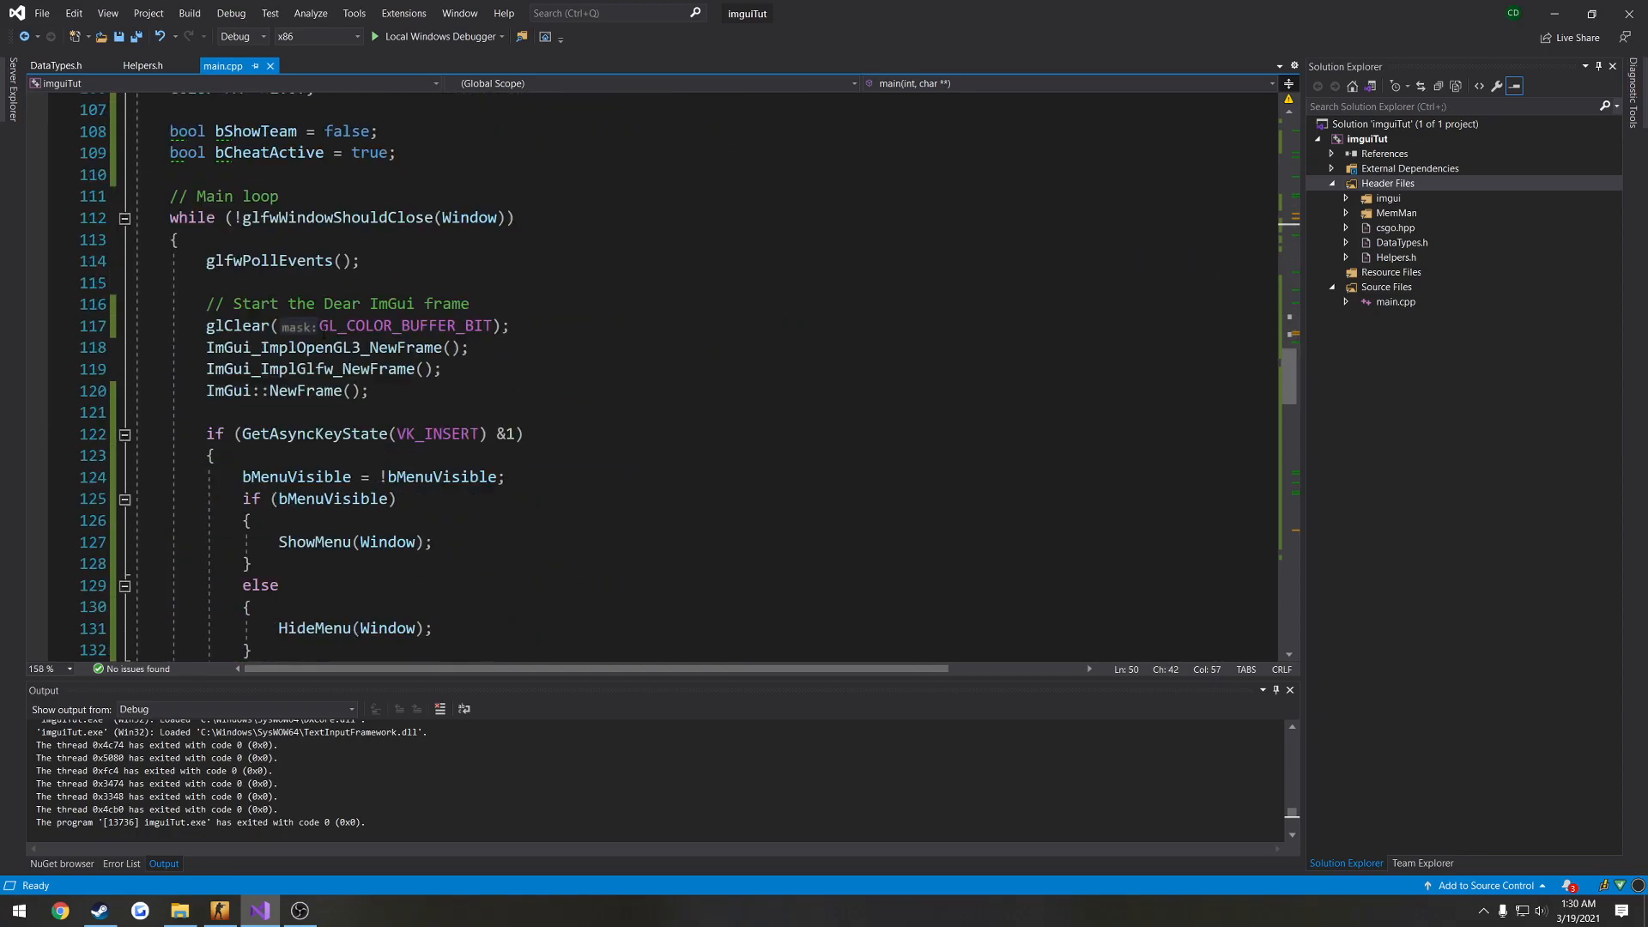
scroll("down", 3)
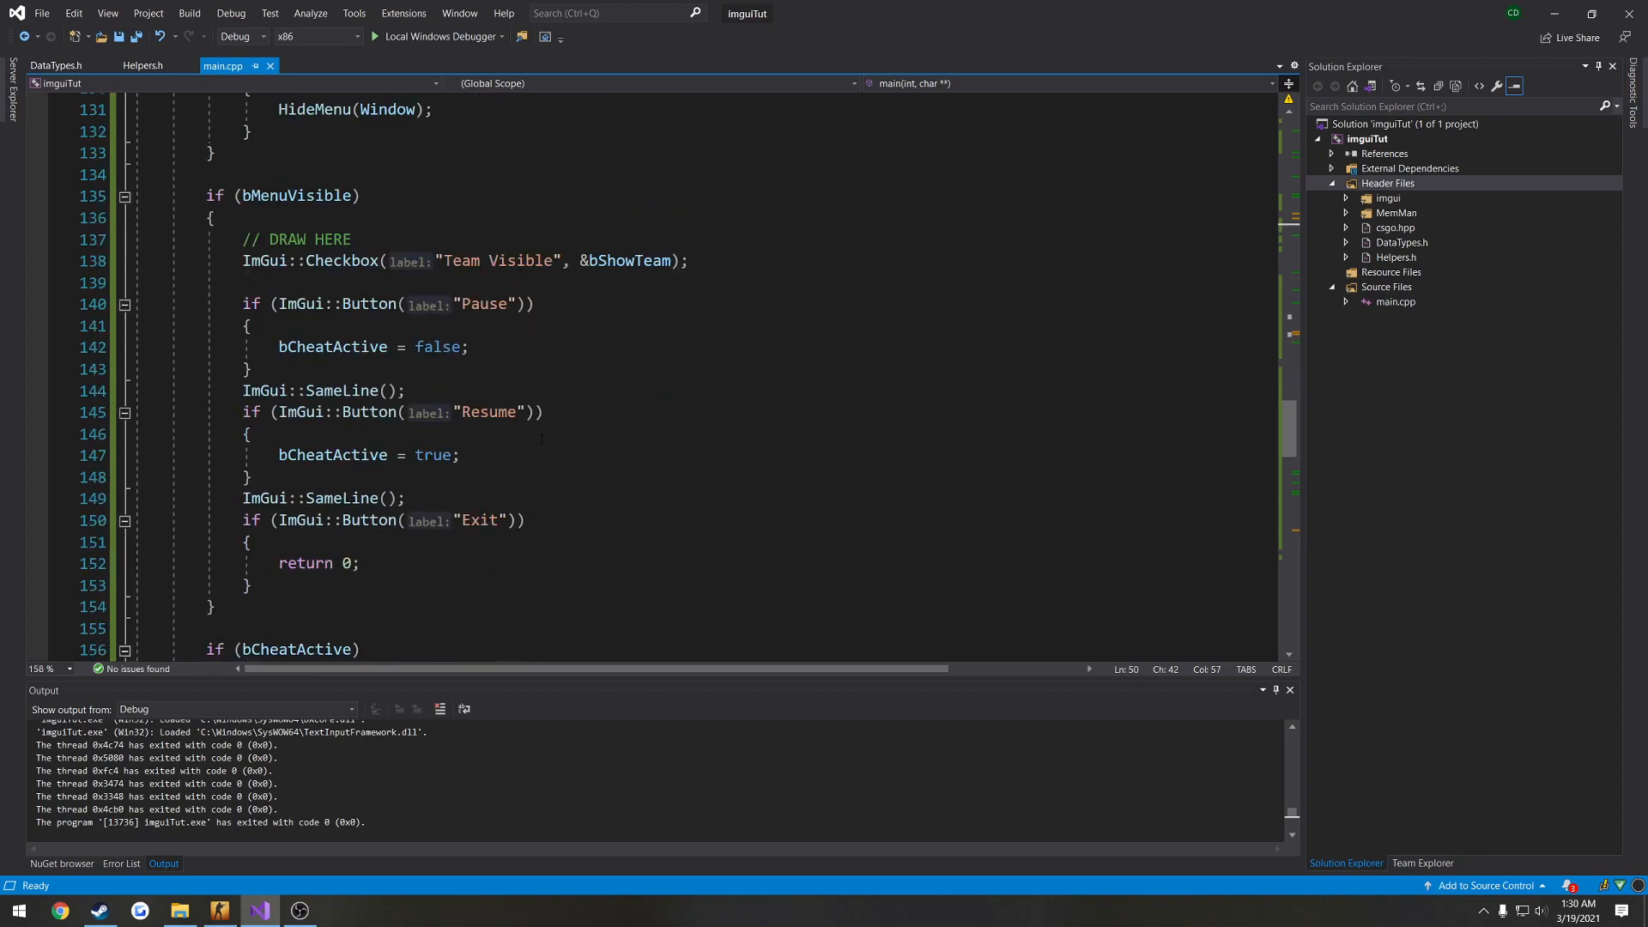
type("ShowWindow(GetConsoleWindow(), SW_HIDE);")
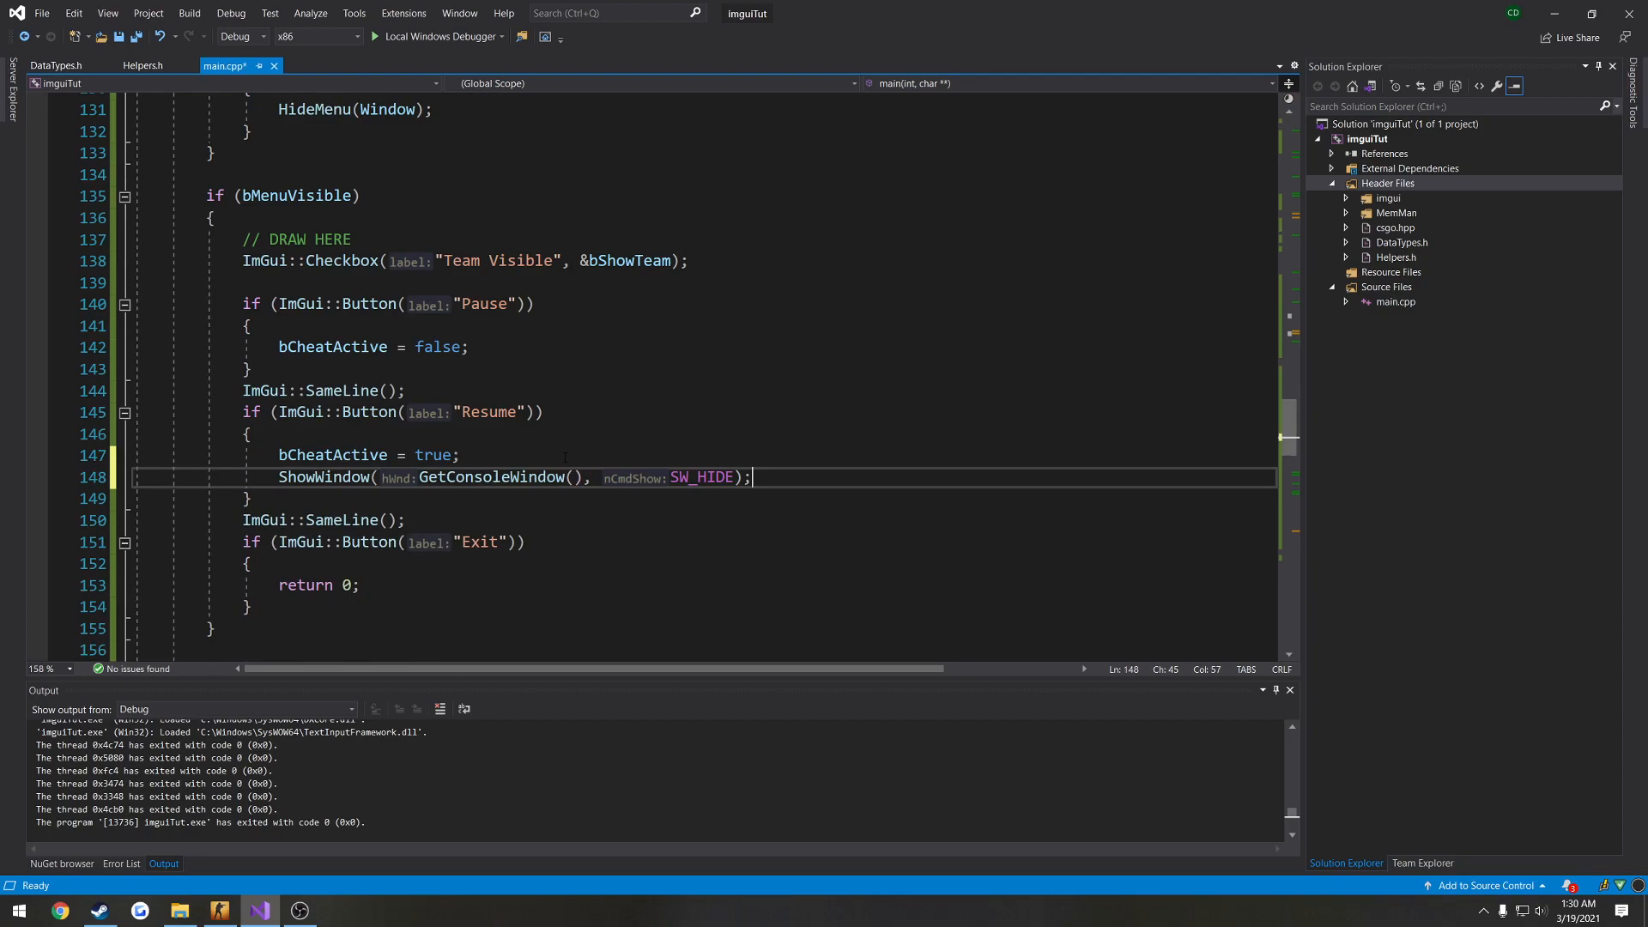
double_click(702, 477)
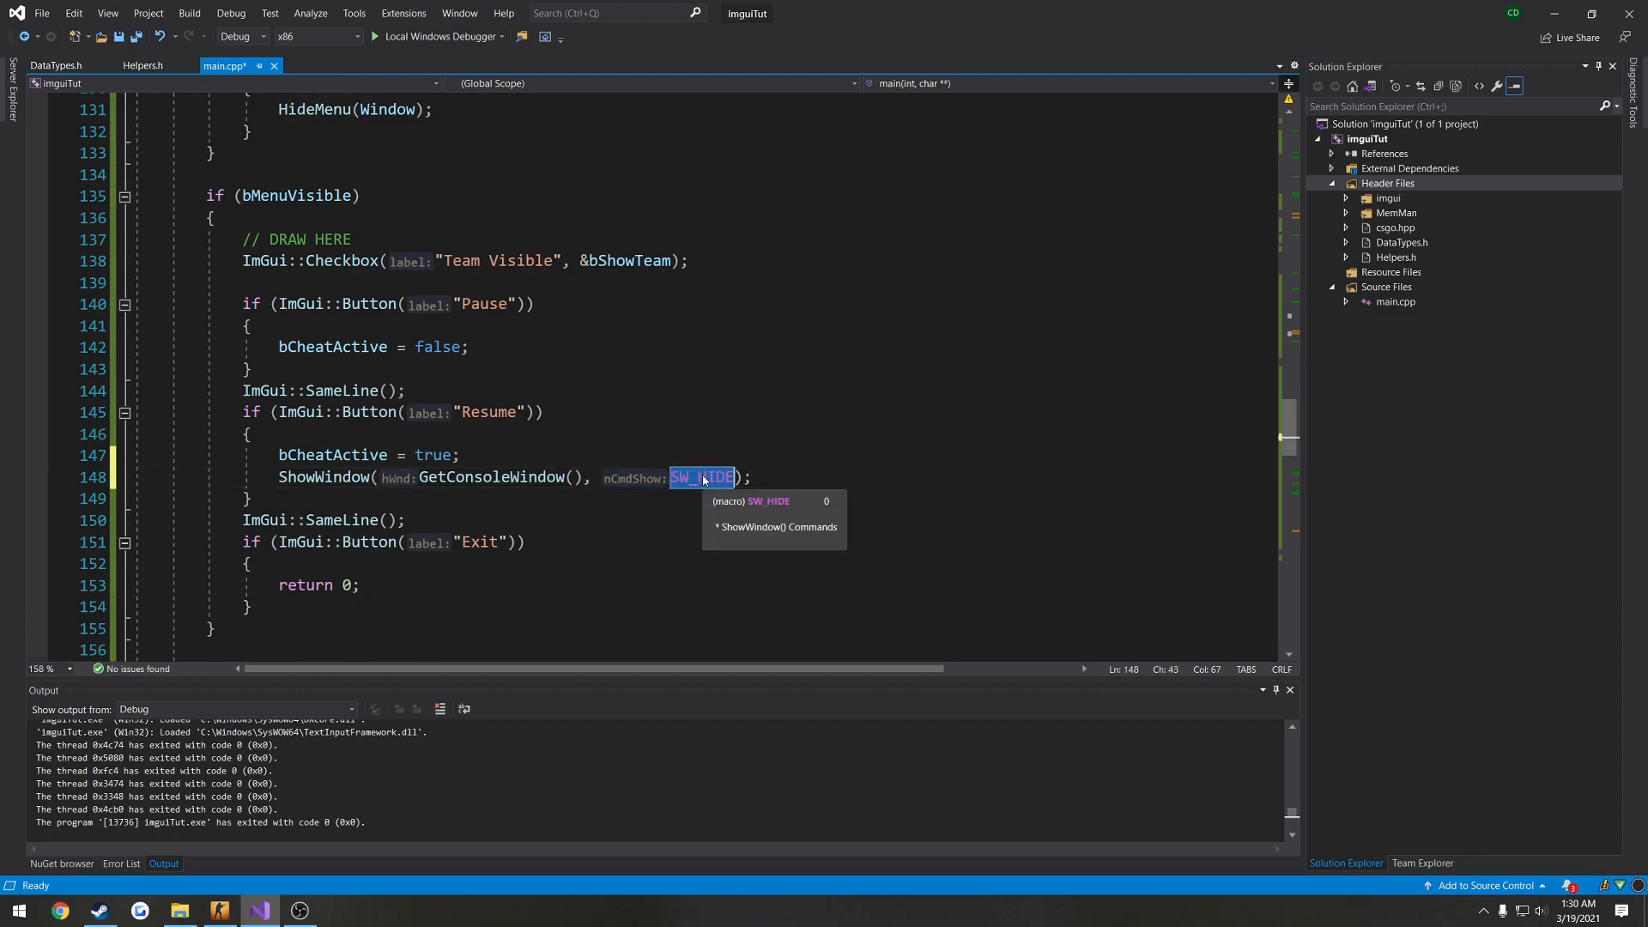
type("SW_SHOW")
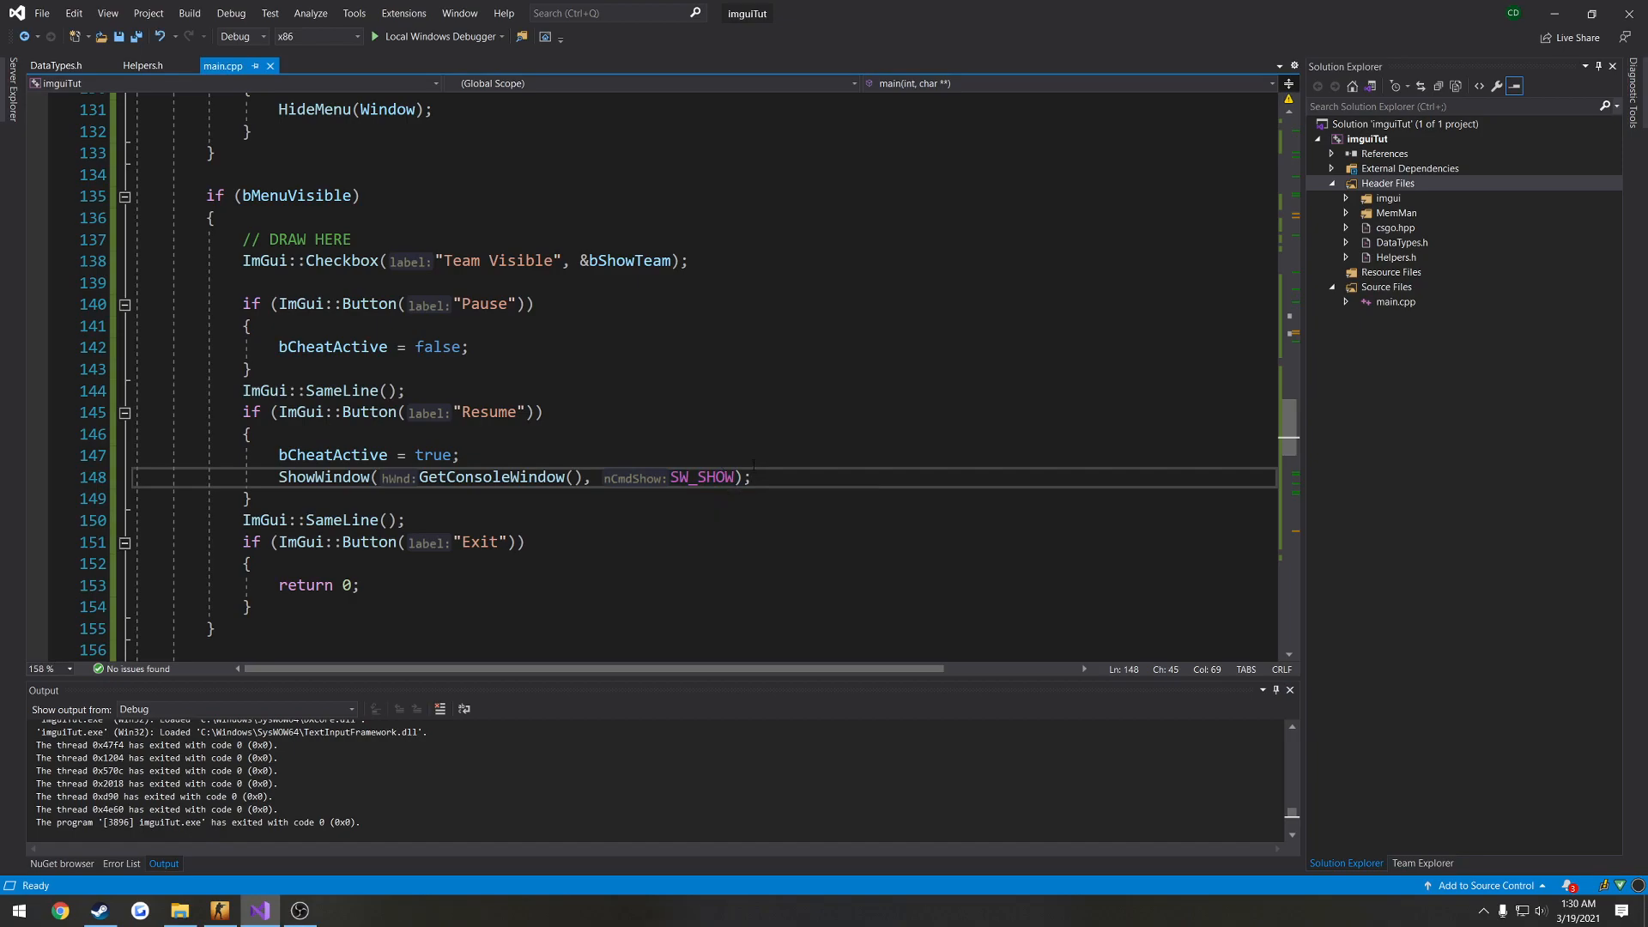
In Helpers.h, make ShowMenu print "TESTING\n" via std::cout.
left_click(142, 66)
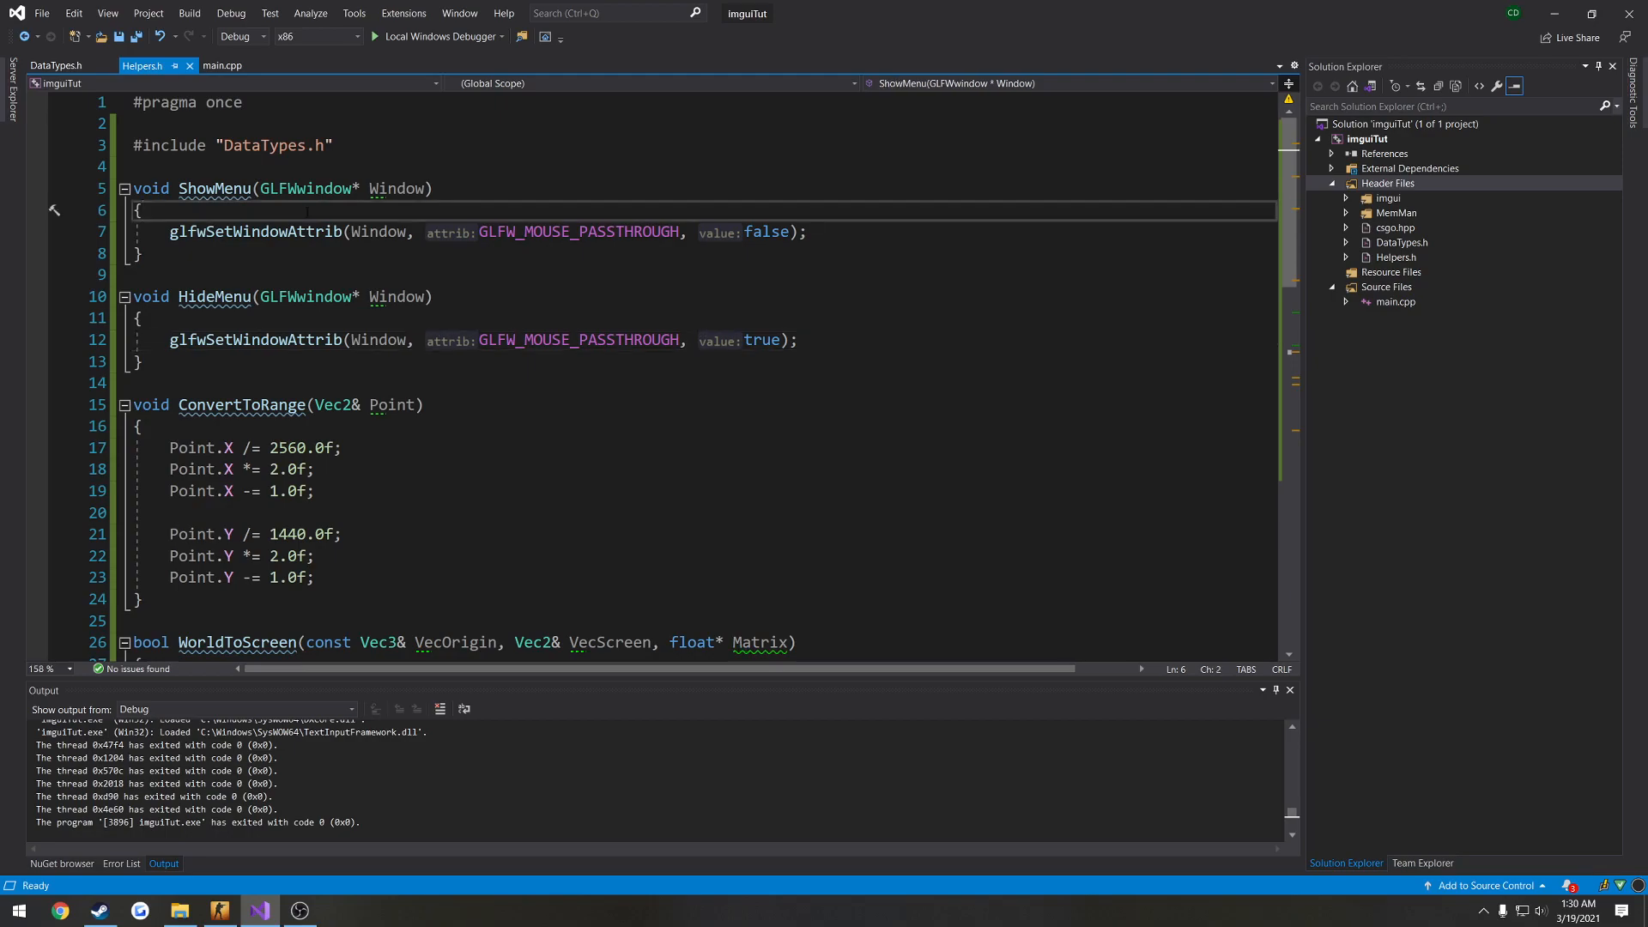
type("std::co")
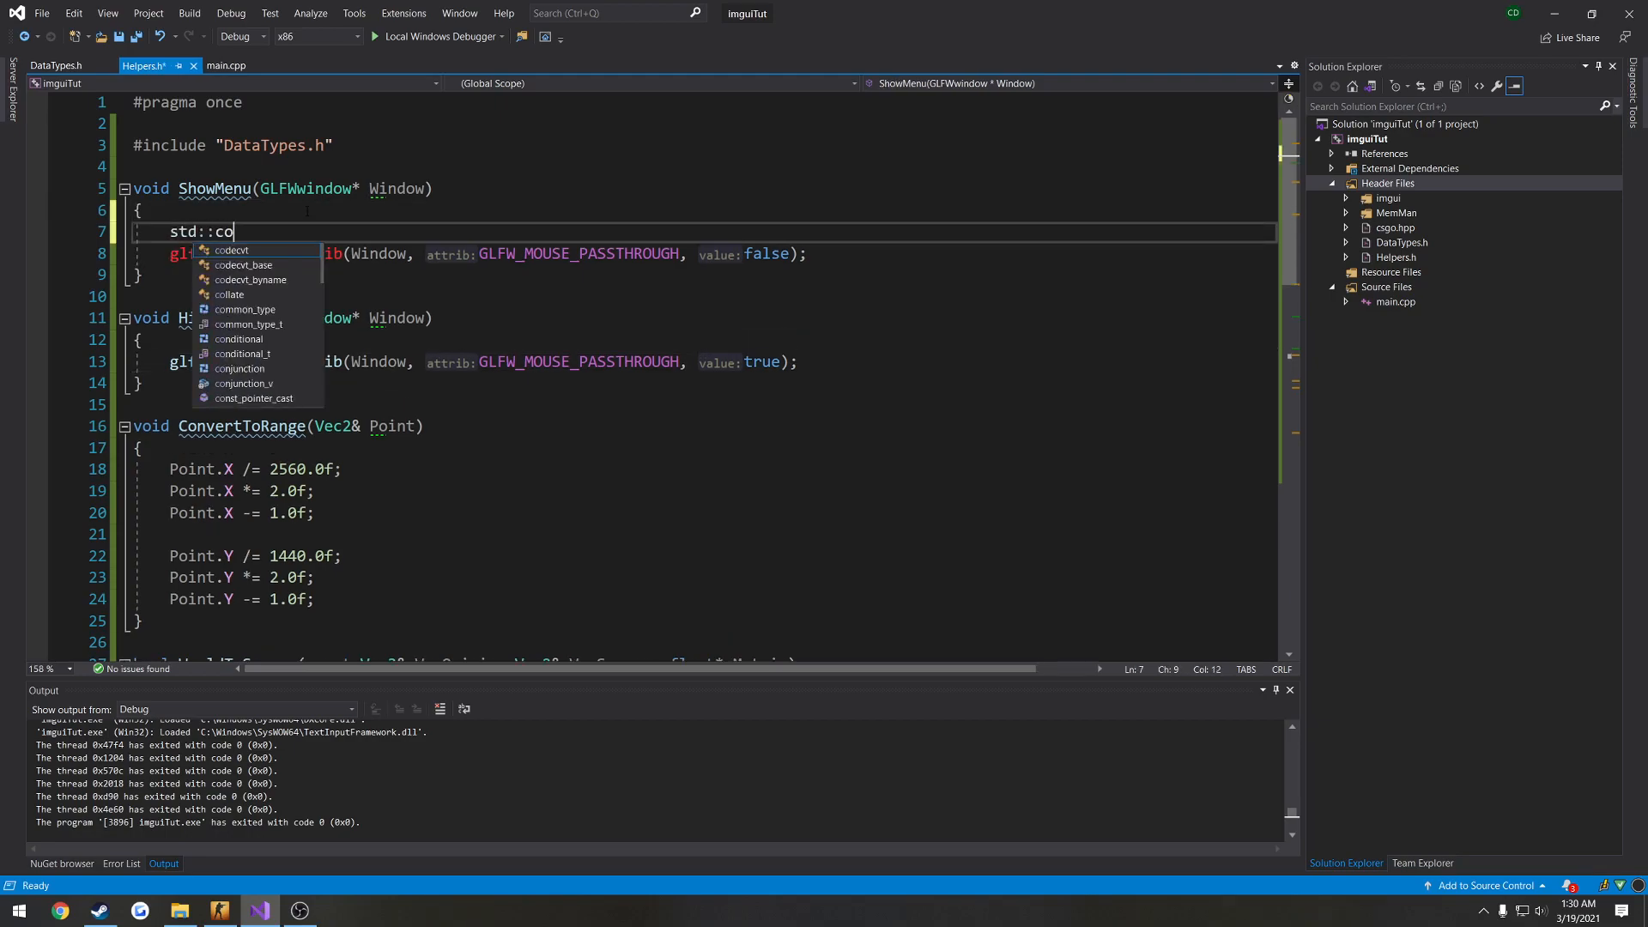
type("ut << \"TESTING\"")
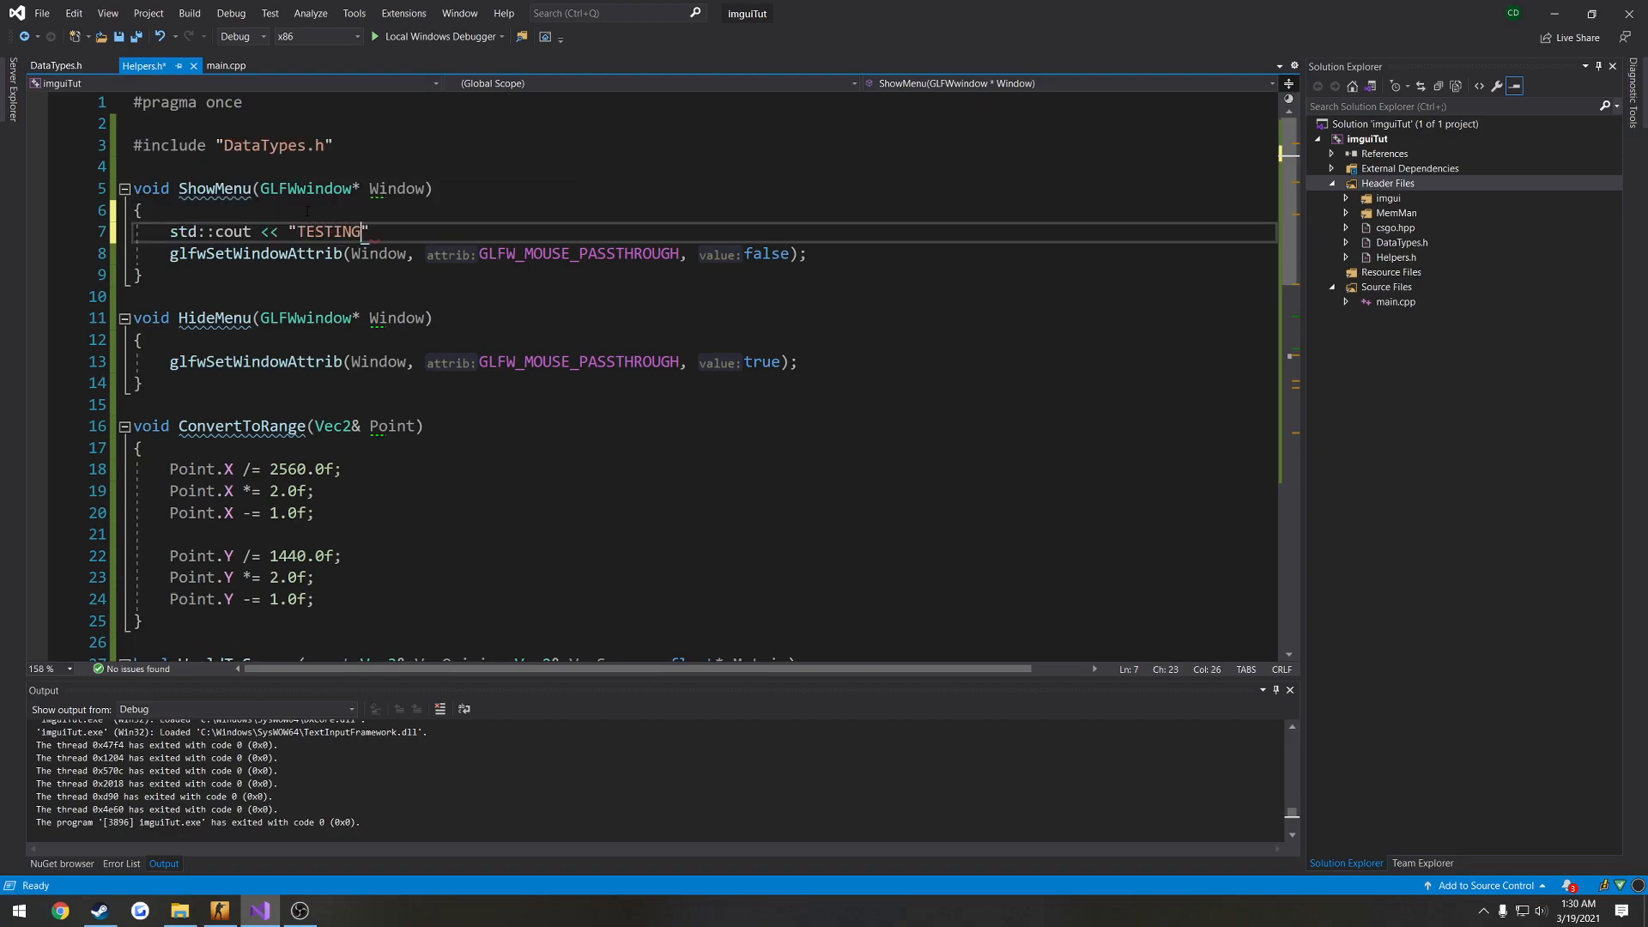
type("\\n\";")
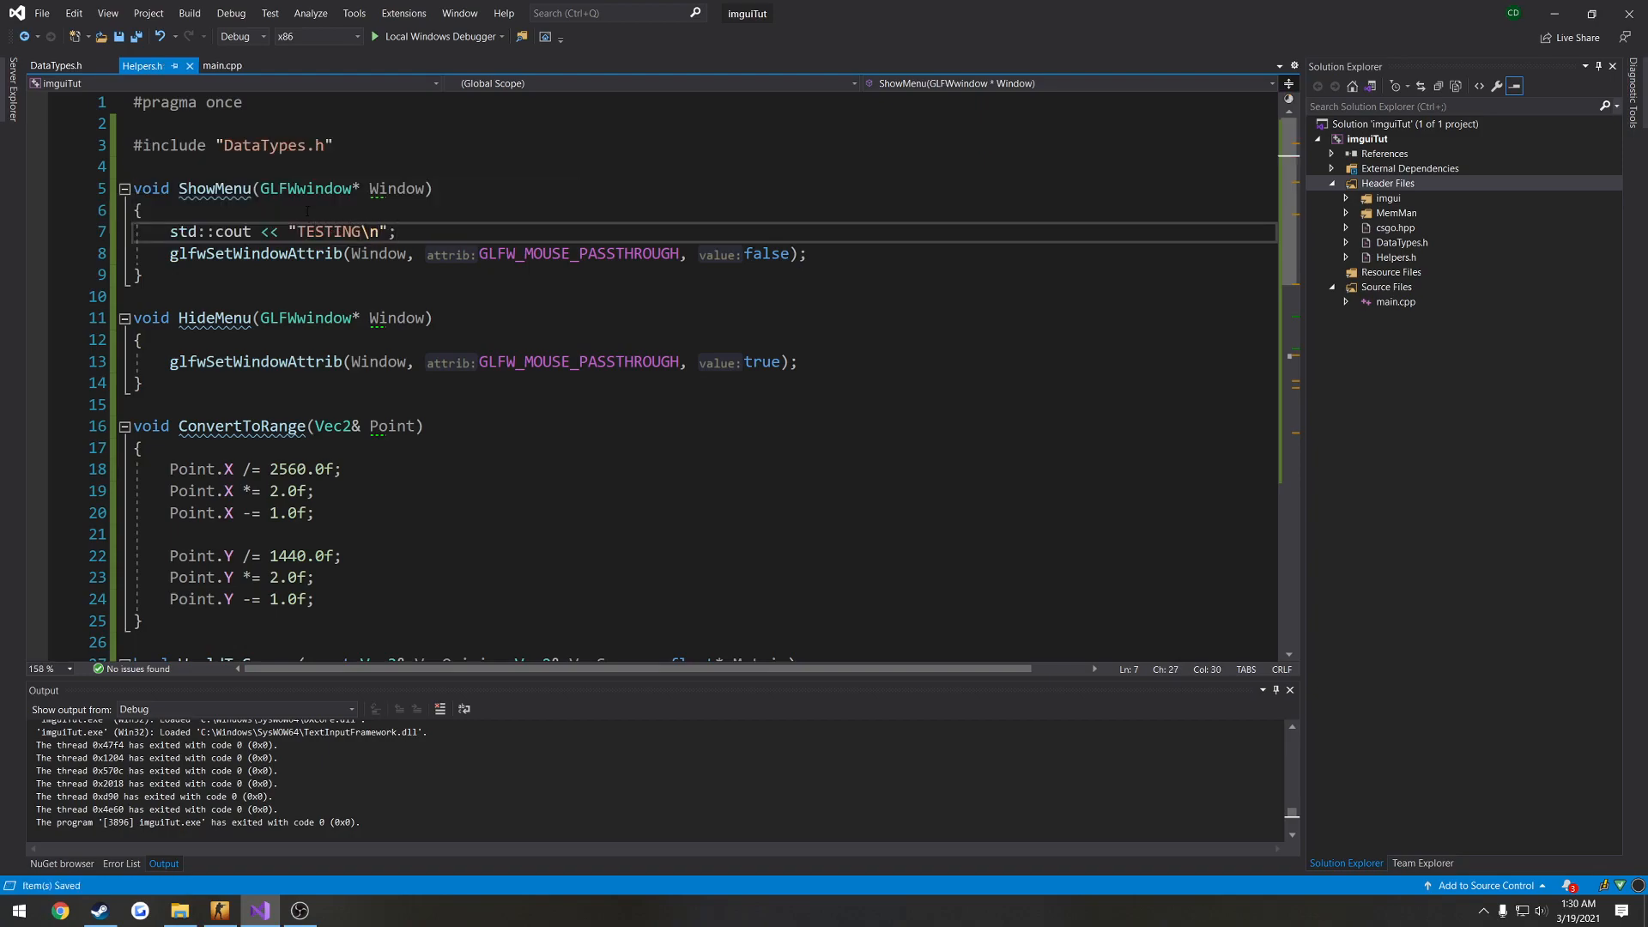
In main.cpp, make the Pause handler call ShowWindow(GetConsoleWindow(), SW_HIDE).
left_click(221, 65)
type("ShowWindow(GetConsoleWindow(), S);")
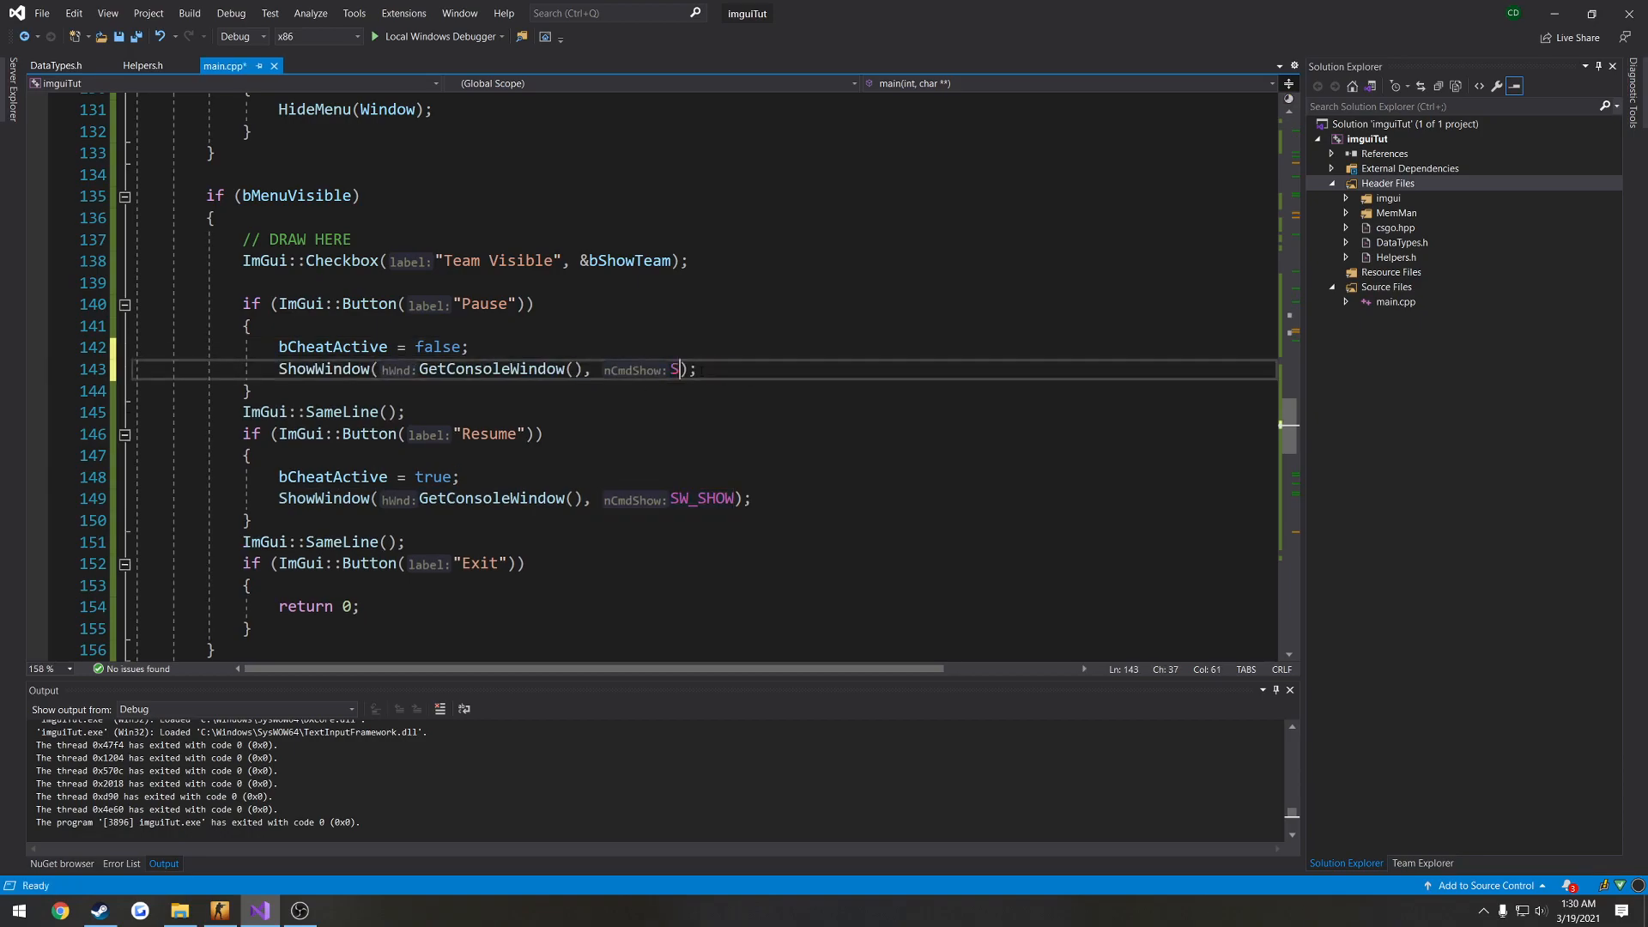
type("W_HIDE")
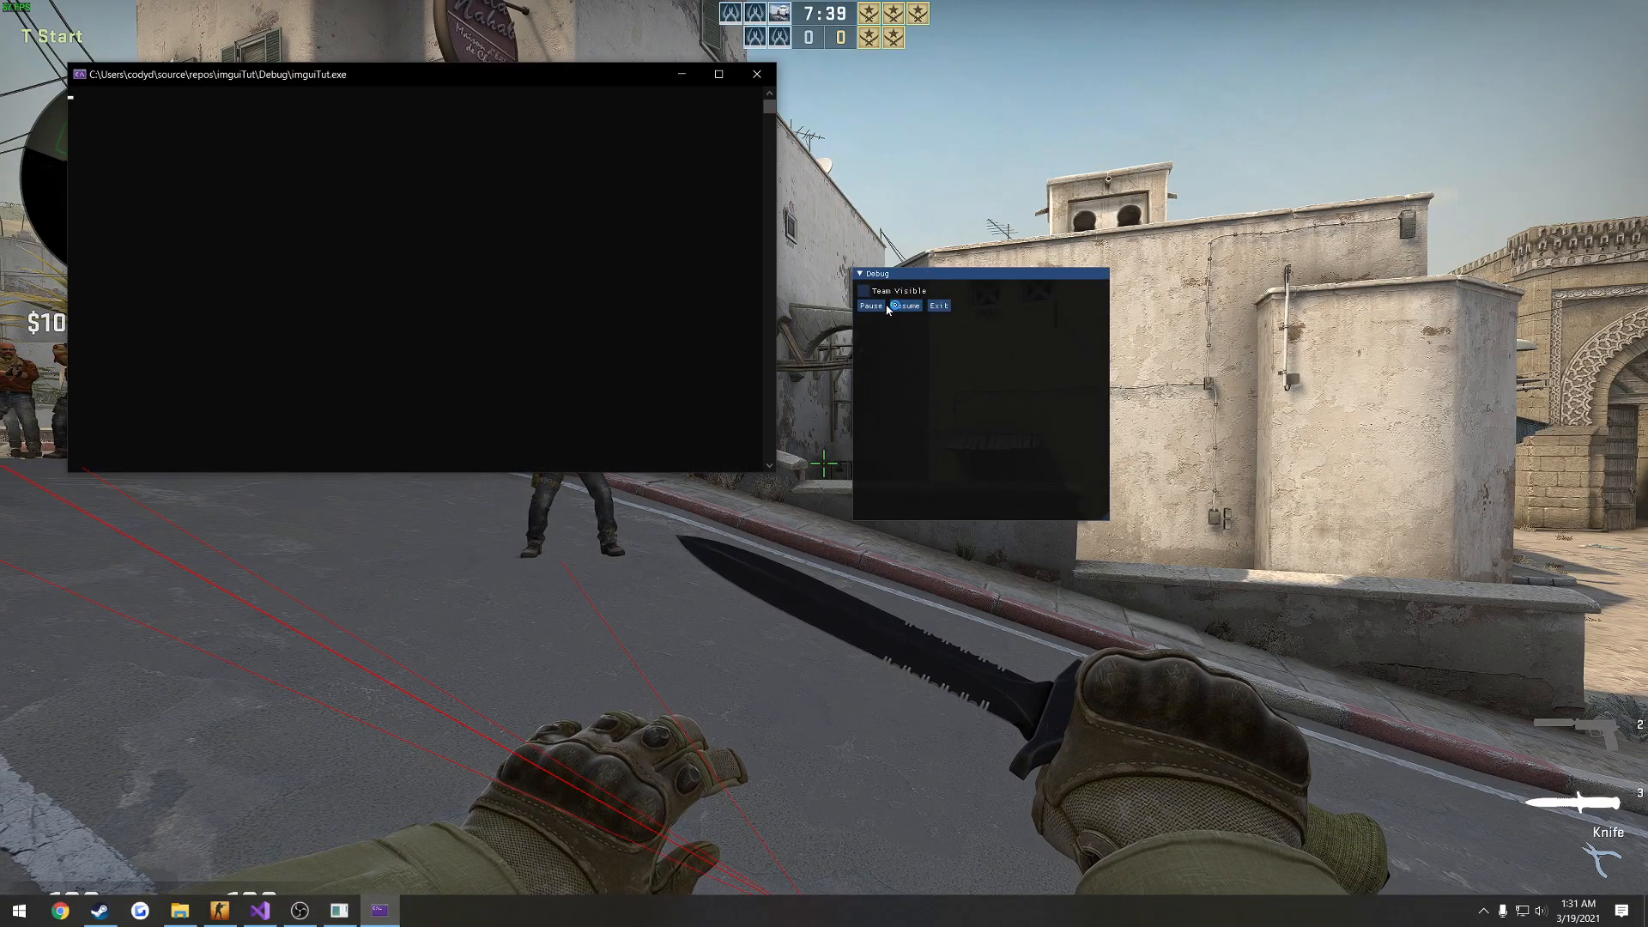
Use the overlay's Pause and Resume buttons in CS:GO while TESTING prints to the console.
left_click(905, 305)
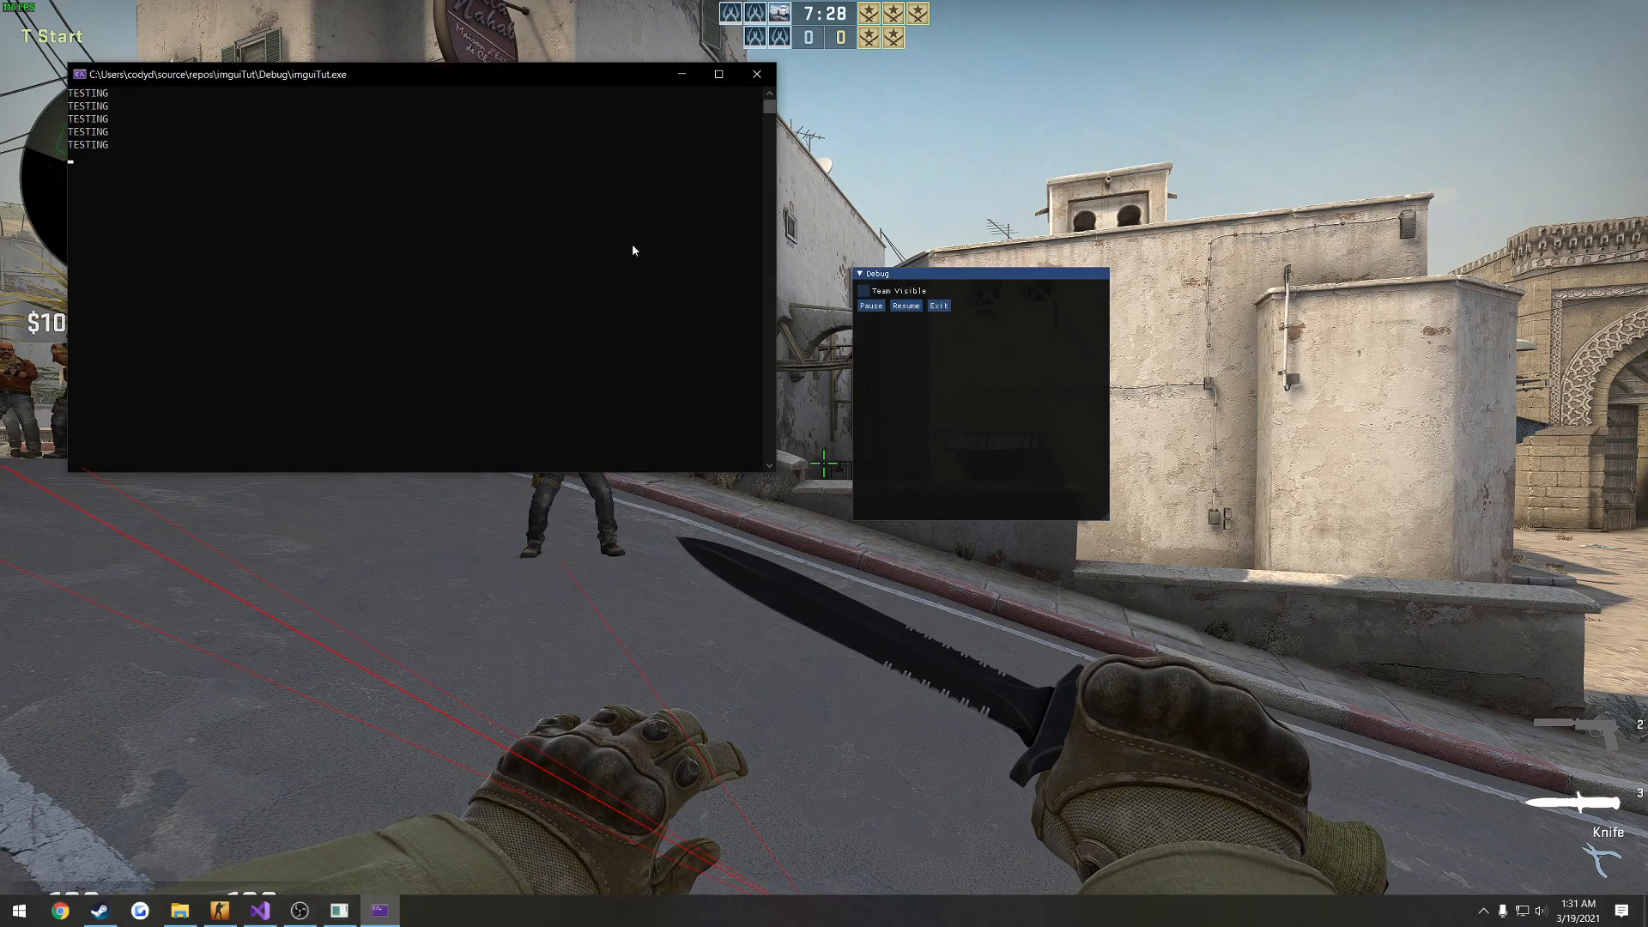
left_click(937, 306)
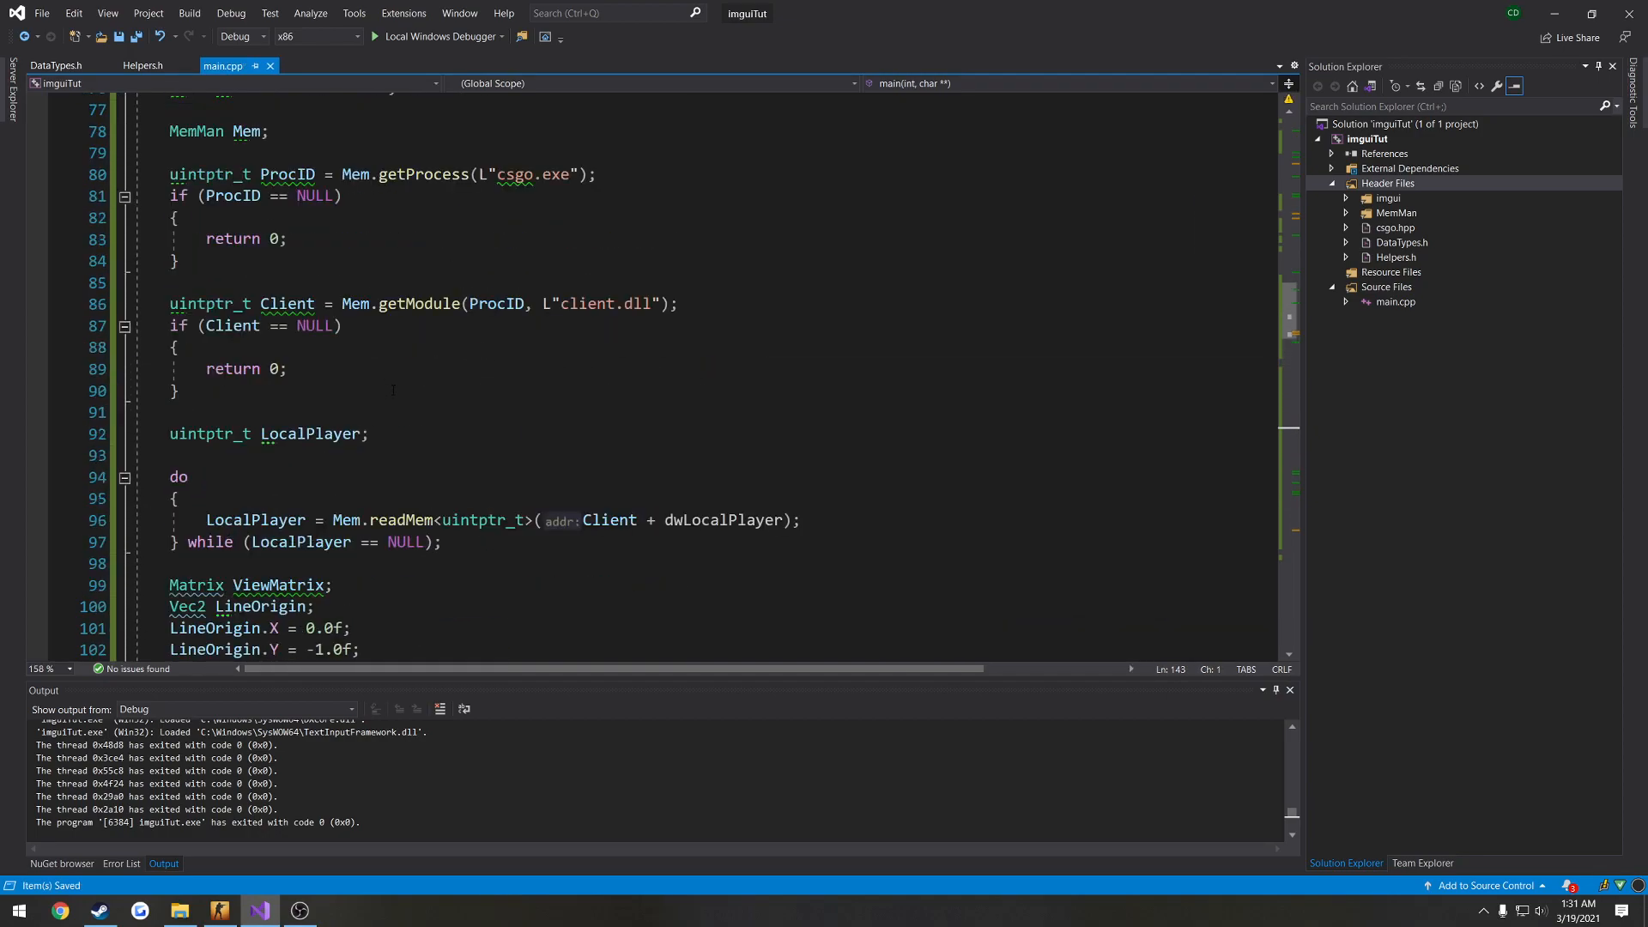
Declare void ShowConsole(bool bShowConsole) in Helpers.h.
left_click(143, 65)
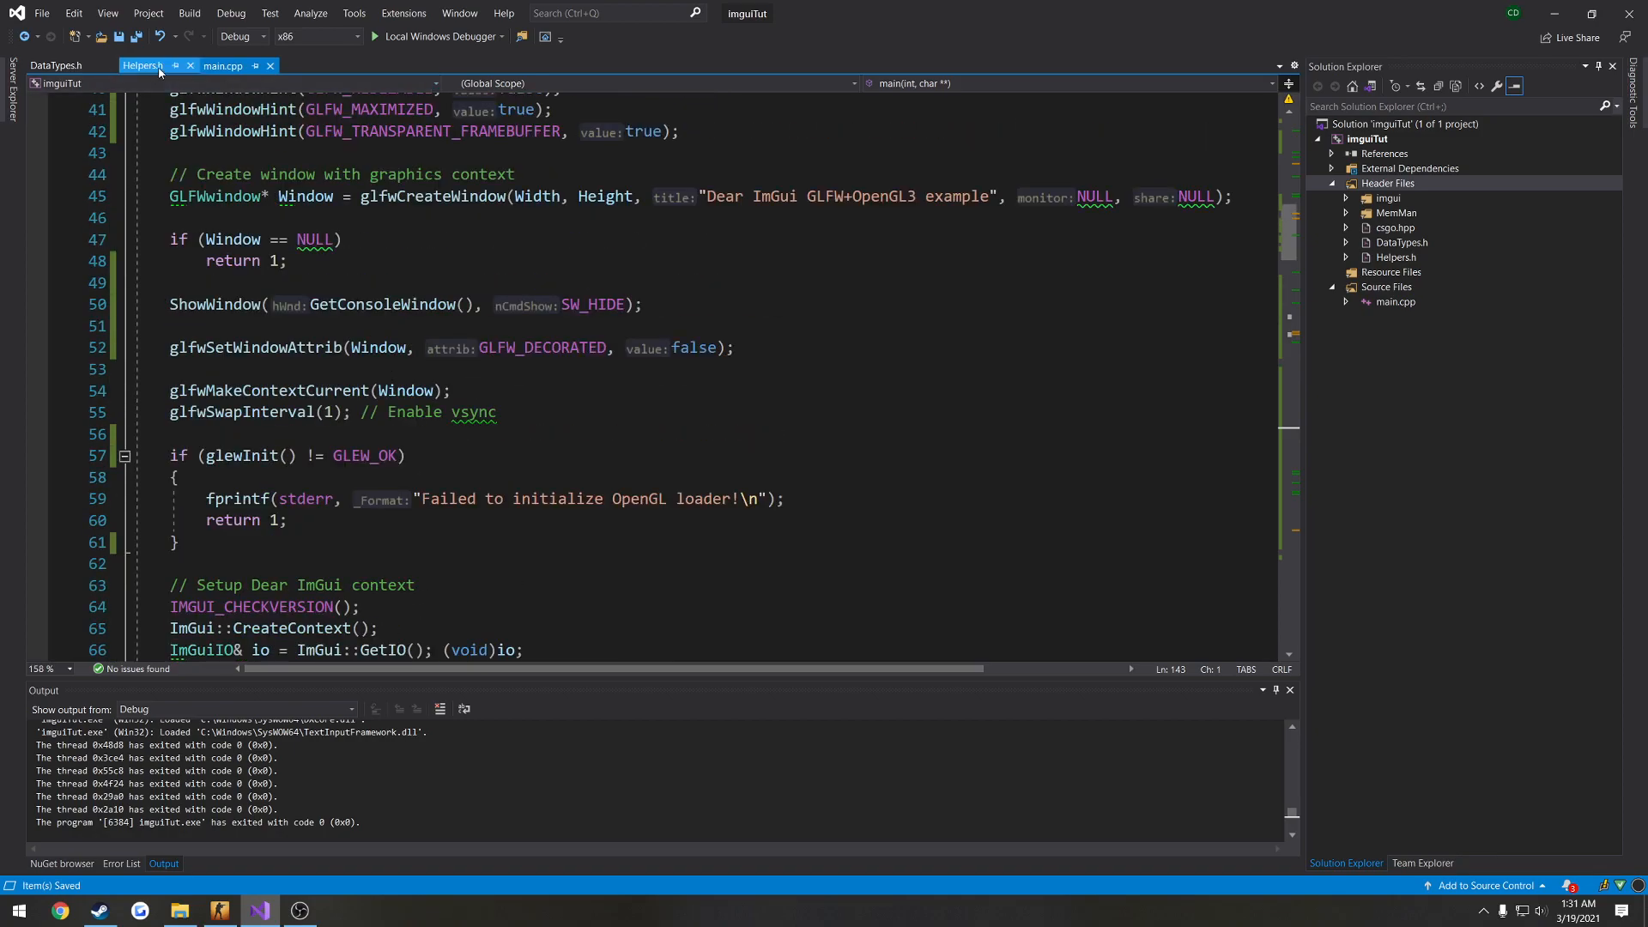
left_click(143, 65)
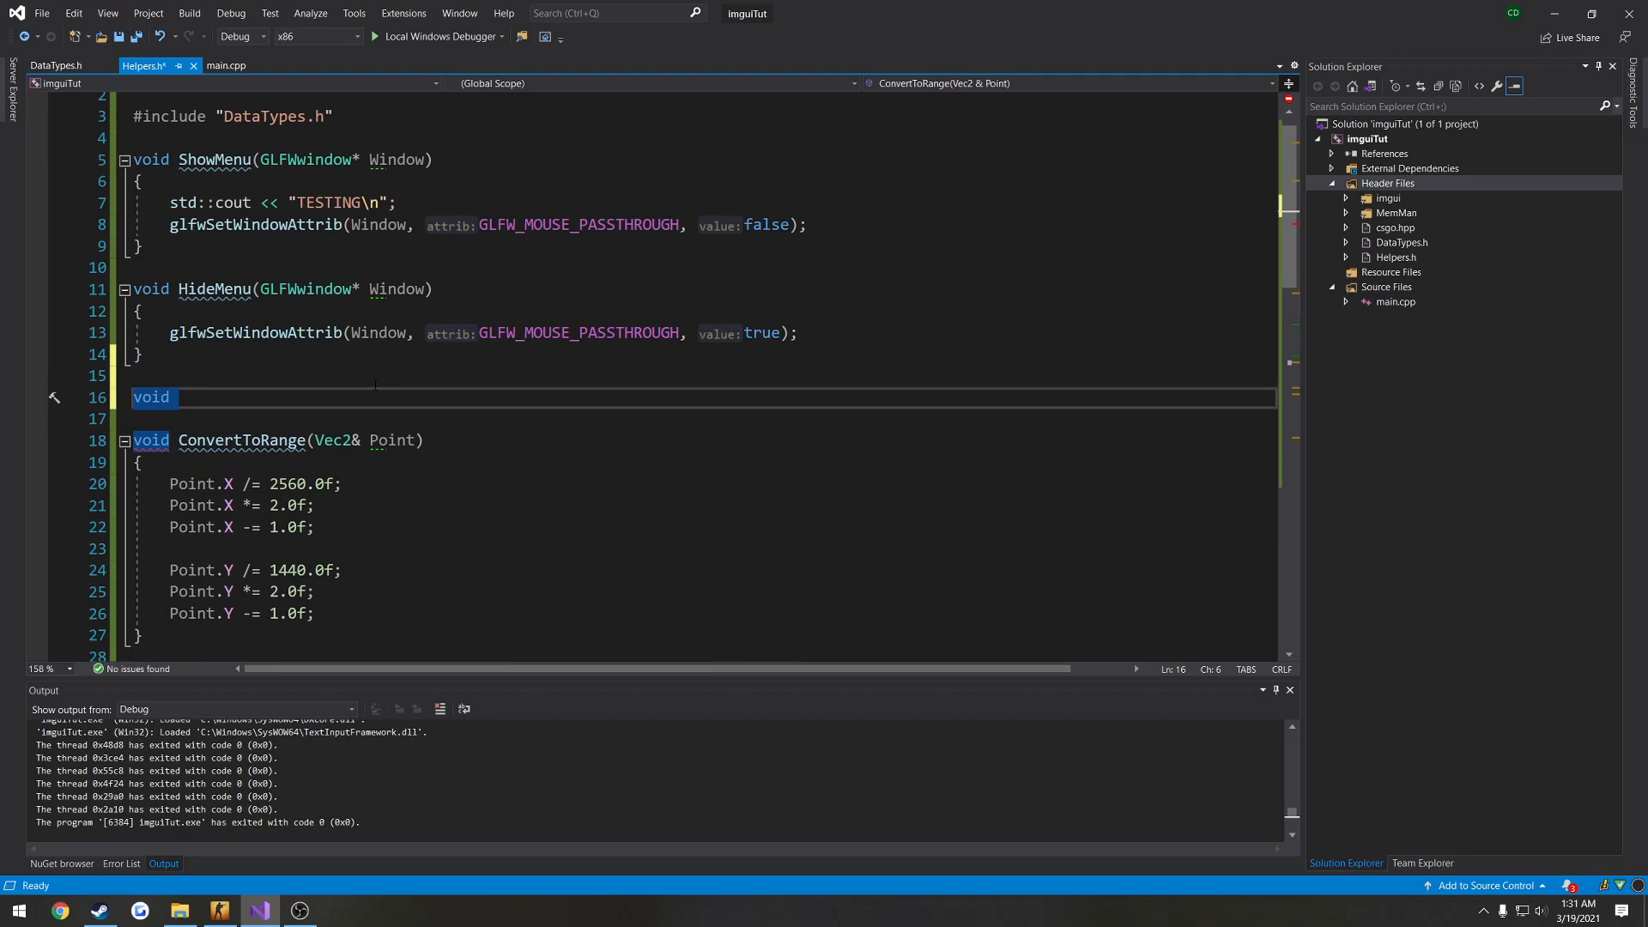
type("ShowConsole(bool")
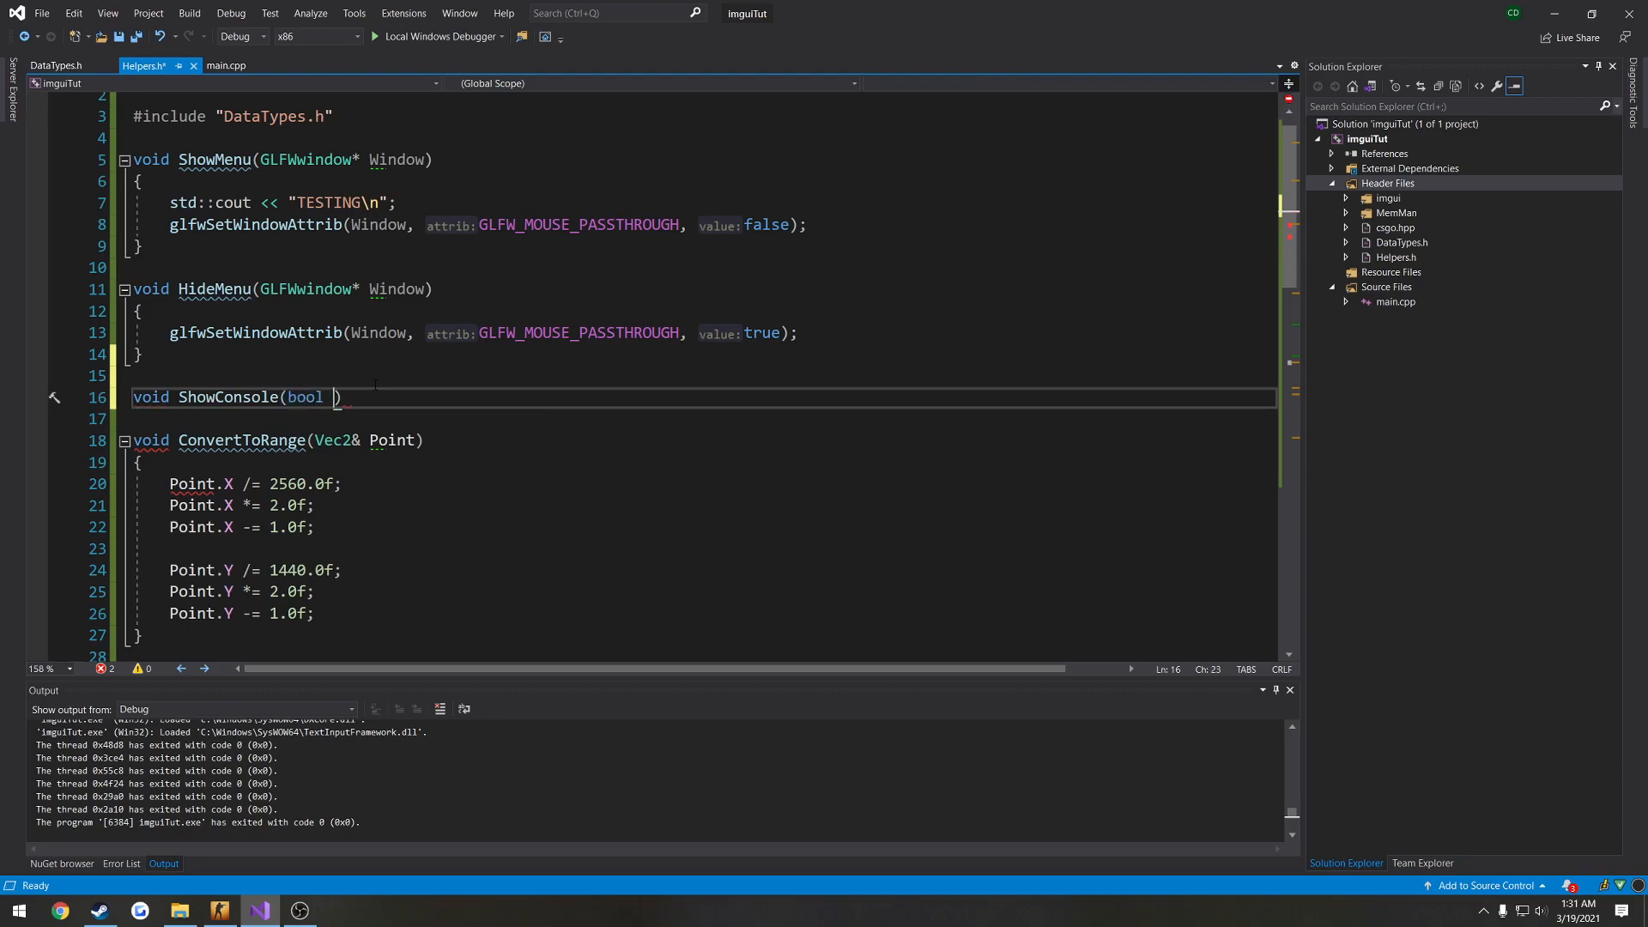
type("bShowConsole")
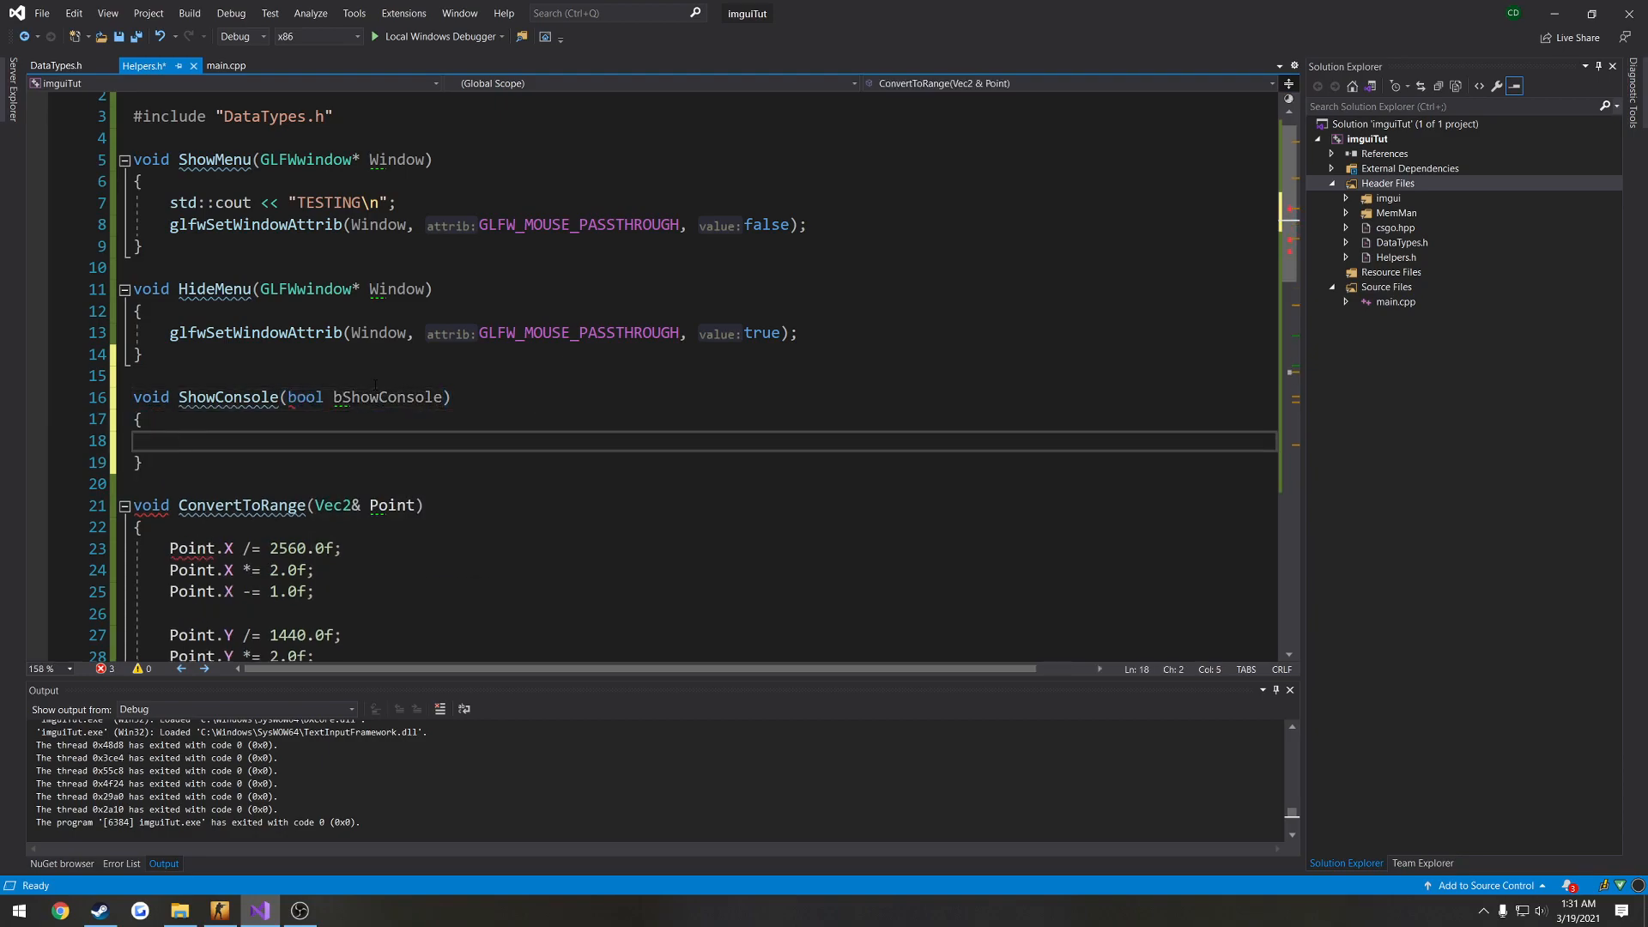
Inside ShowConsole, call ShowWindow(GetConsoleWindow(), SW_HIDE) and begin an if block.
type("ShowWindow(G")
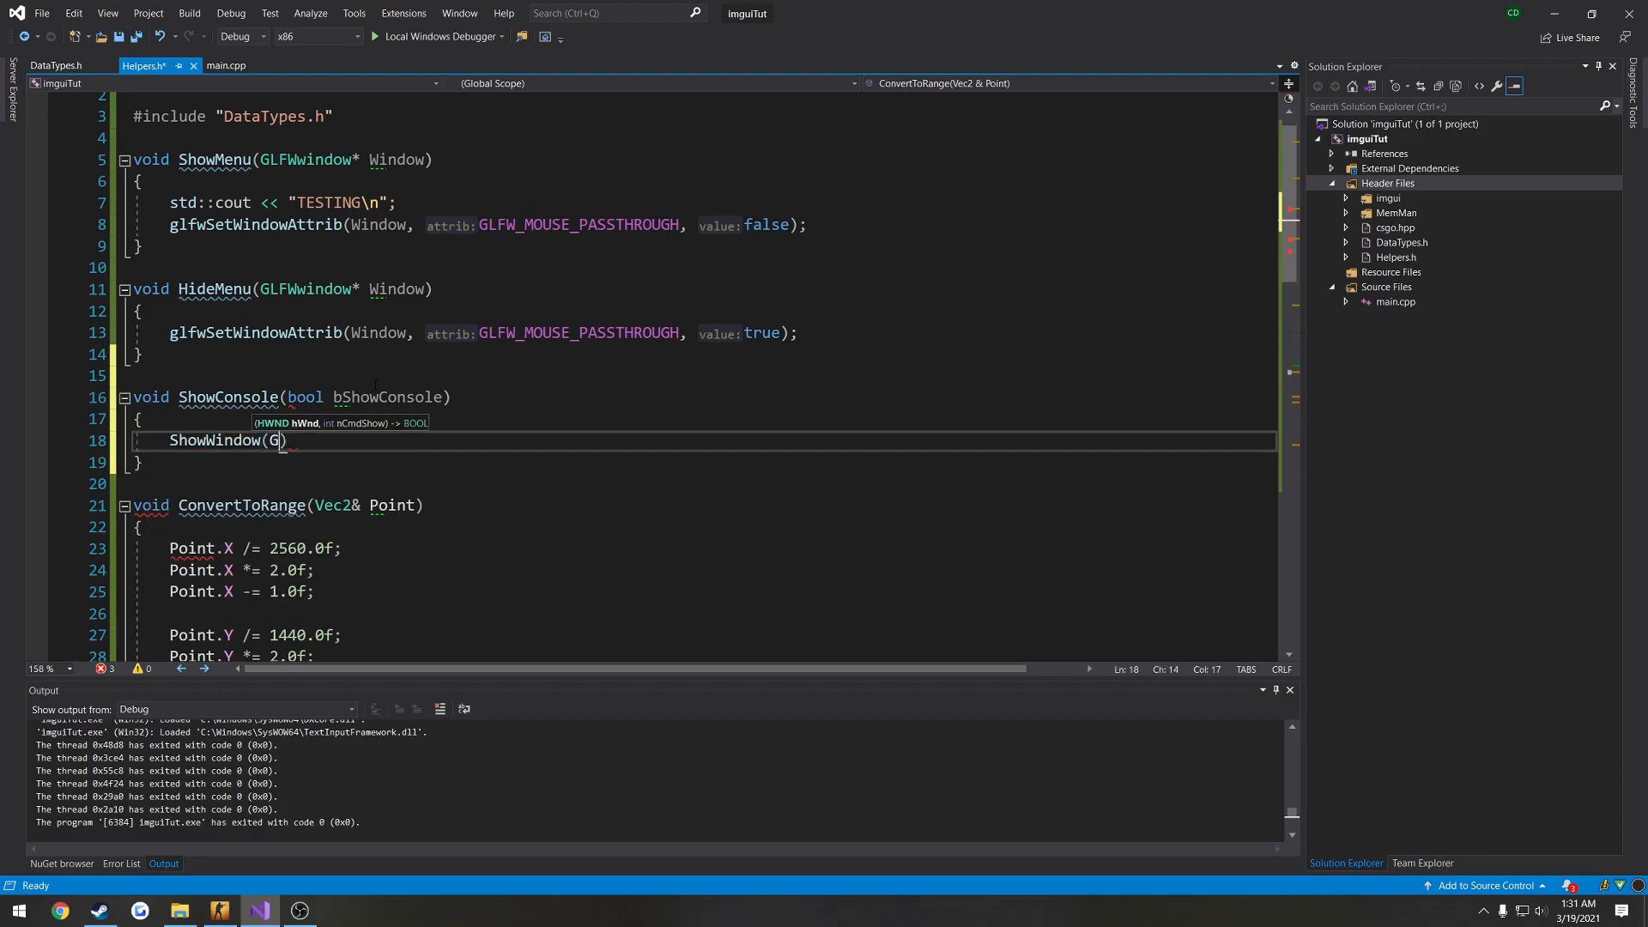
type("etConsoleWindow()")
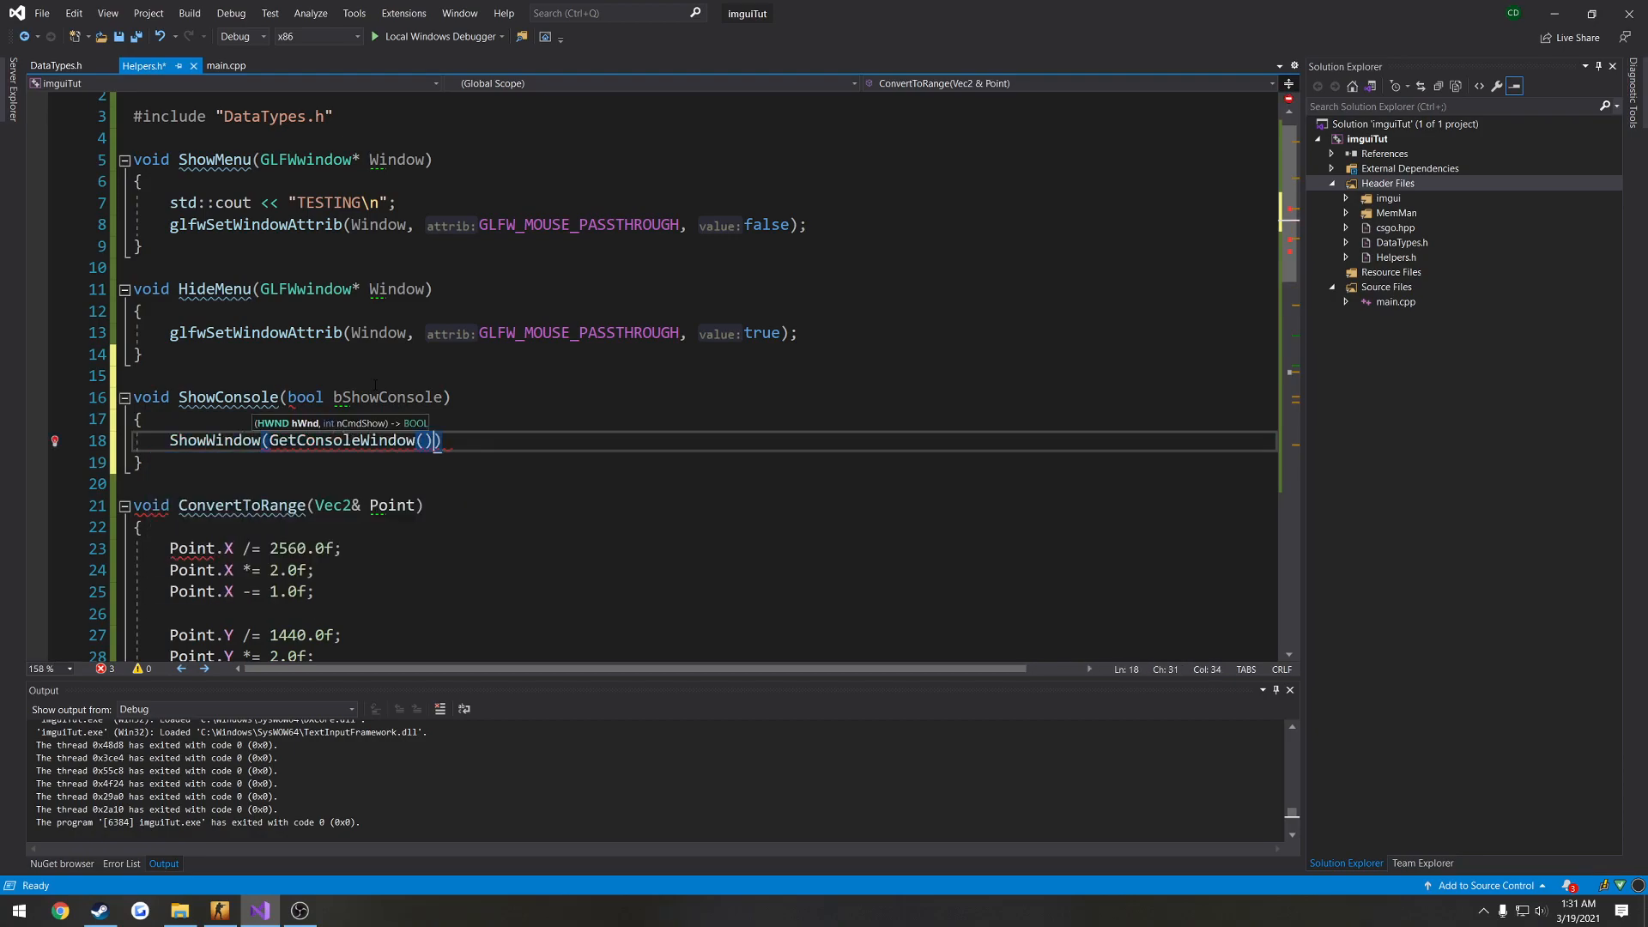
type(",")
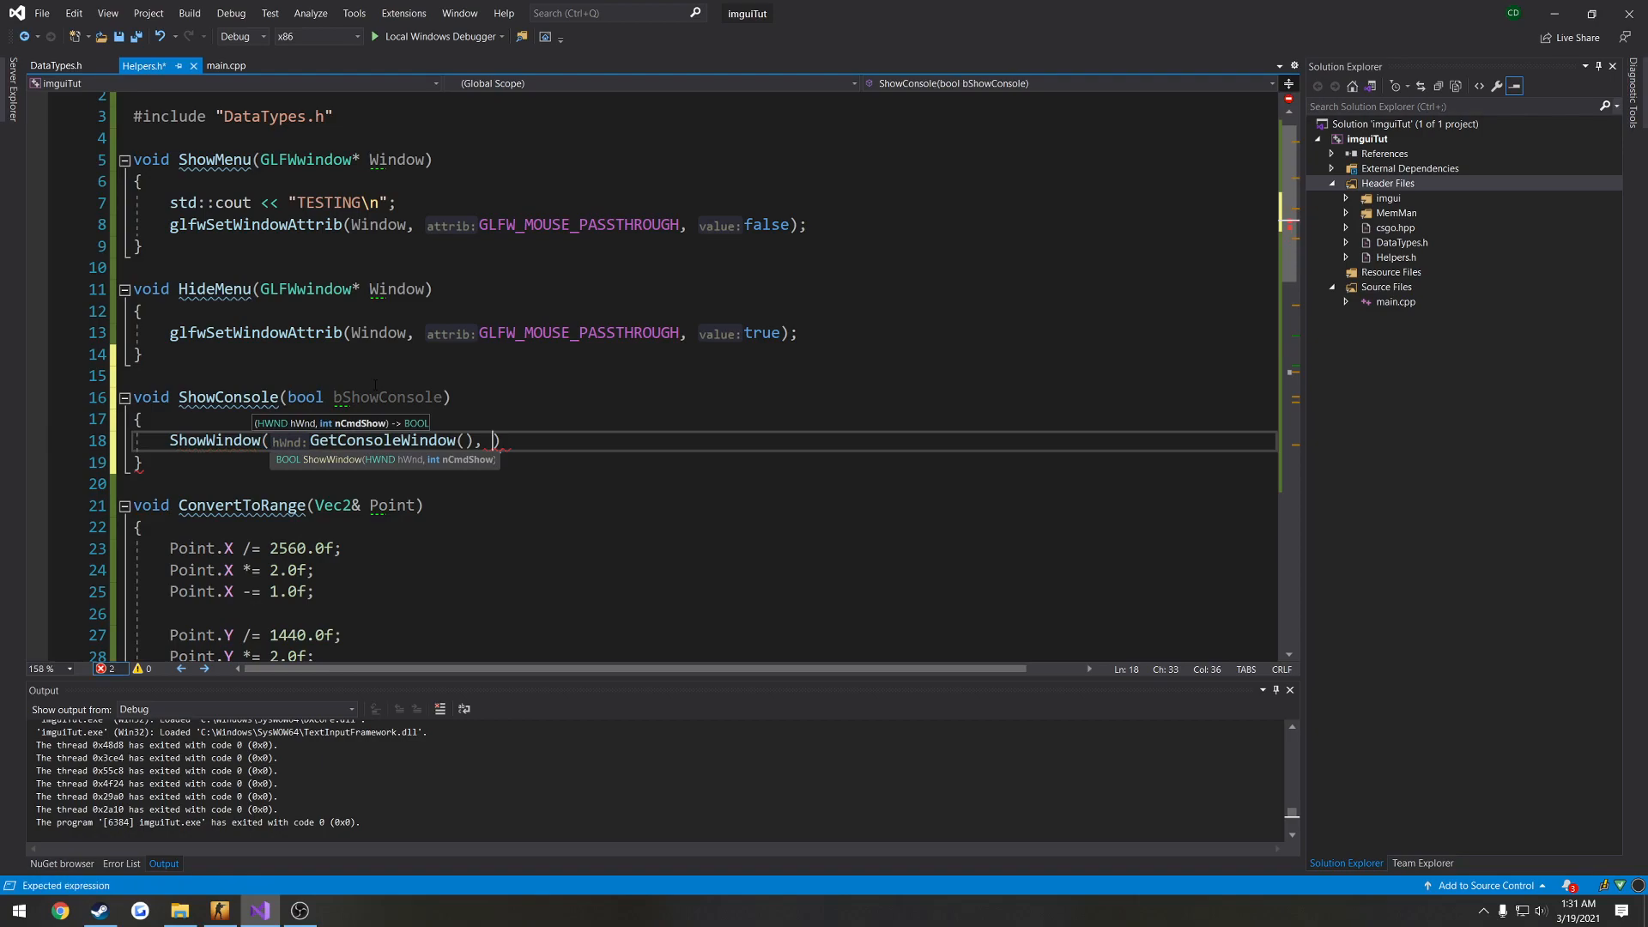
type("SW_HIDE)")
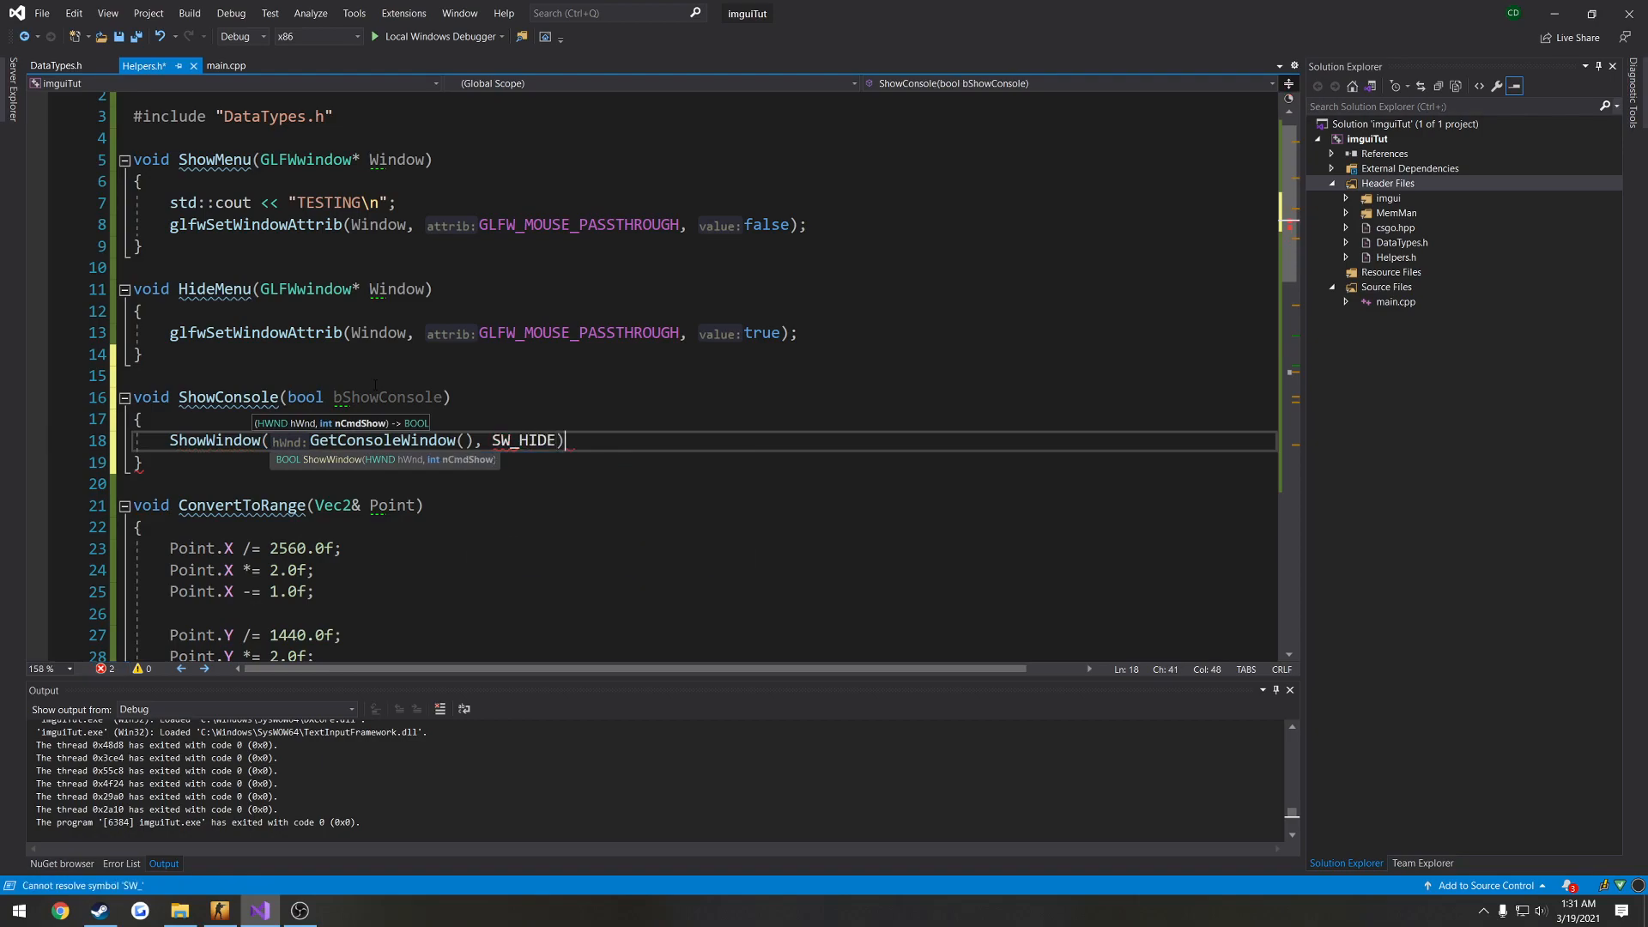
type("if (bShowConsole")
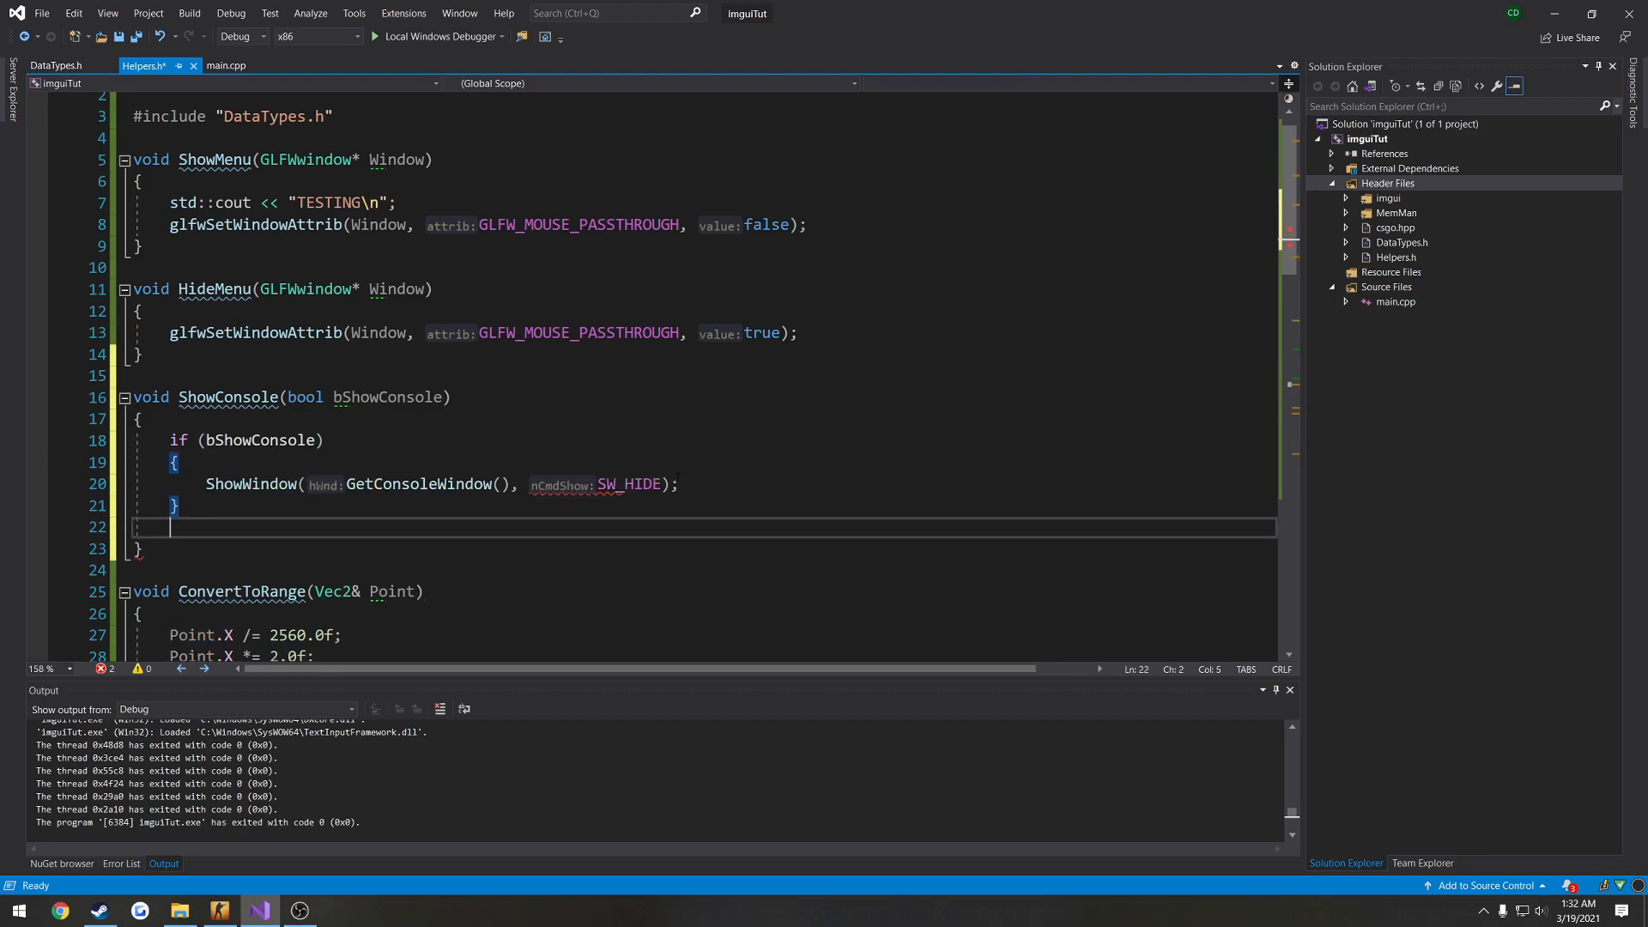
Add an else branch so true uses SW_SHOW and false uses SW_HIDE, then return to main.cpp.
type("else")
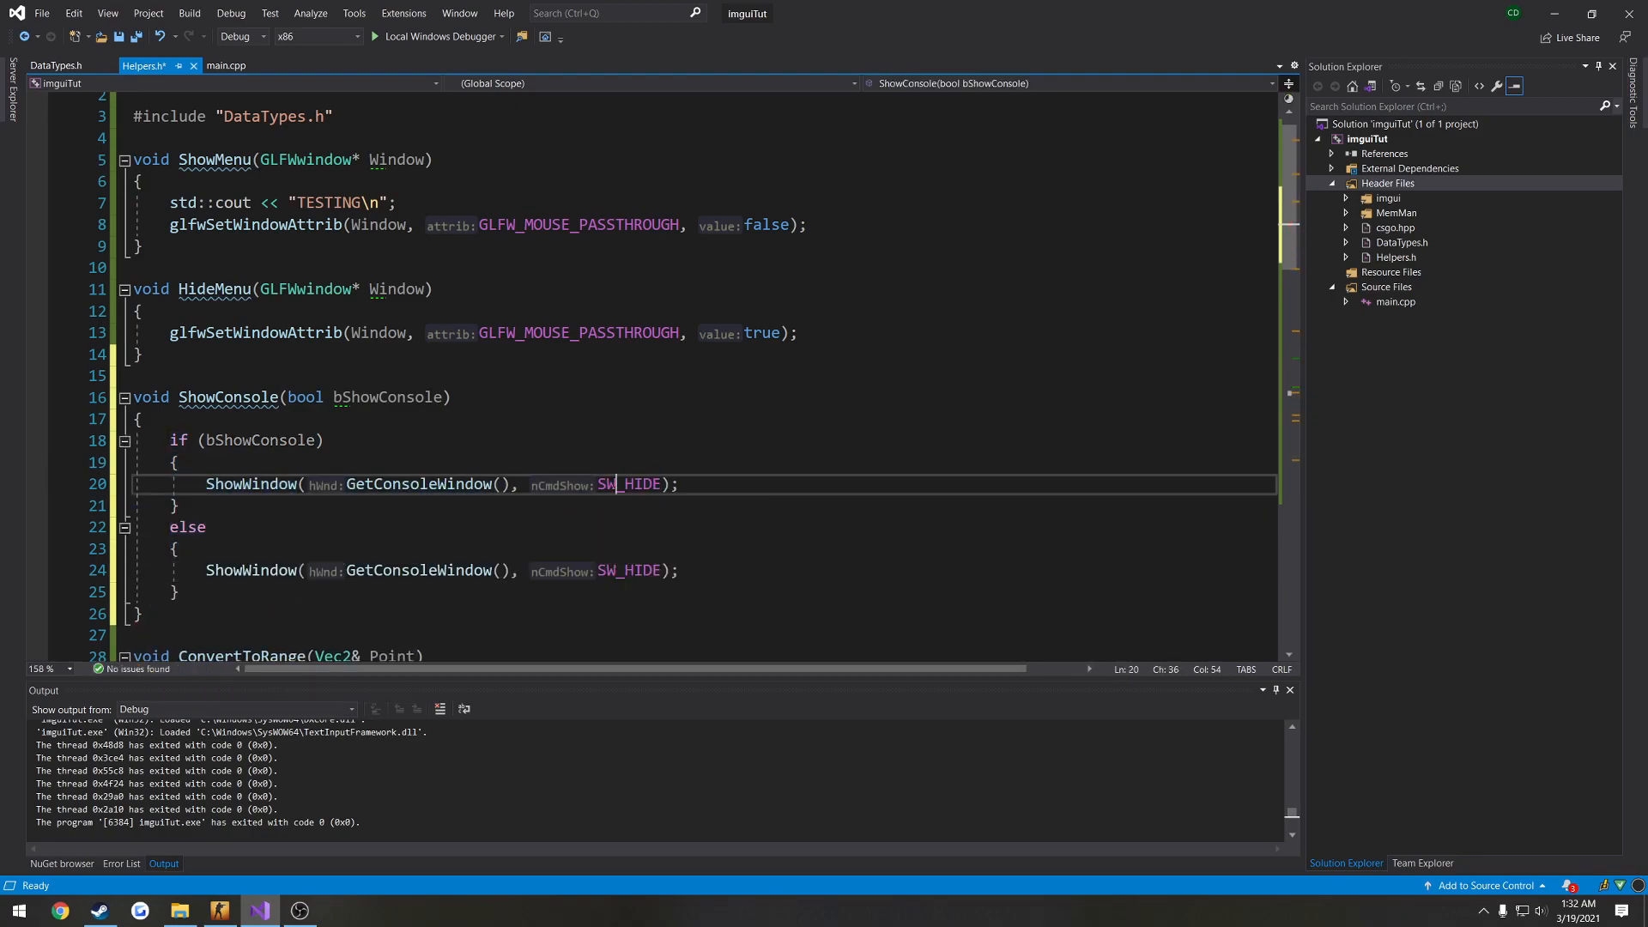
type("SW_SHOW")
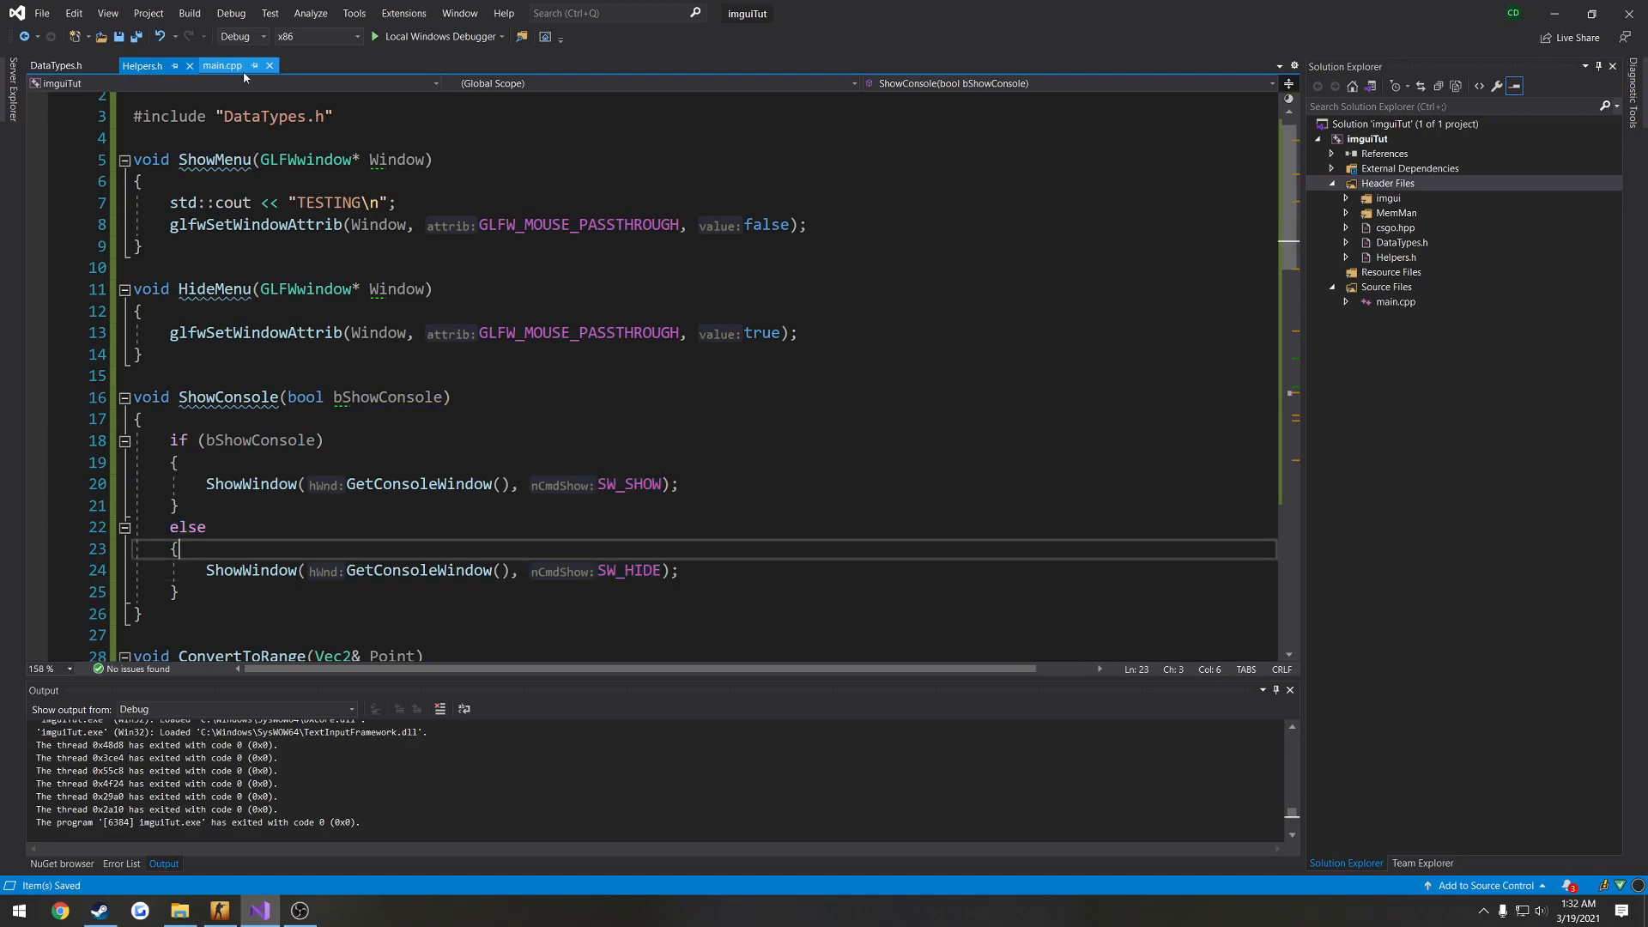
left_click(143, 65)
type(" const")
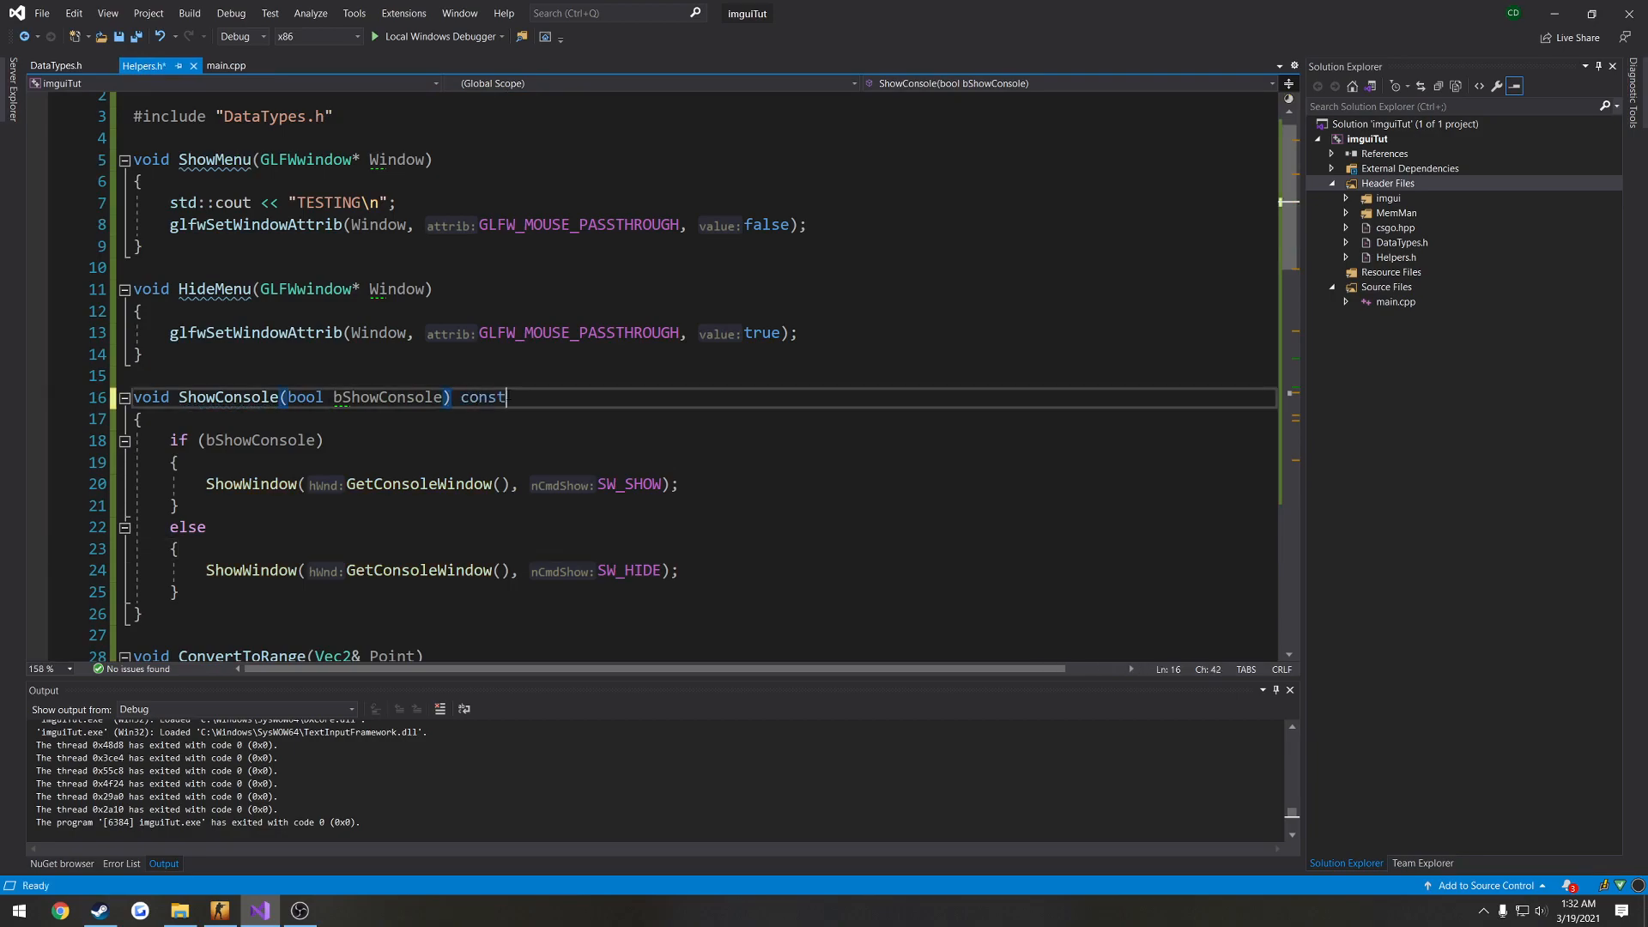
left_click(430, 288)
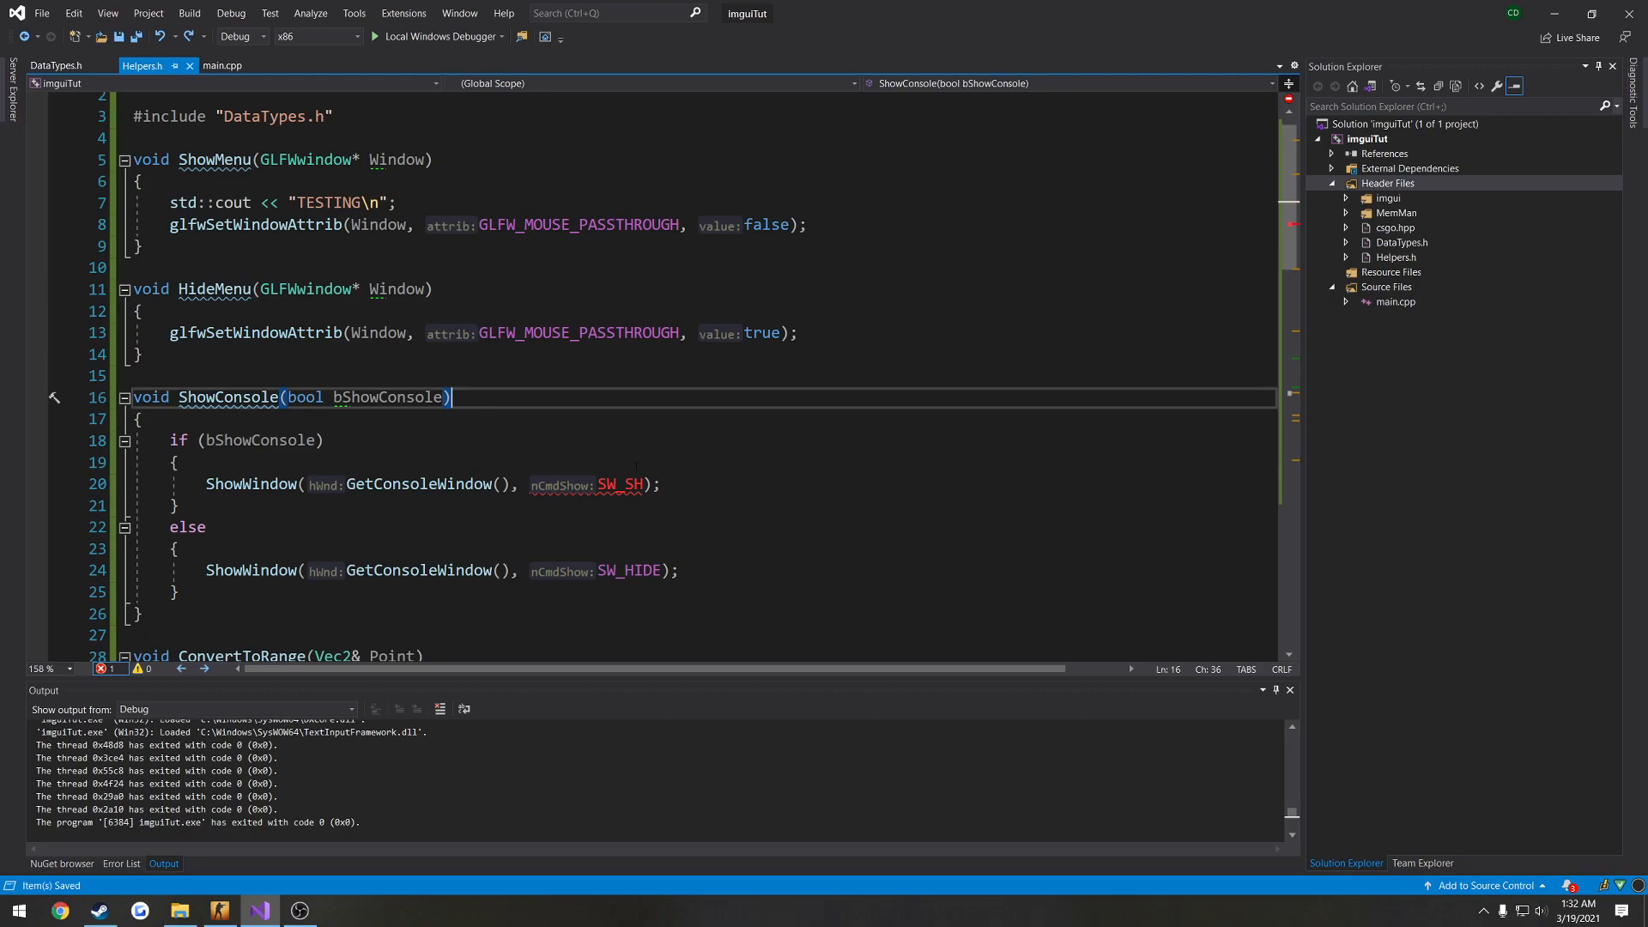
left_click(222, 65)
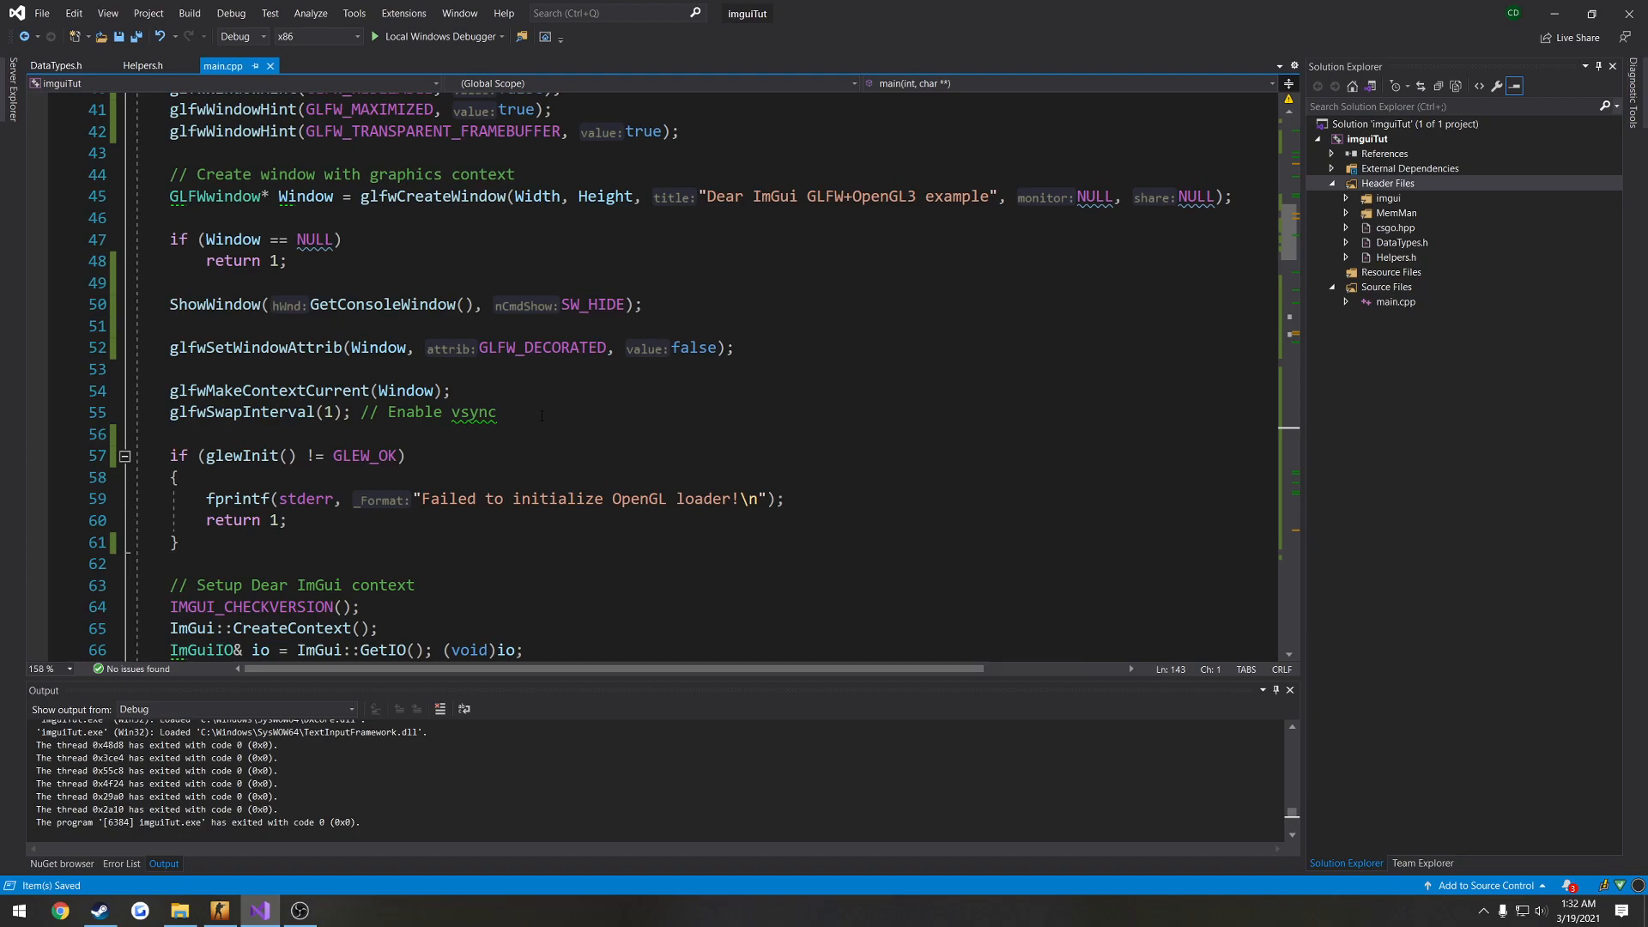
Confirm SW_SHOW in ShowConsole's true branch is saved, then return to main.cpp.
left_click(143, 65)
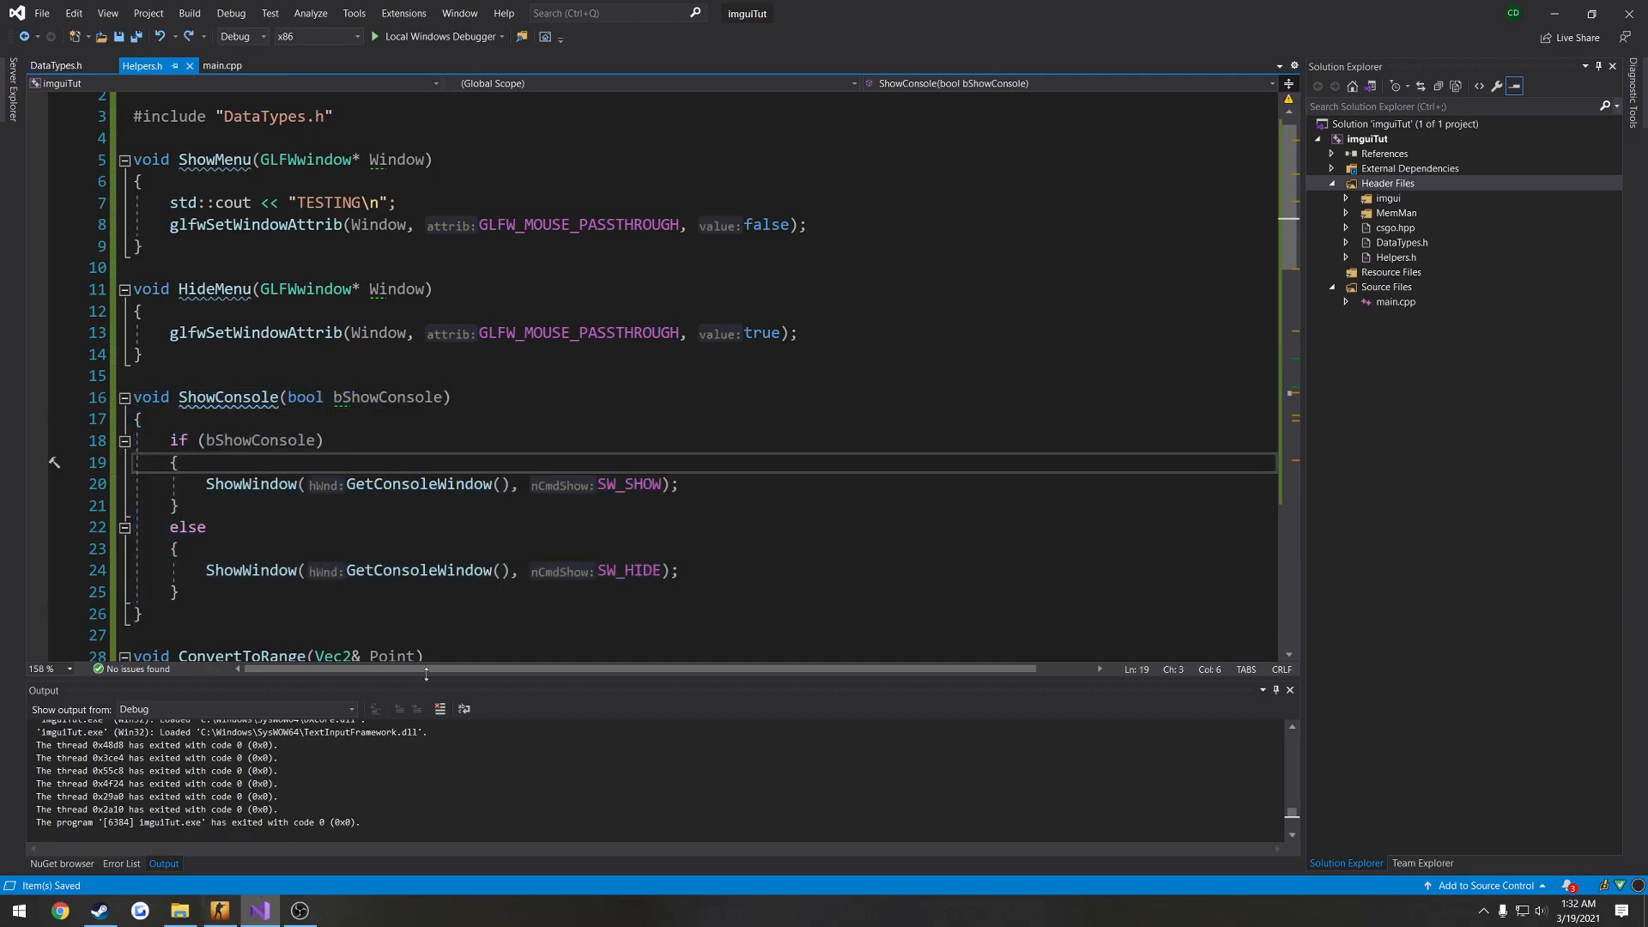
left_click(221, 66)
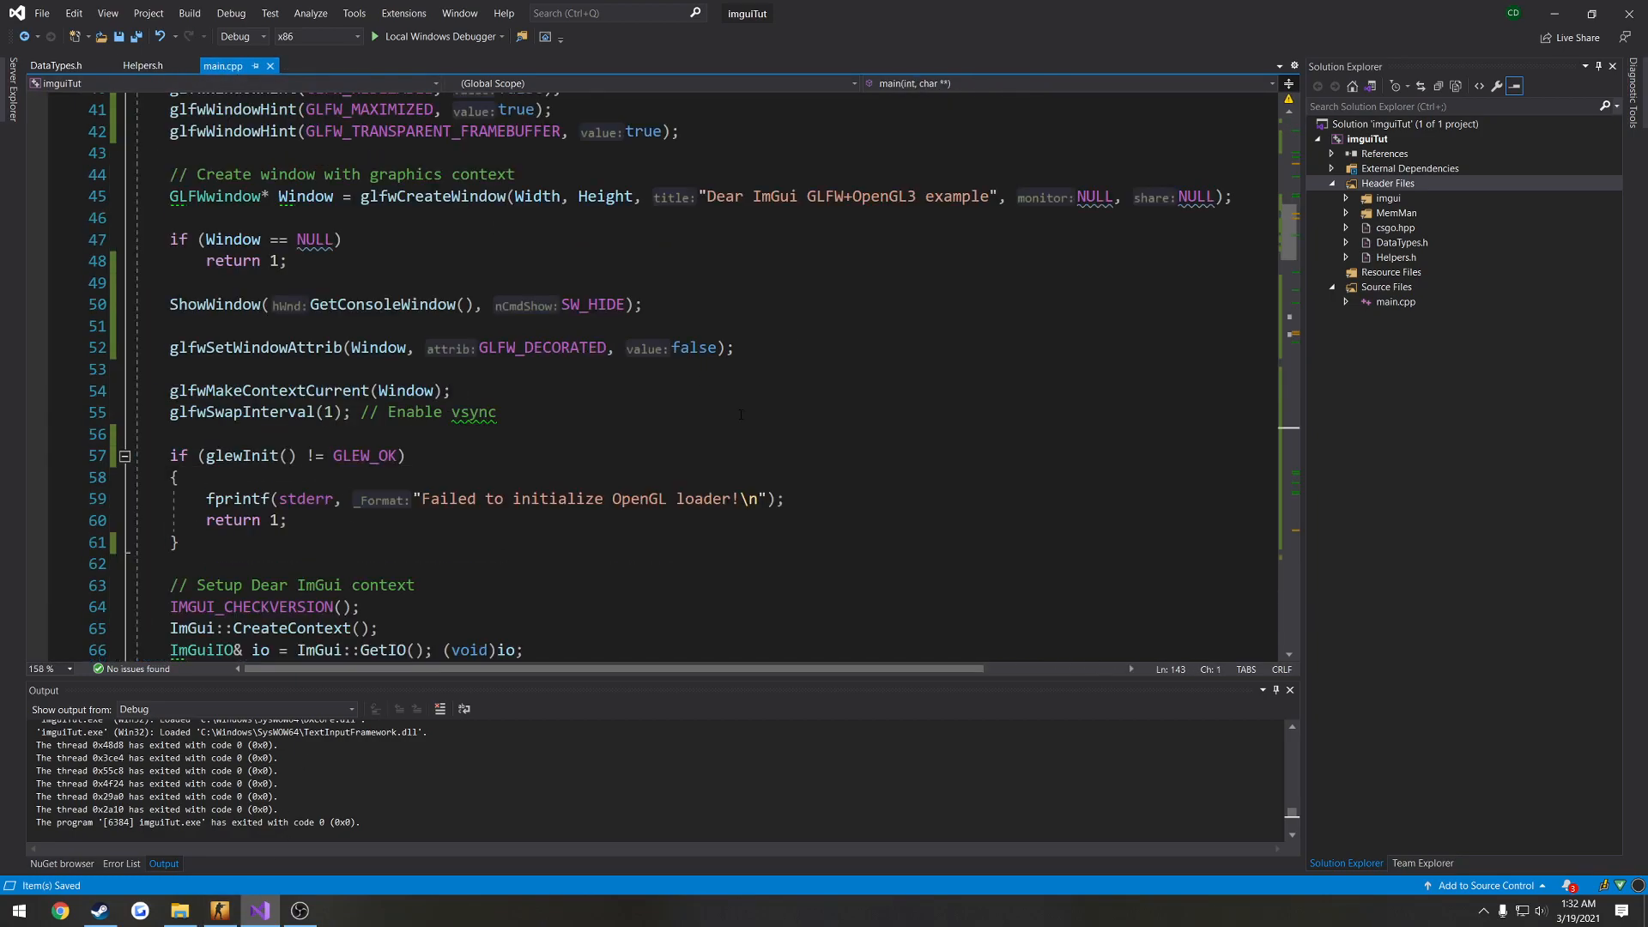